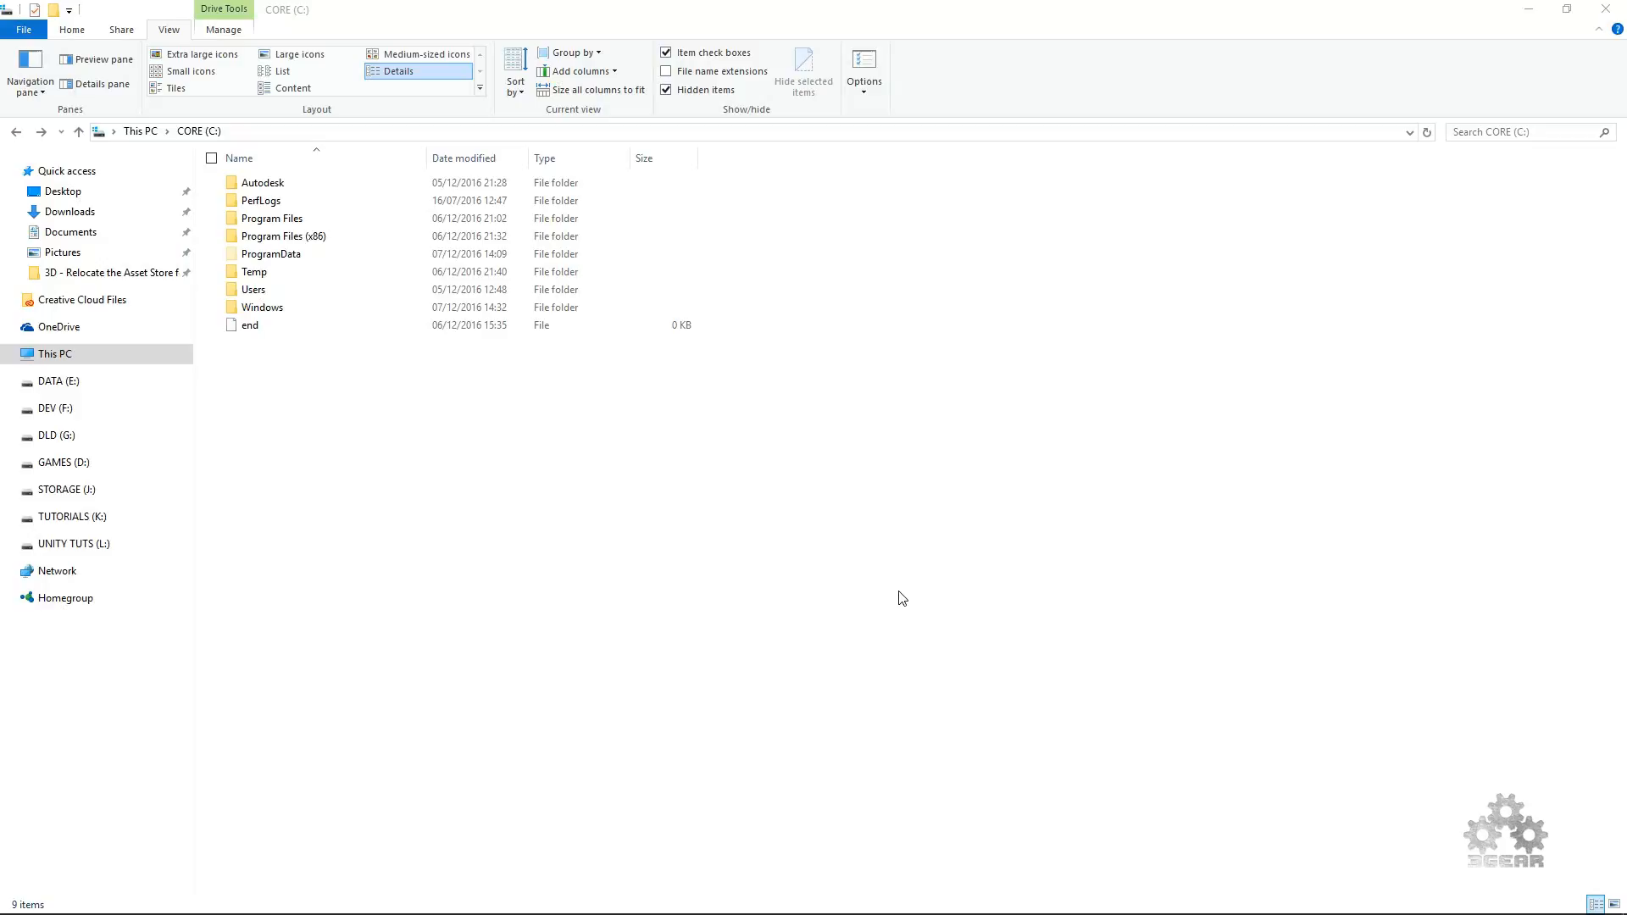
mouse_move(737, 574)
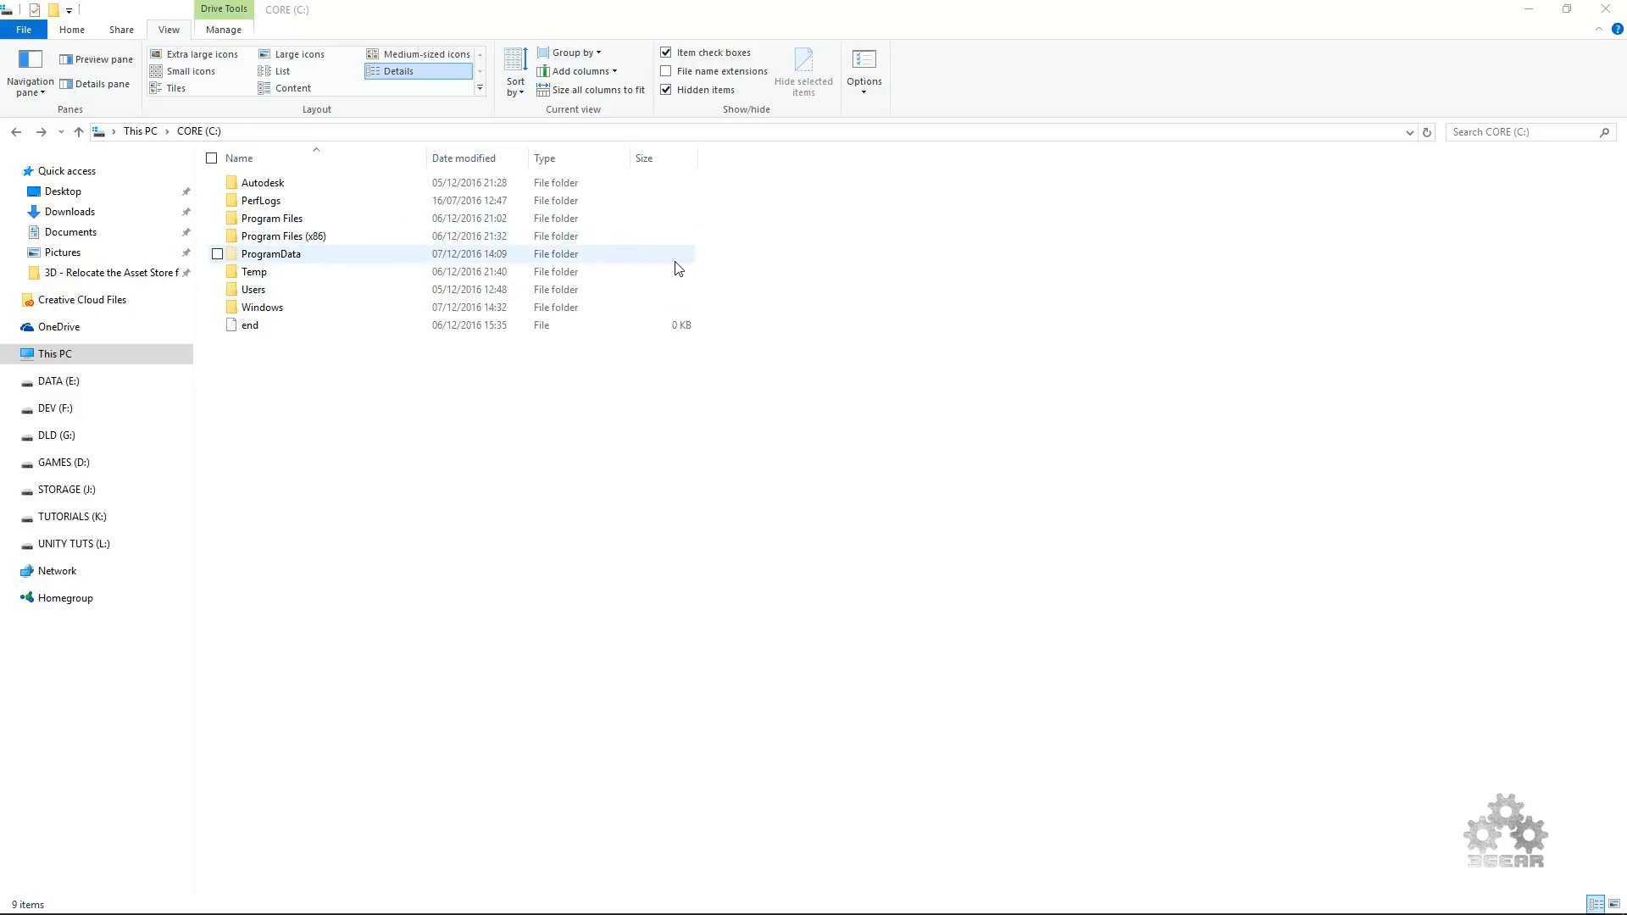
- Toggle the hidden files and folders display off and back on
click(875, 299)
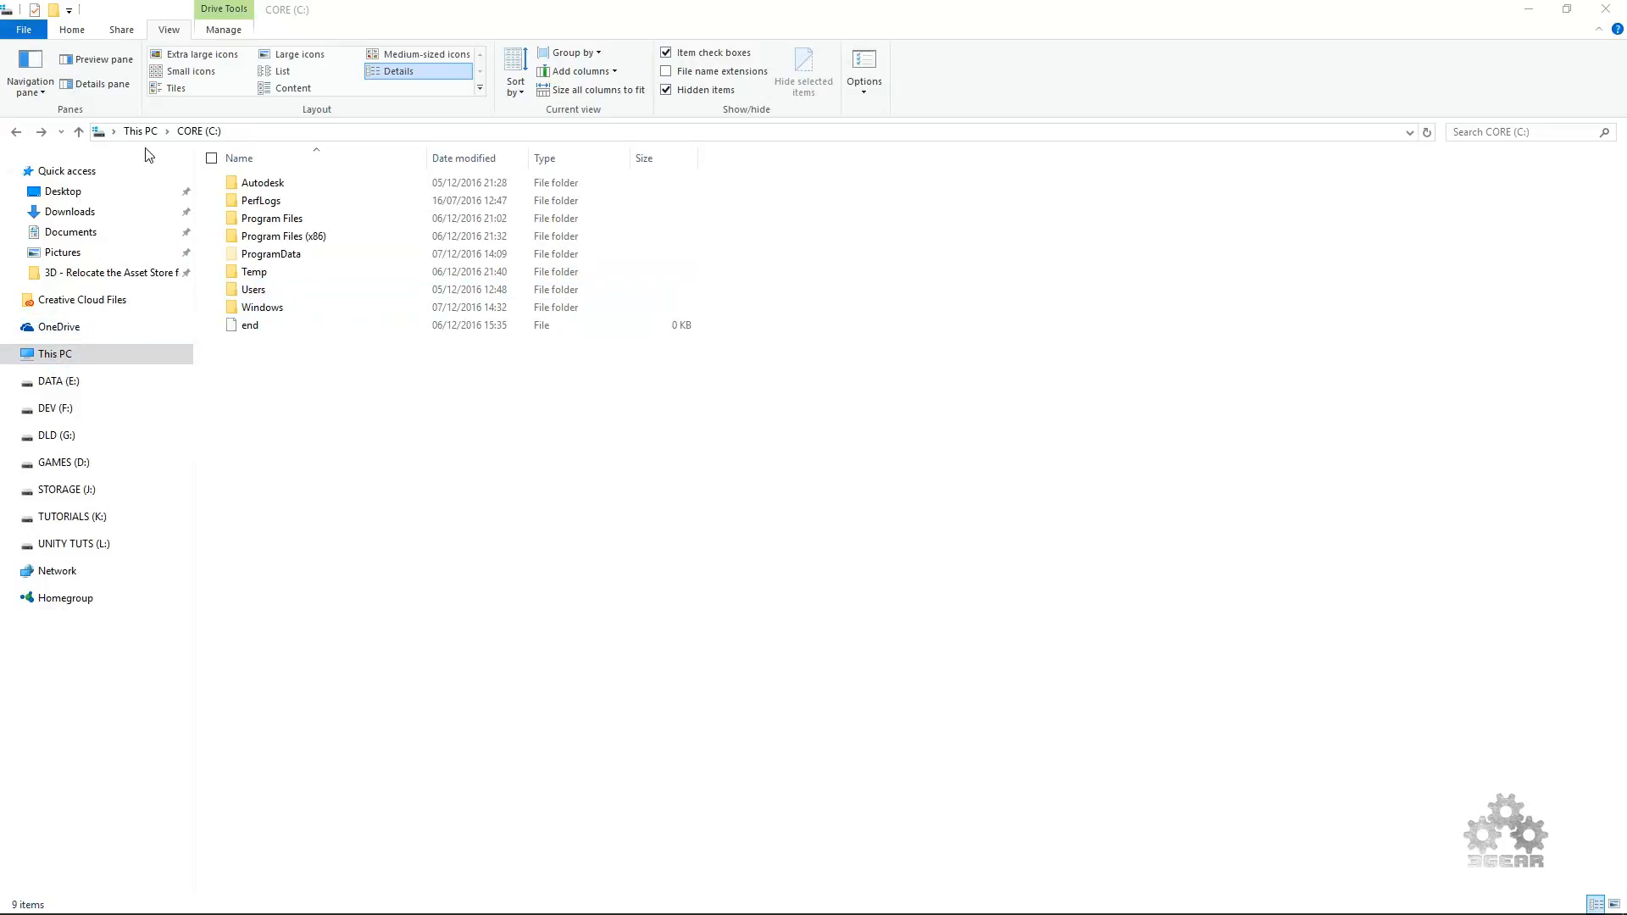
mouse_move(667, 119)
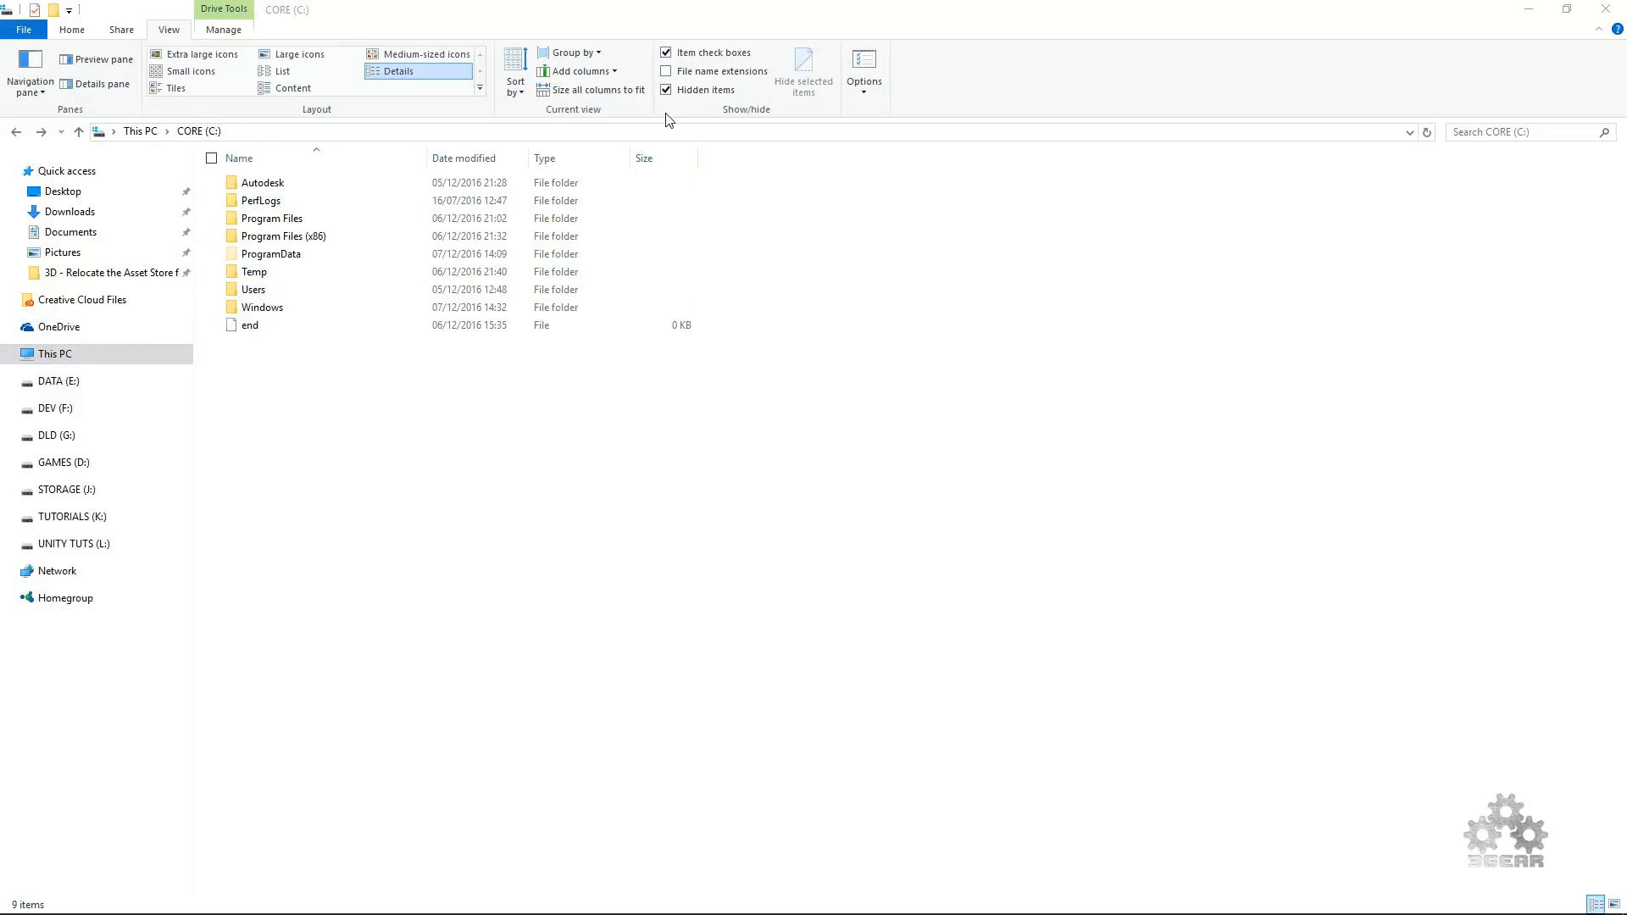
mouse_move(667, 90)
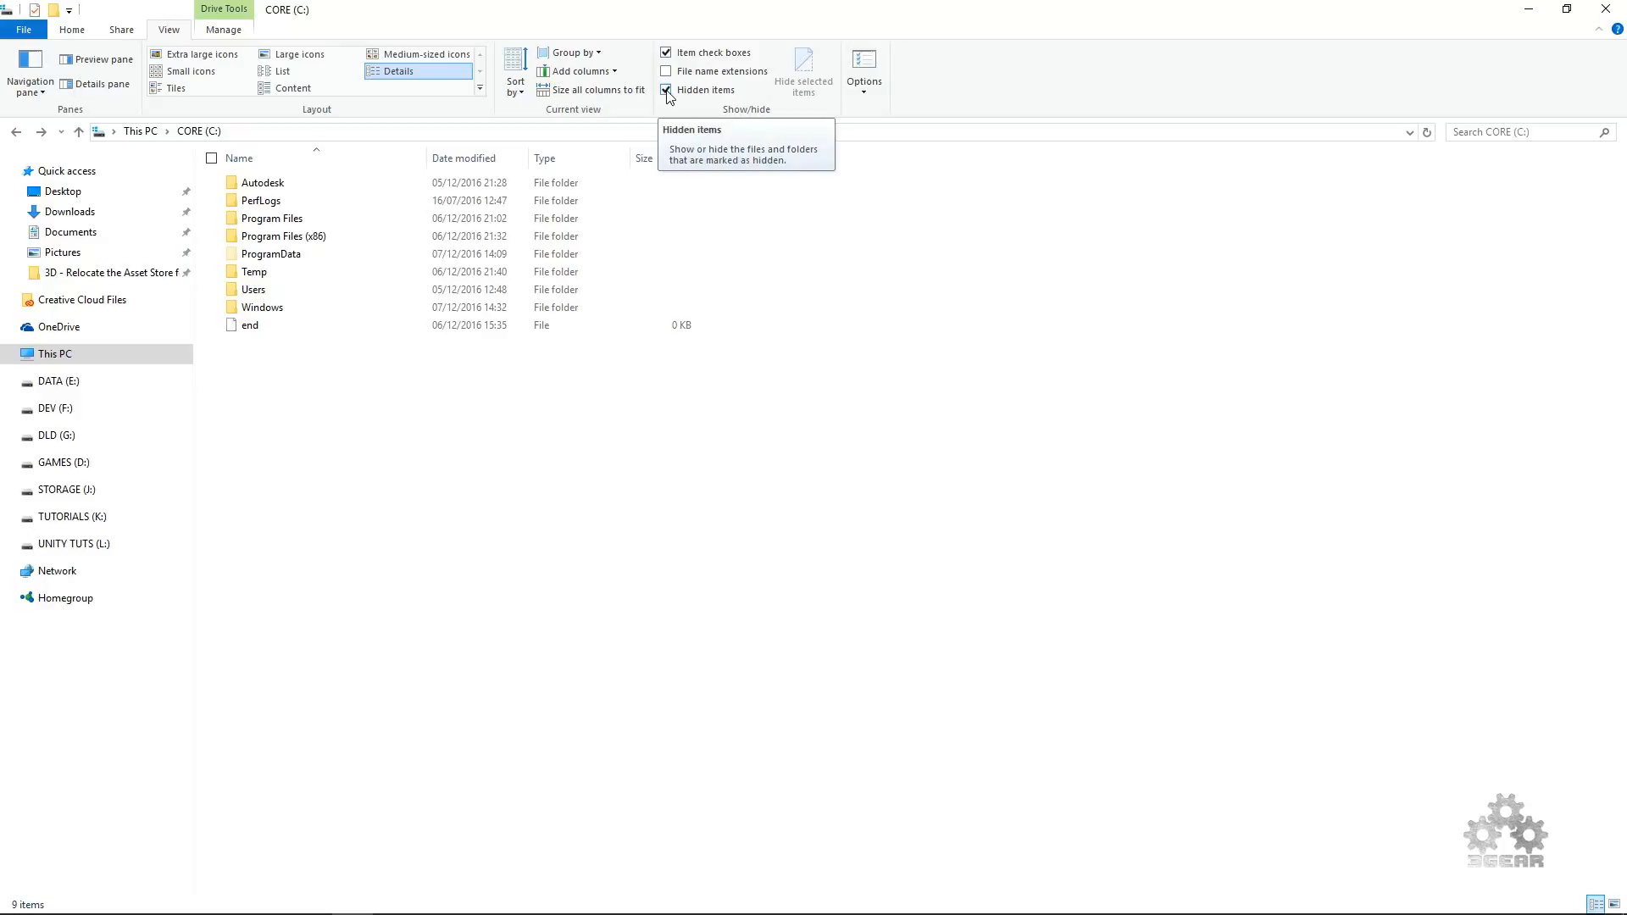
click(666, 89)
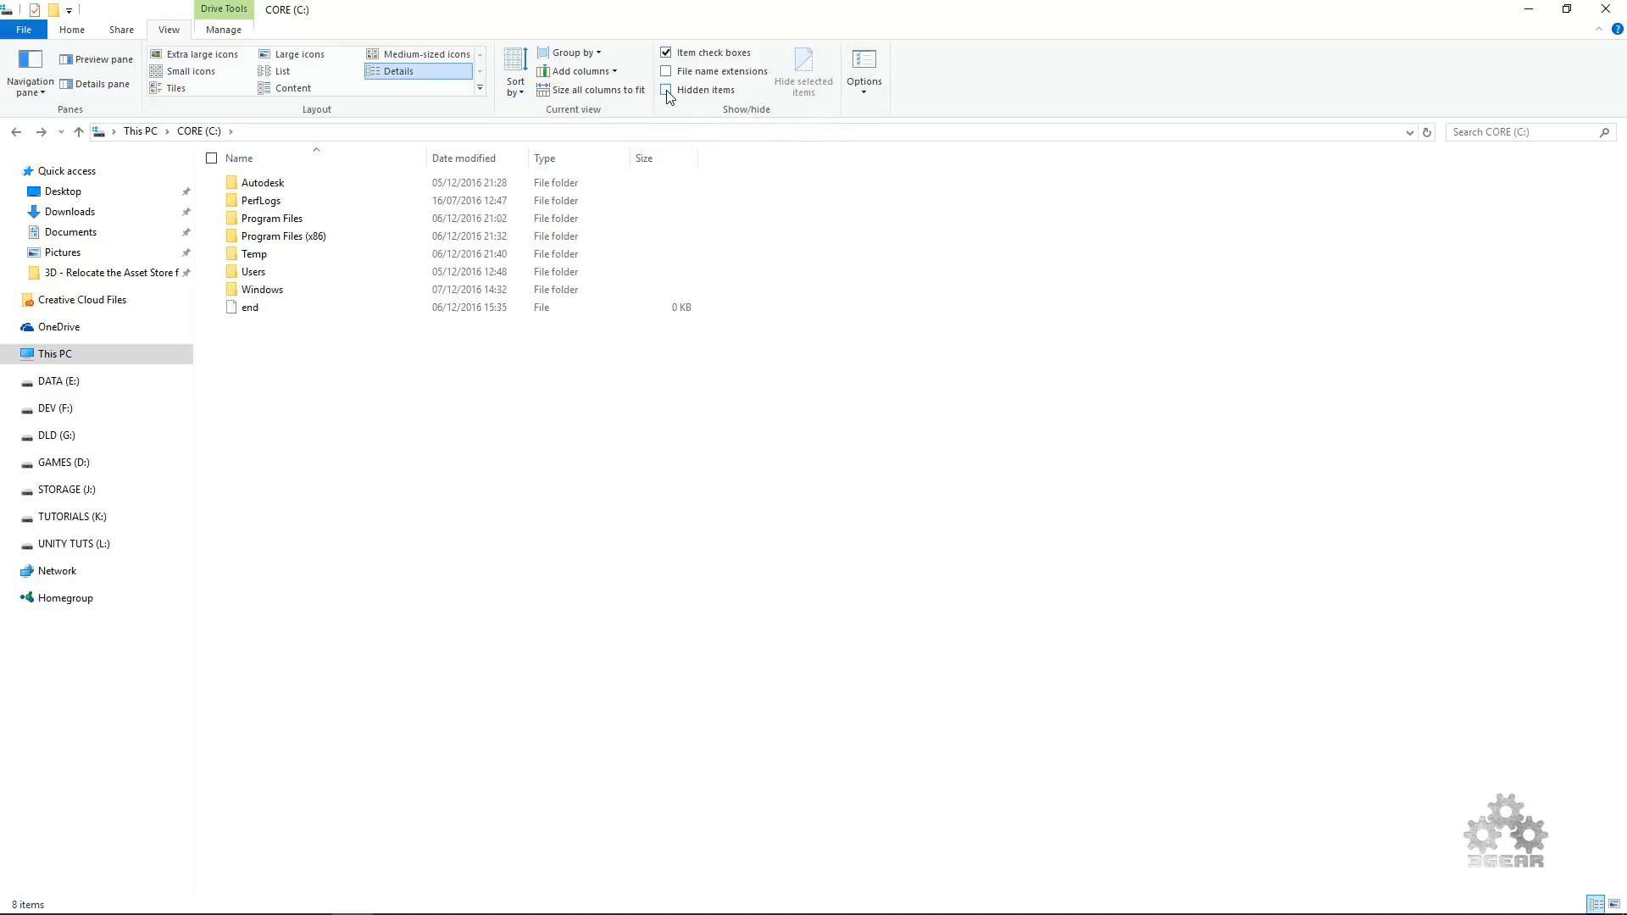
click(667, 91)
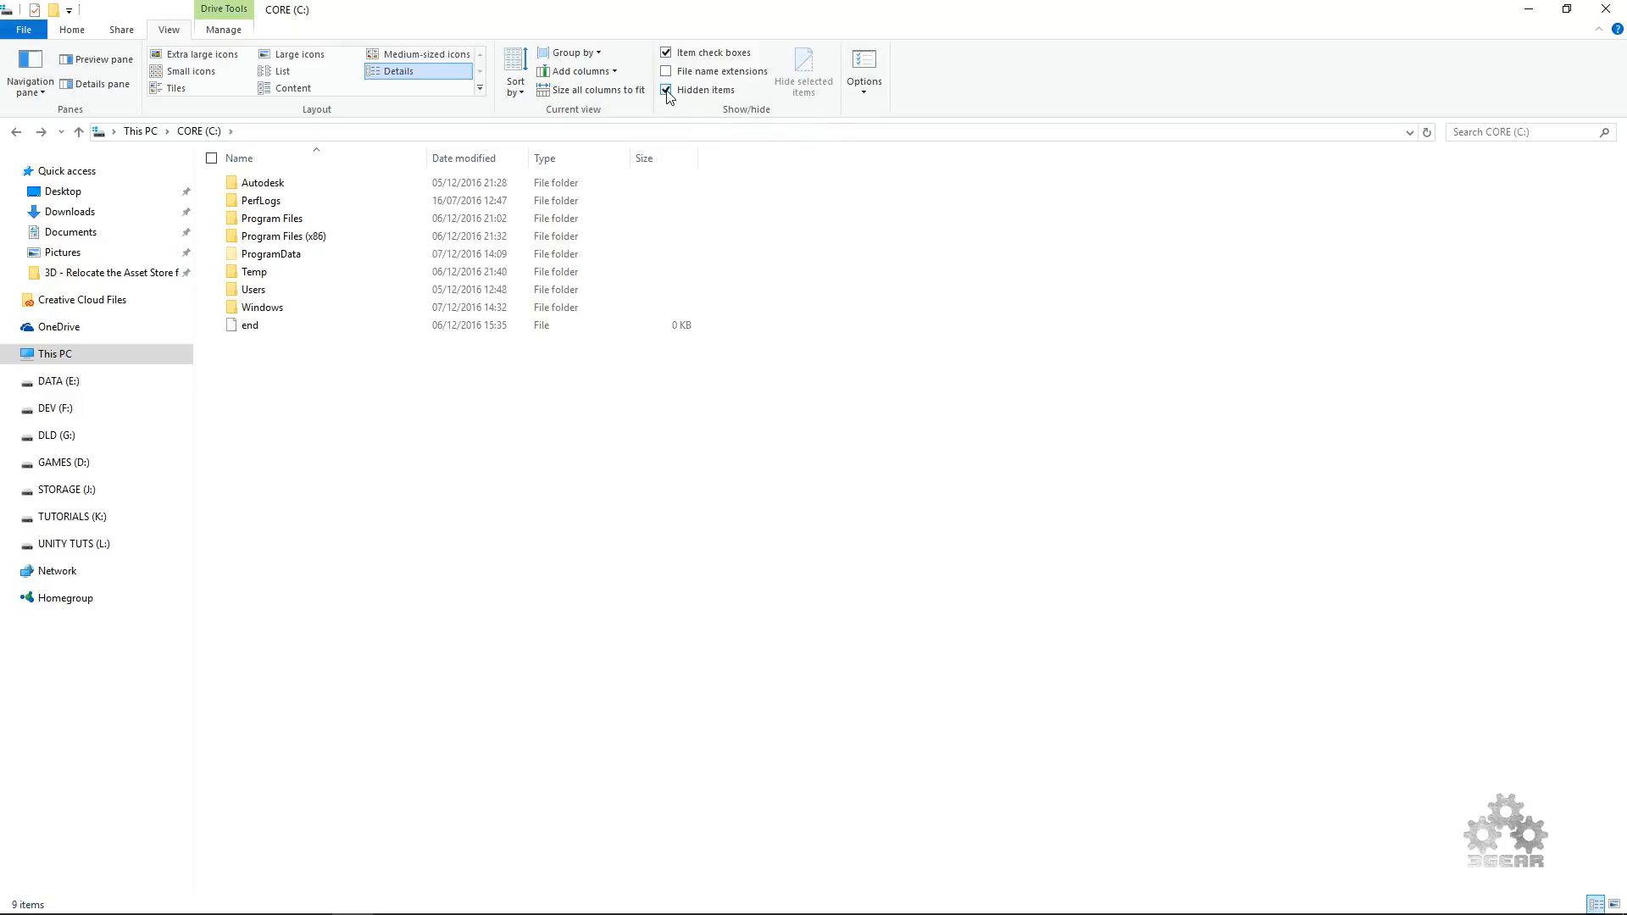
click(666, 89)
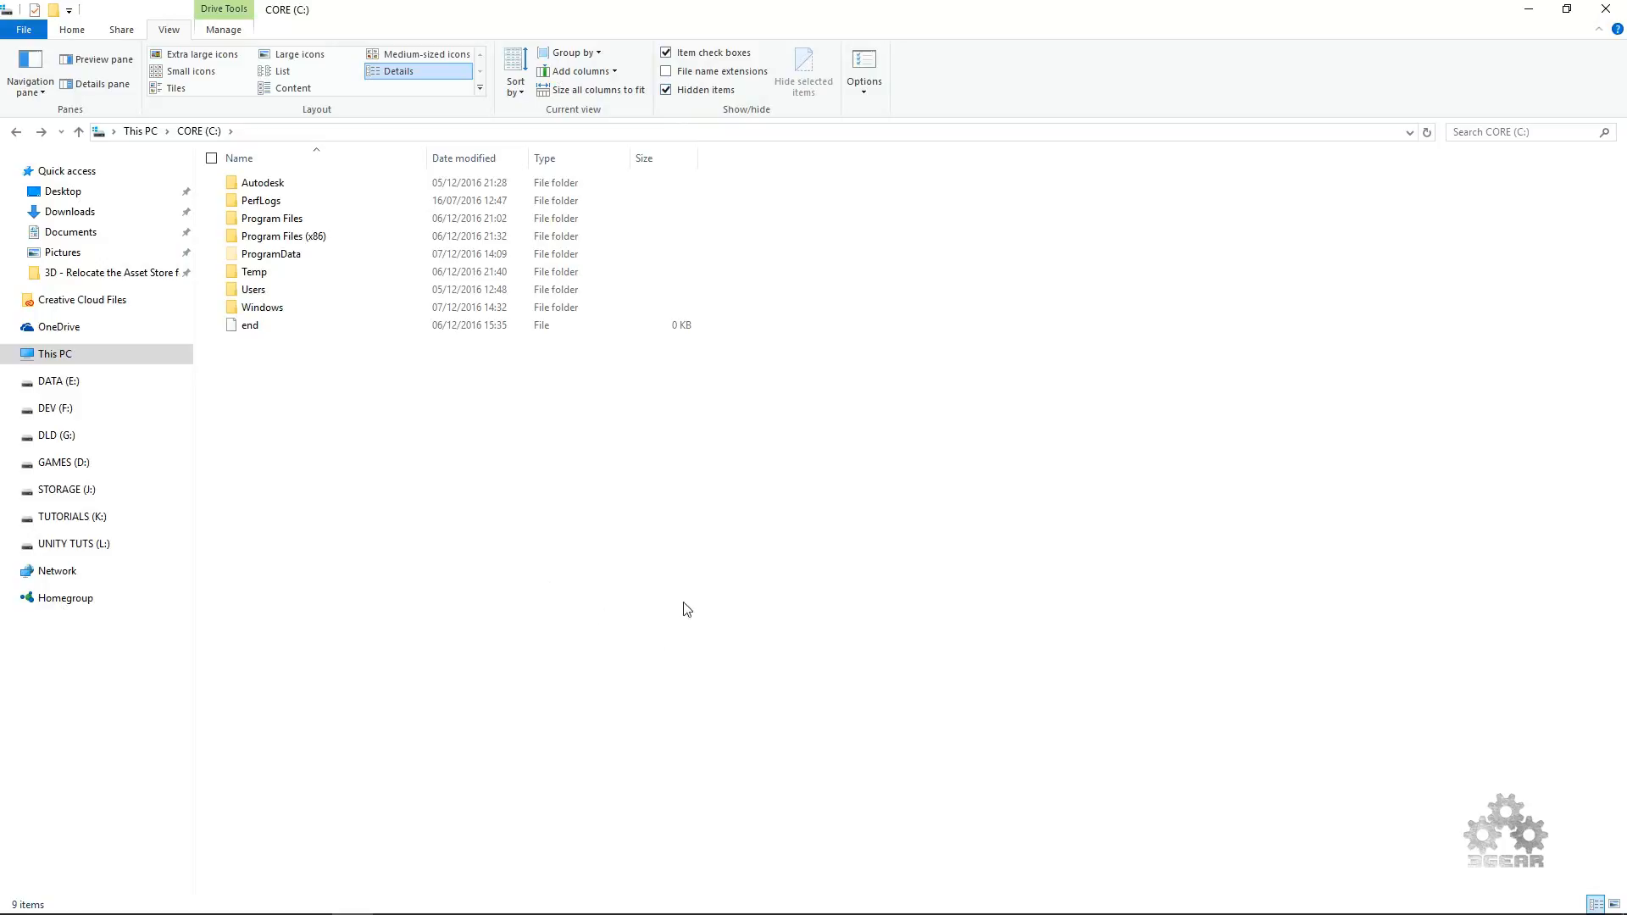
mouse_move(553, 643)
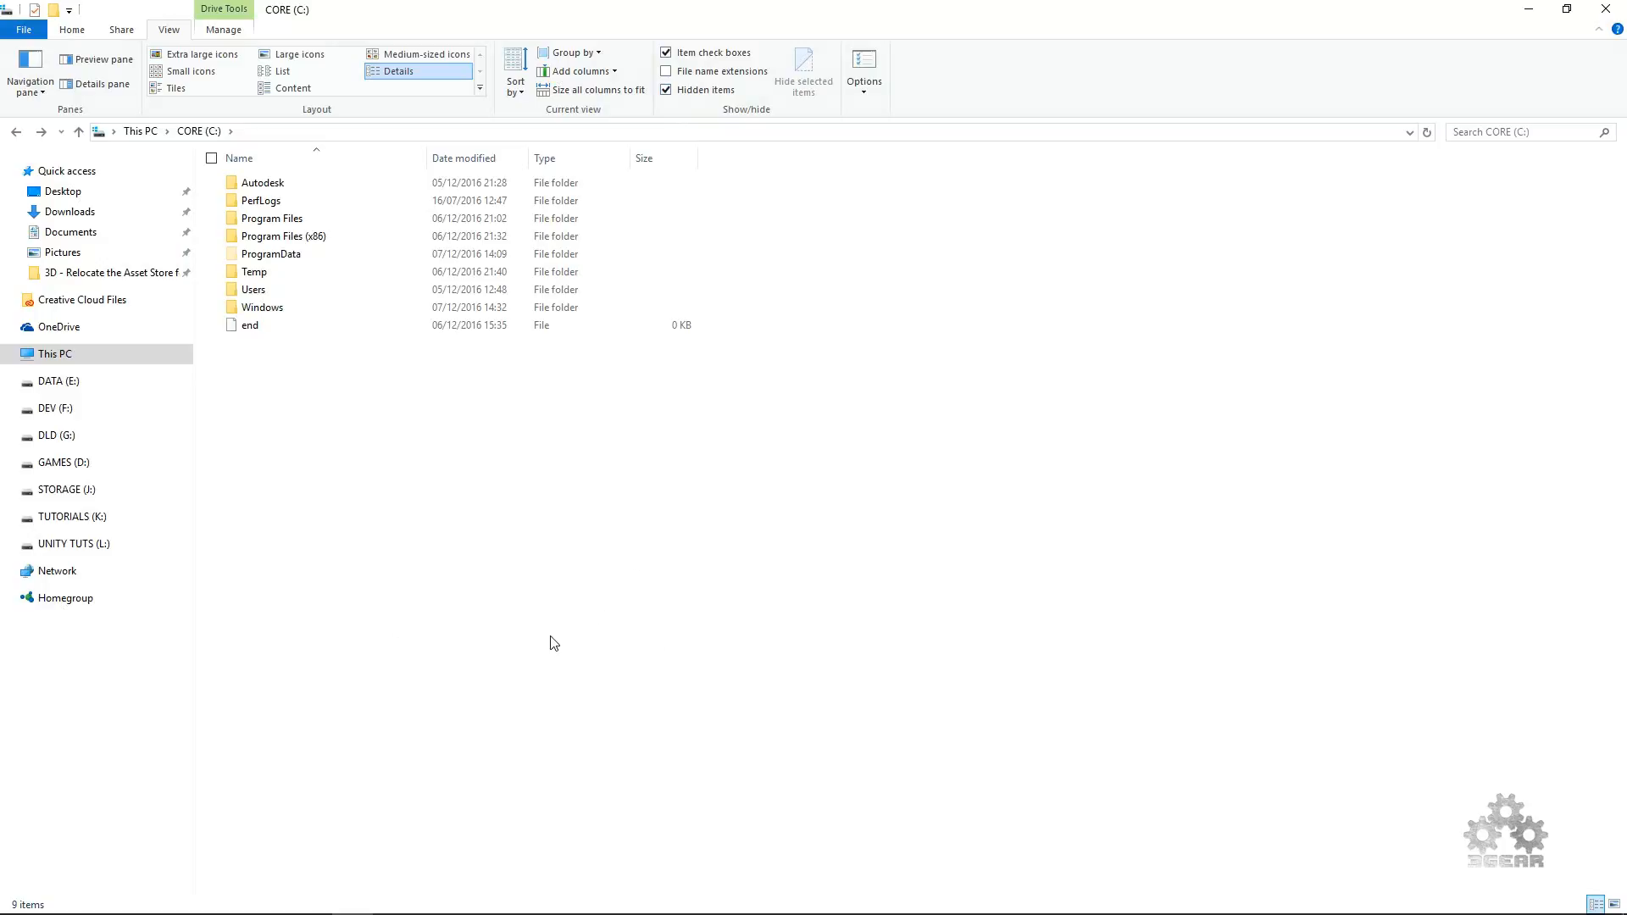
mouse_move(304, 333)
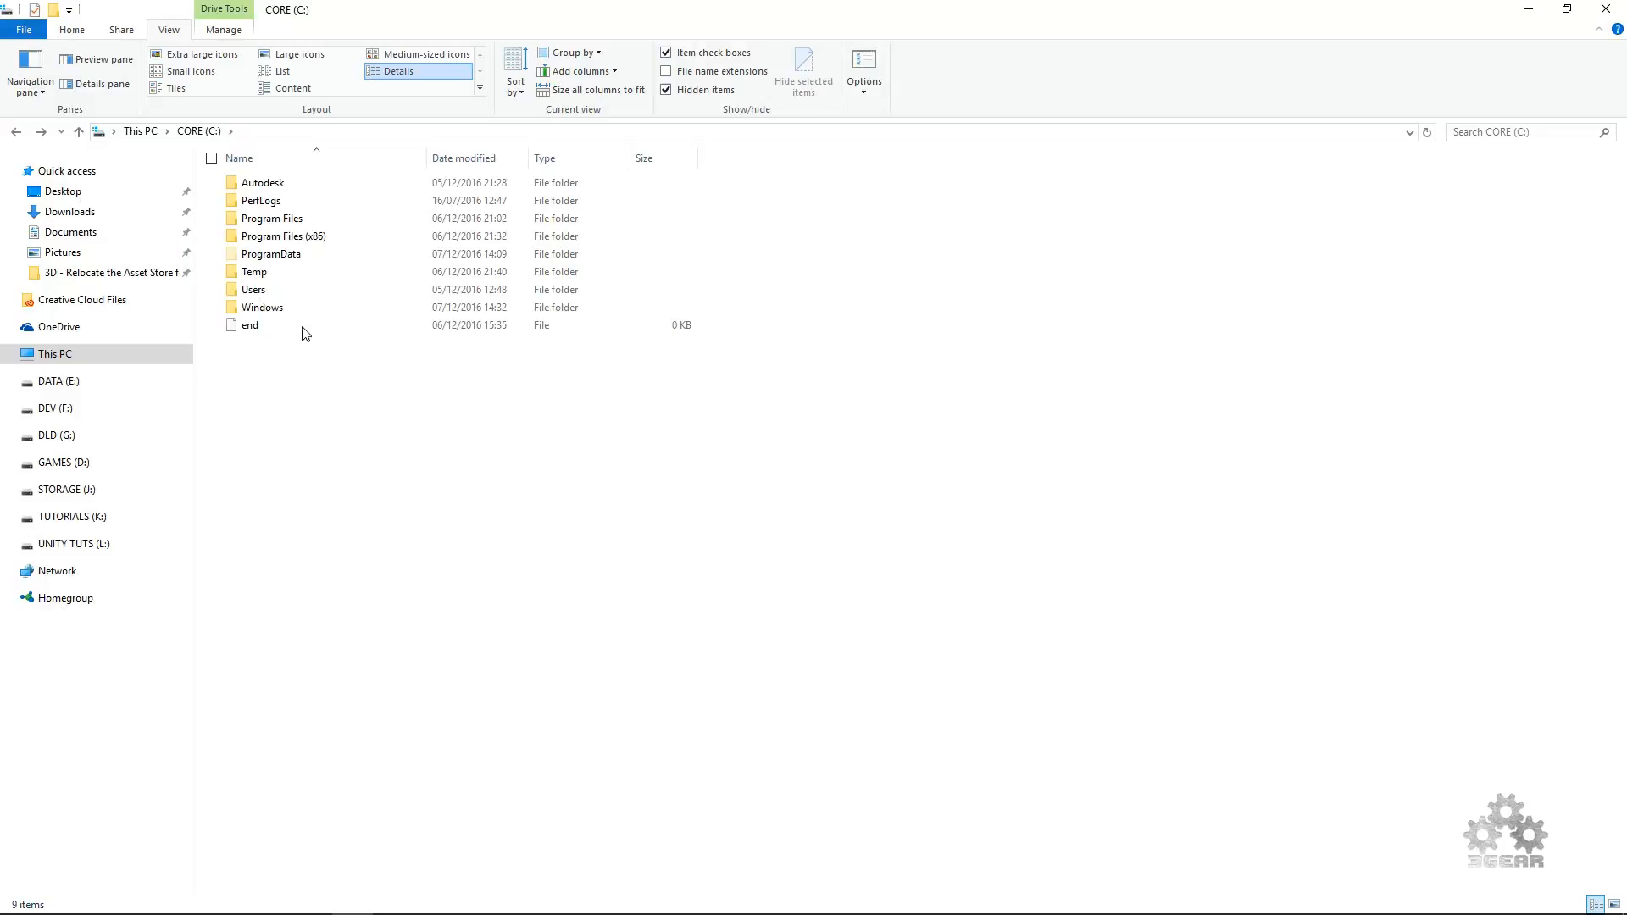
- Navigate through Users, the home folder, AppData and Roaming into Unity
double_click(253, 290)
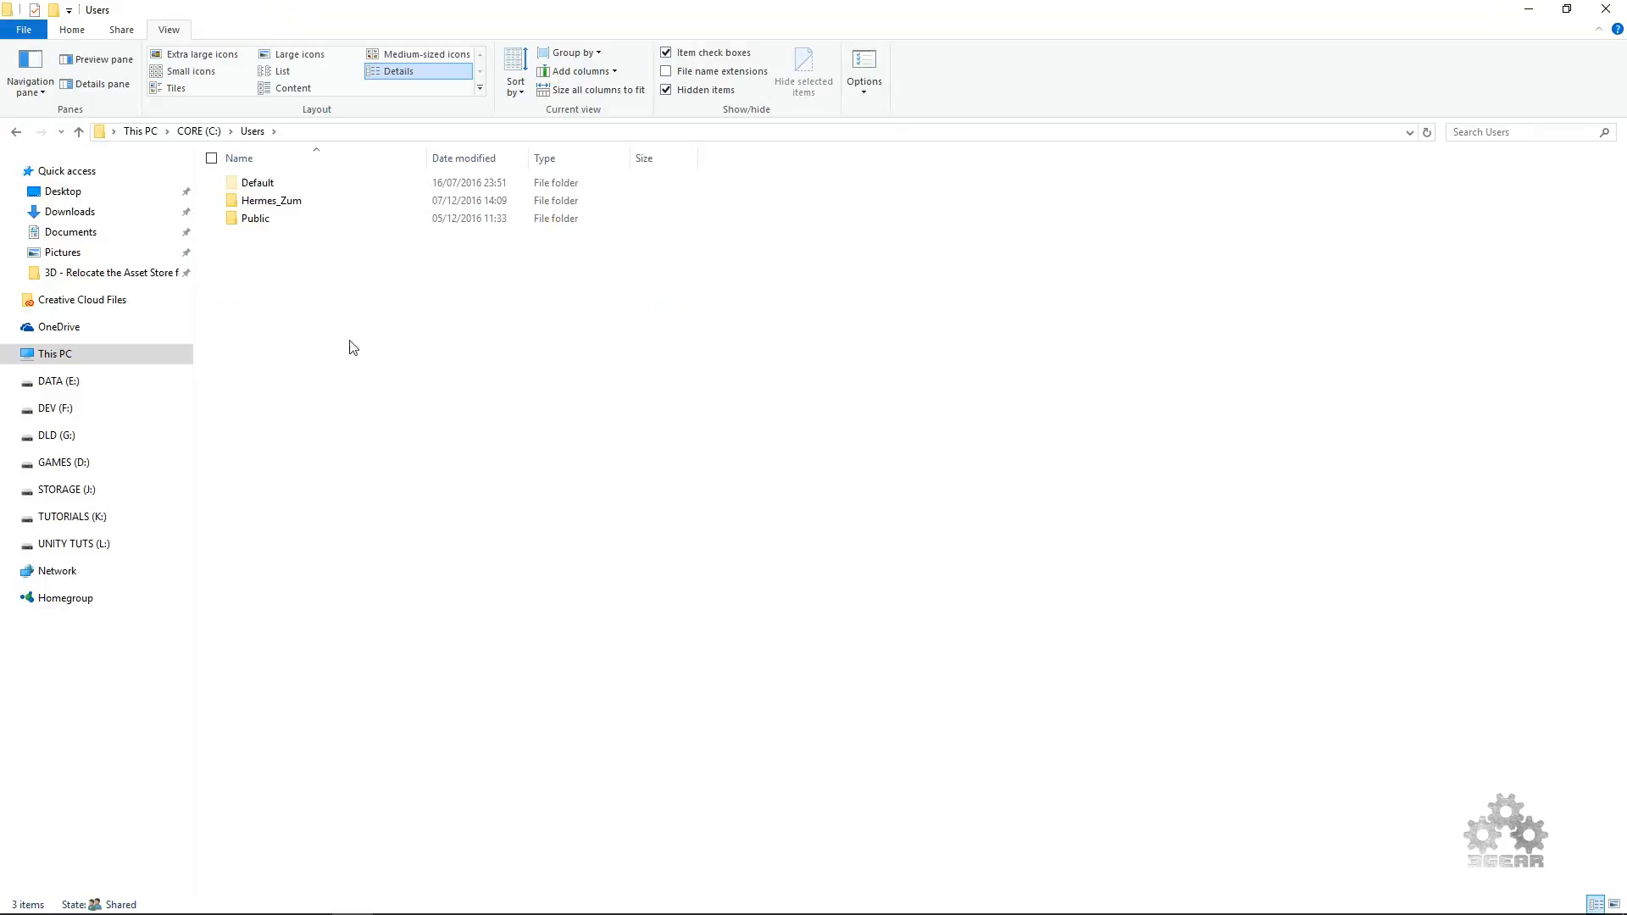
mouse_move(272, 200)
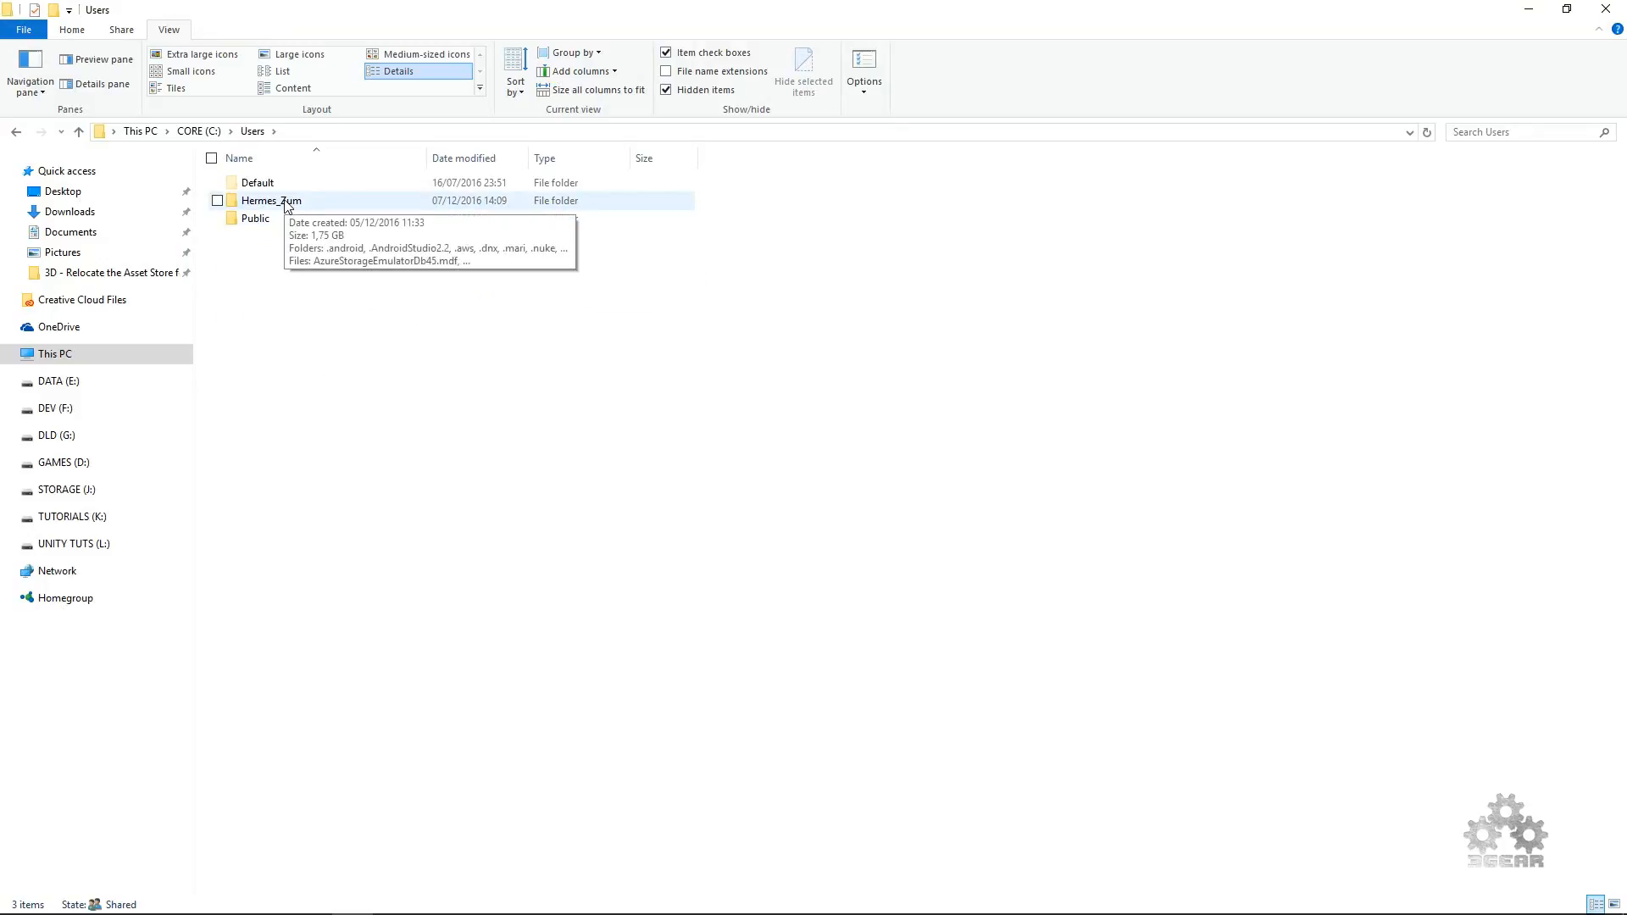
double_click(271, 200)
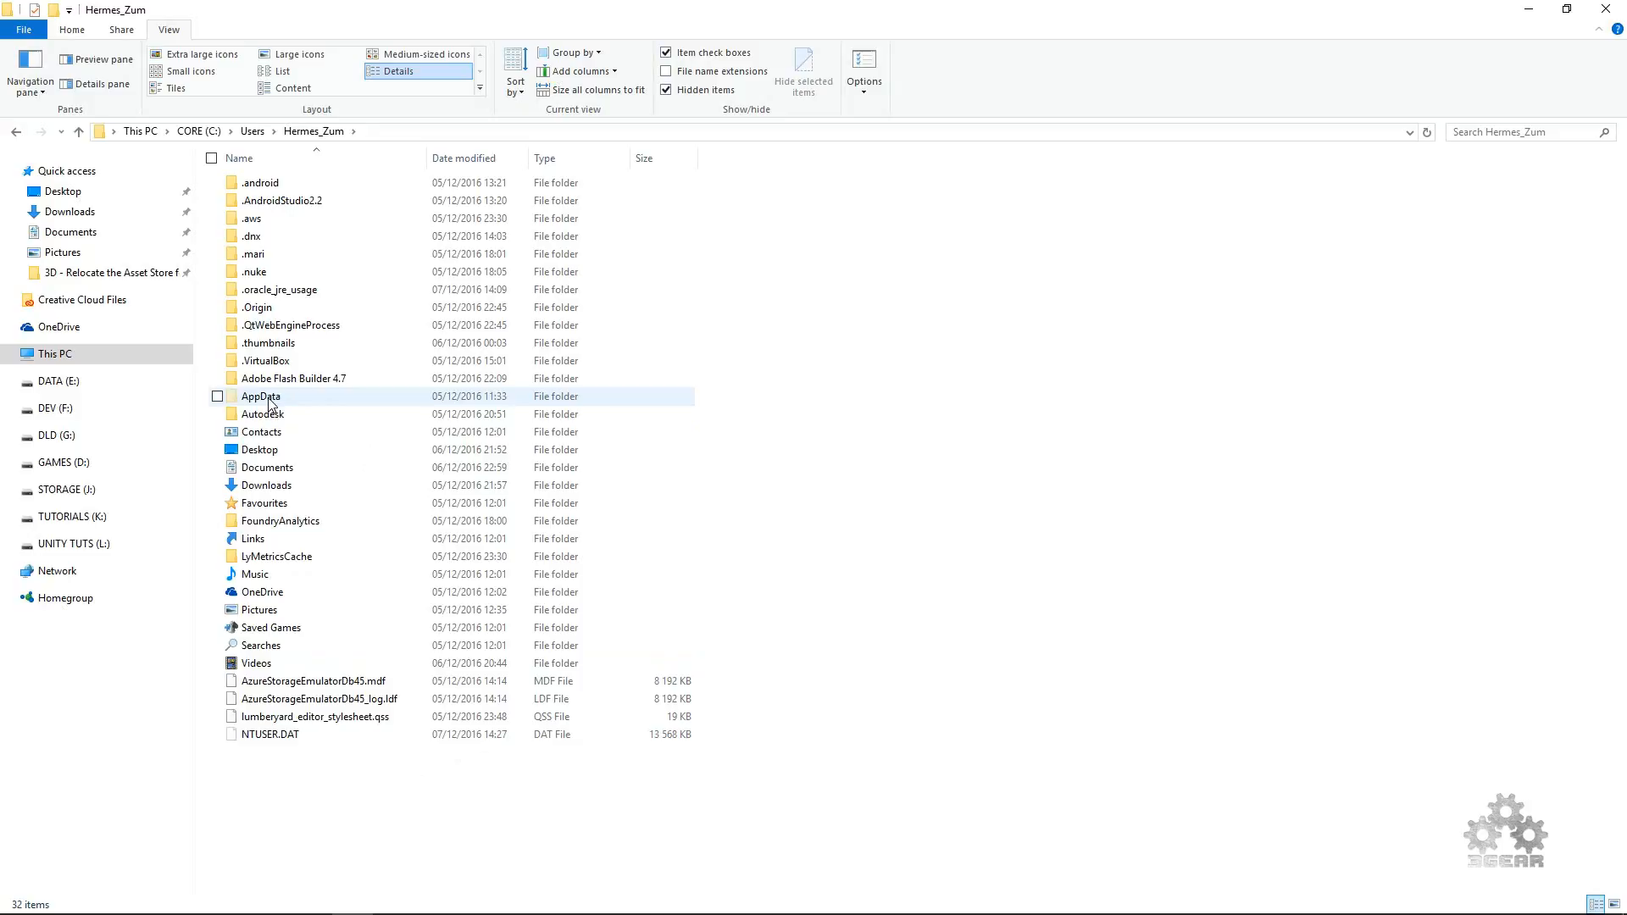
double_click(260, 397)
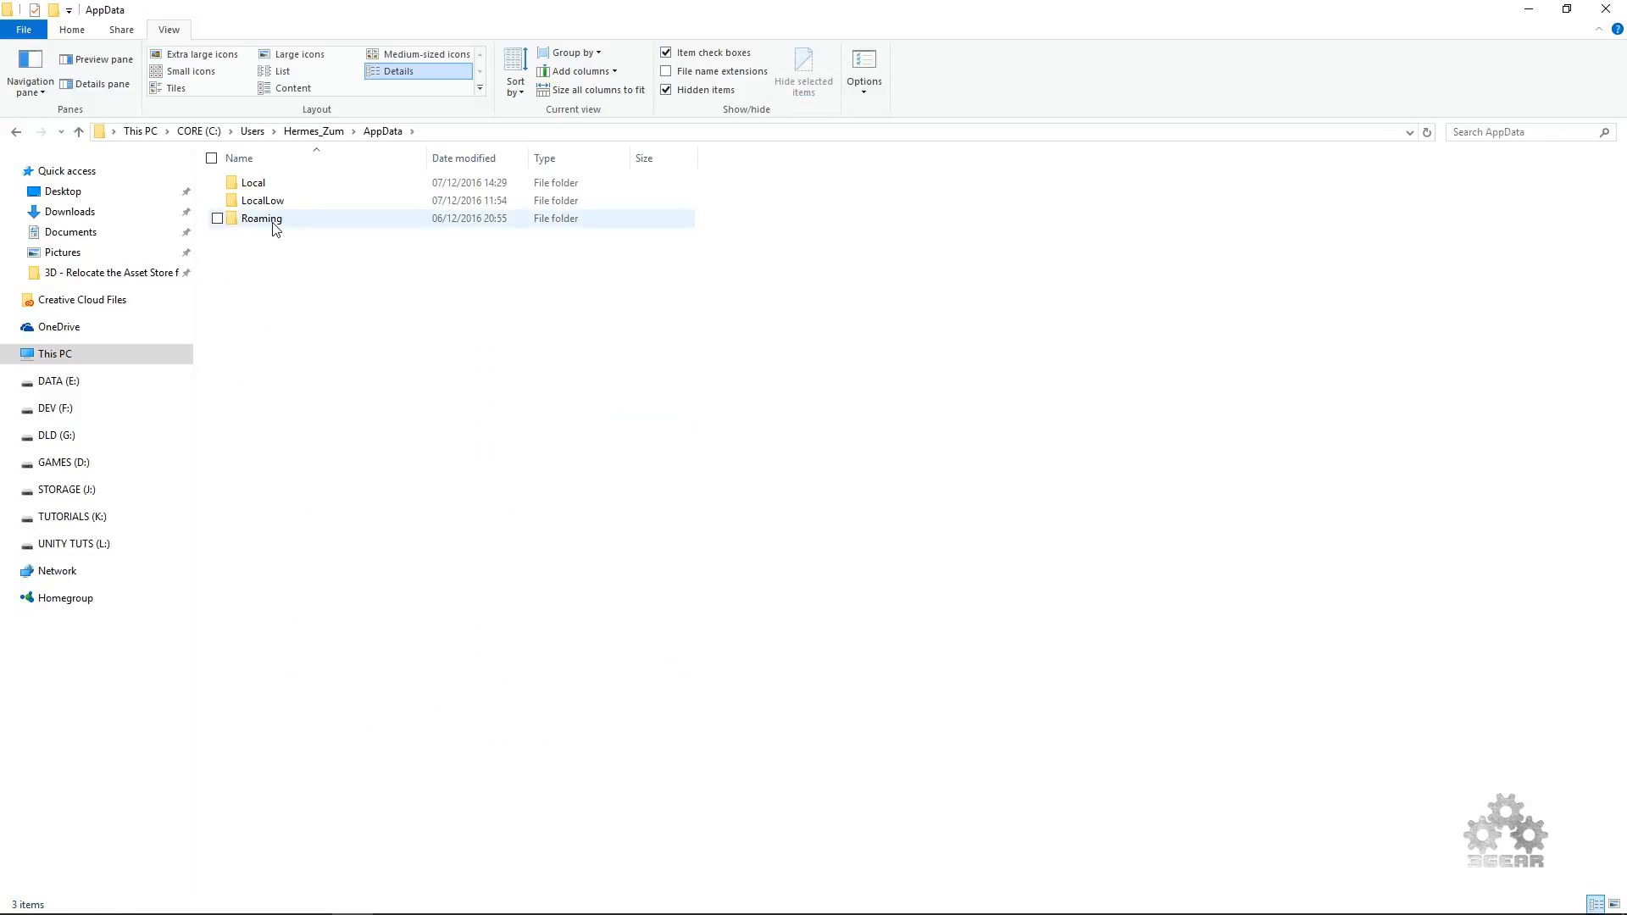
double_click(260, 218)
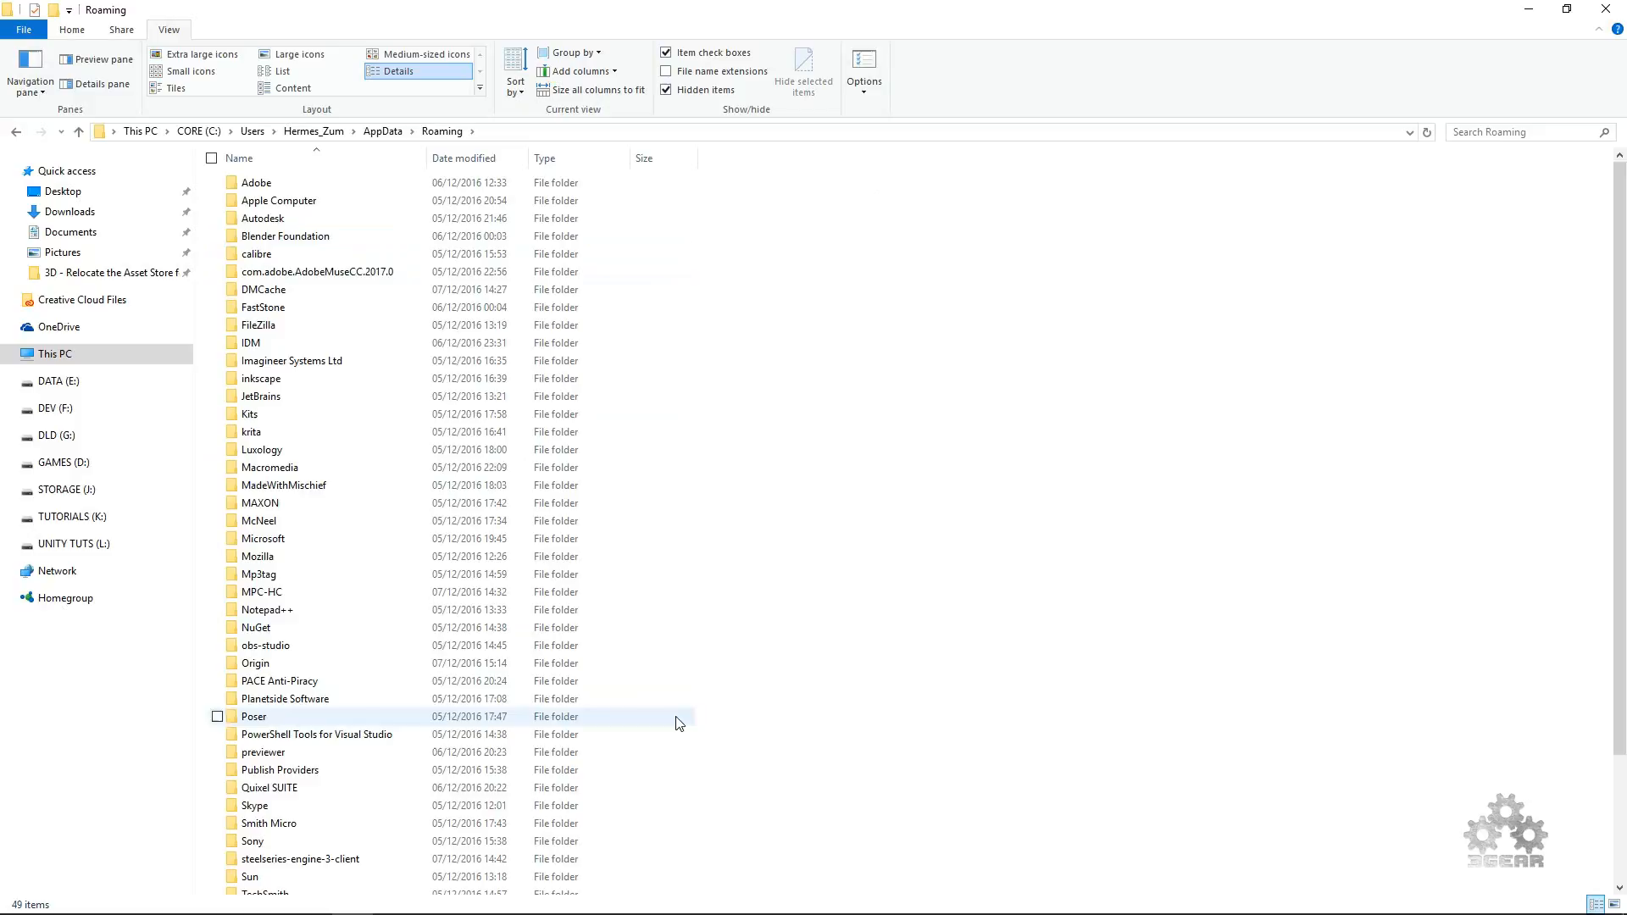
scroll(down, 3)
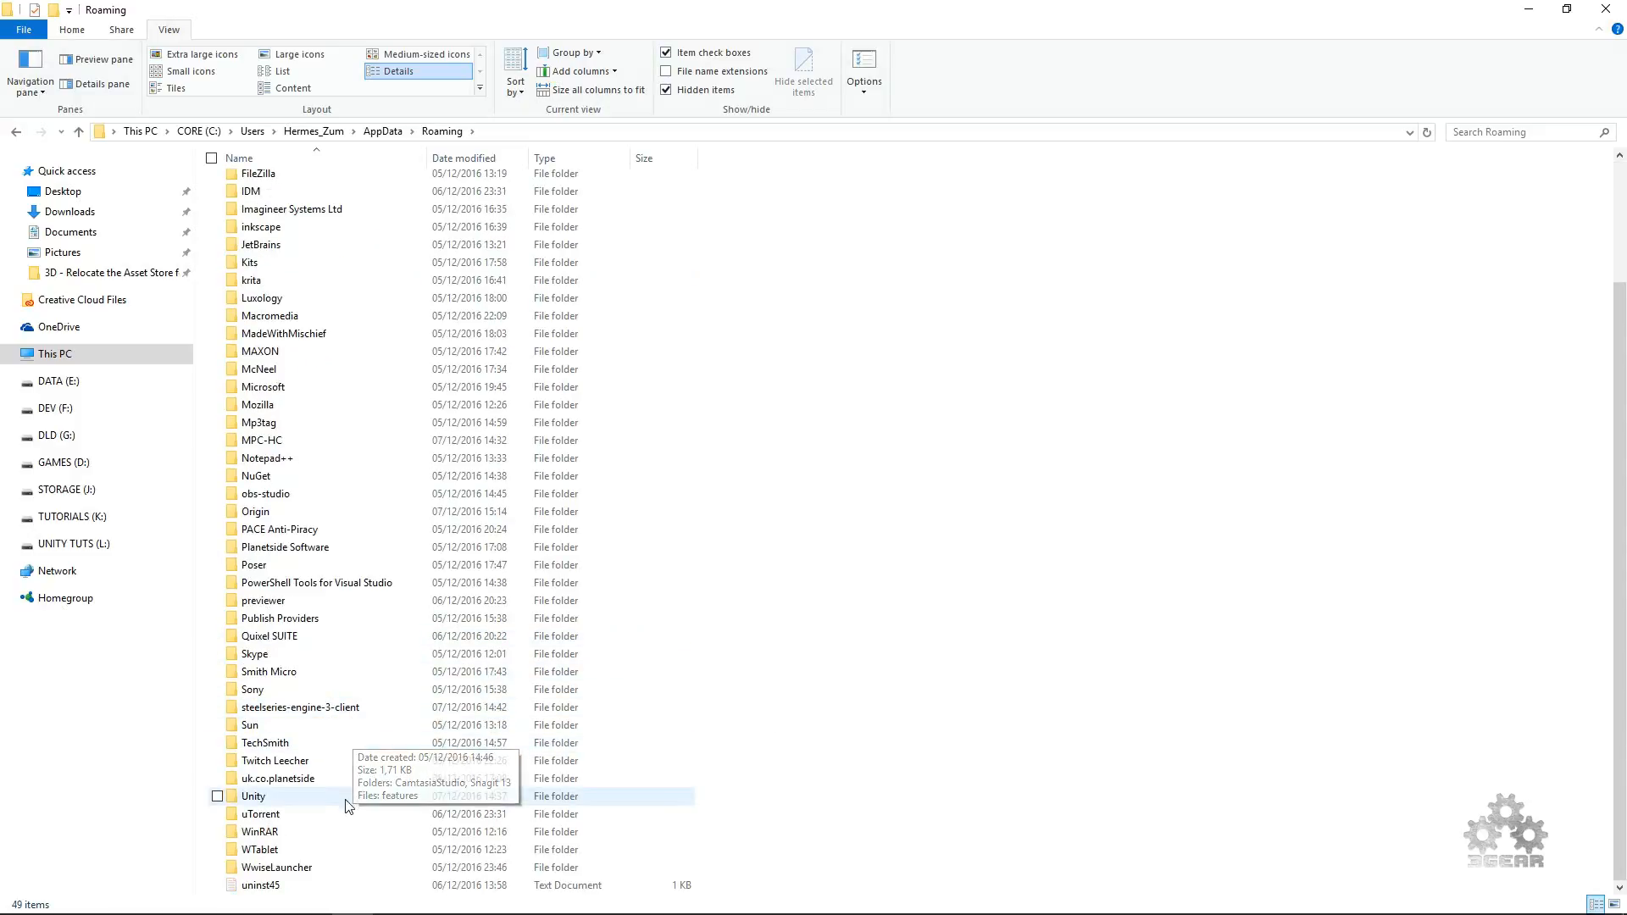
double_click(254, 796)
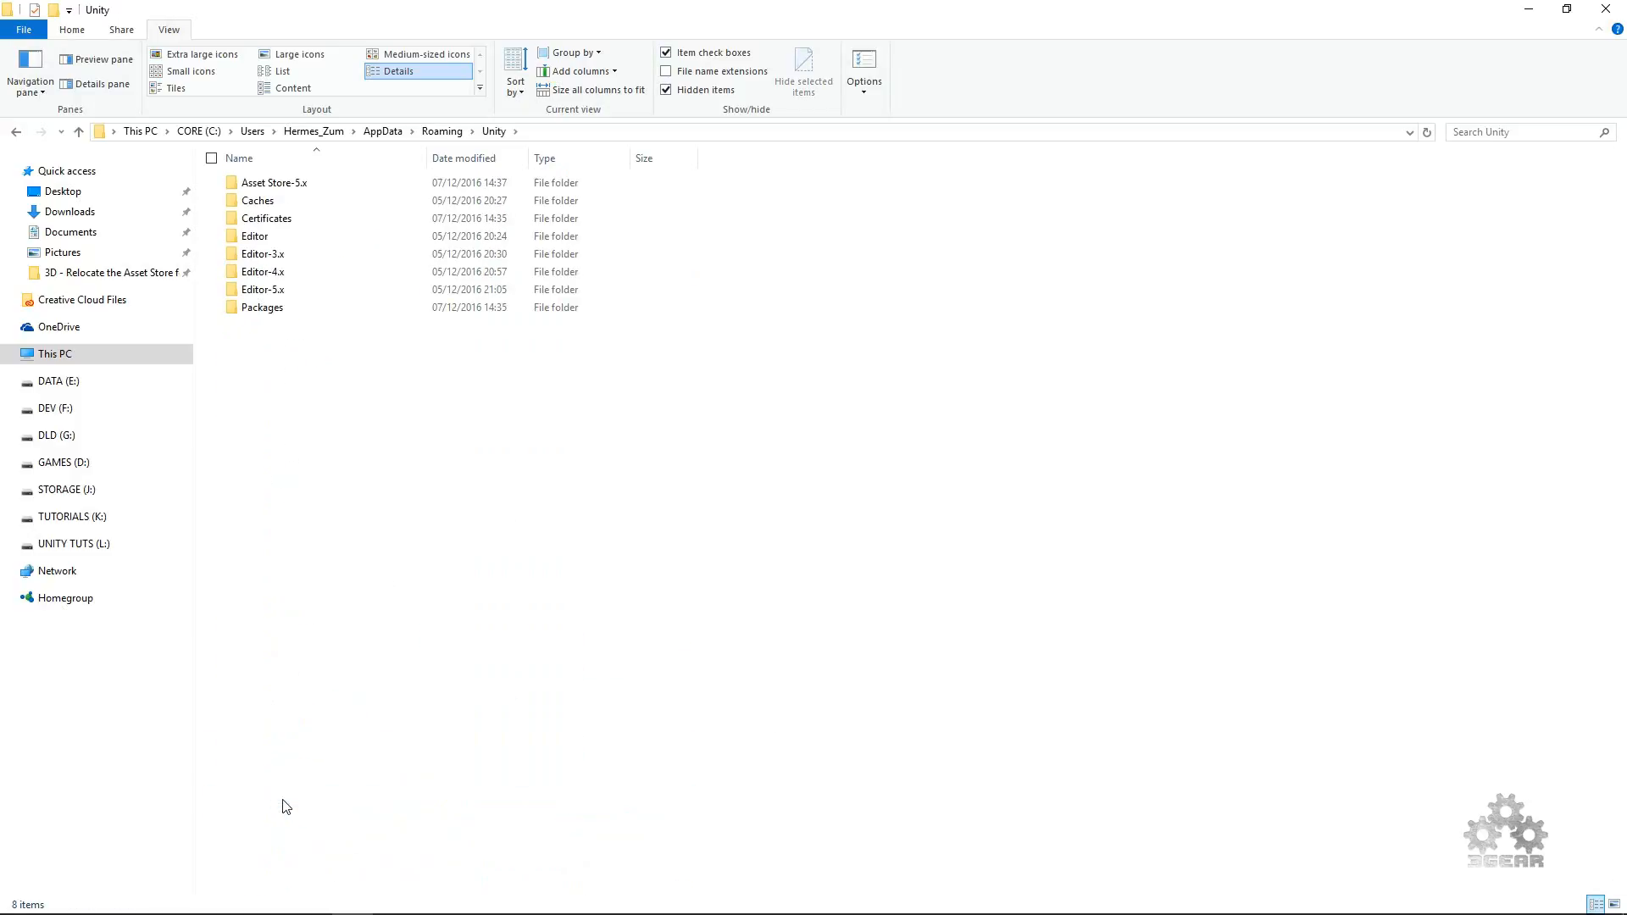
mouse_move(407, 556)
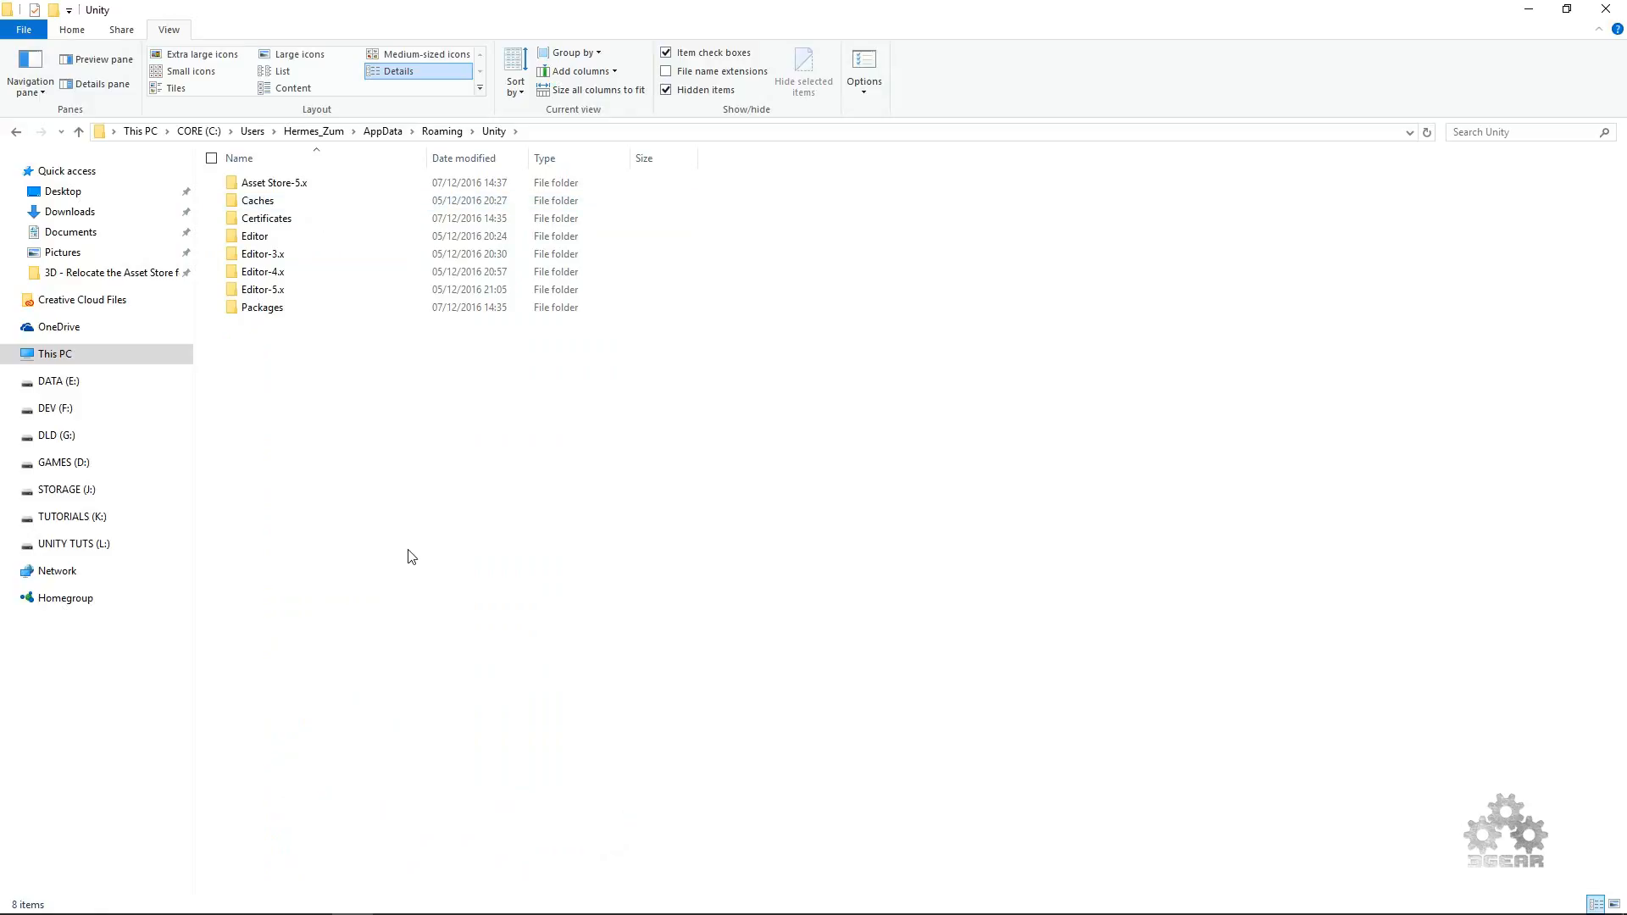
mouse_move(430, 526)
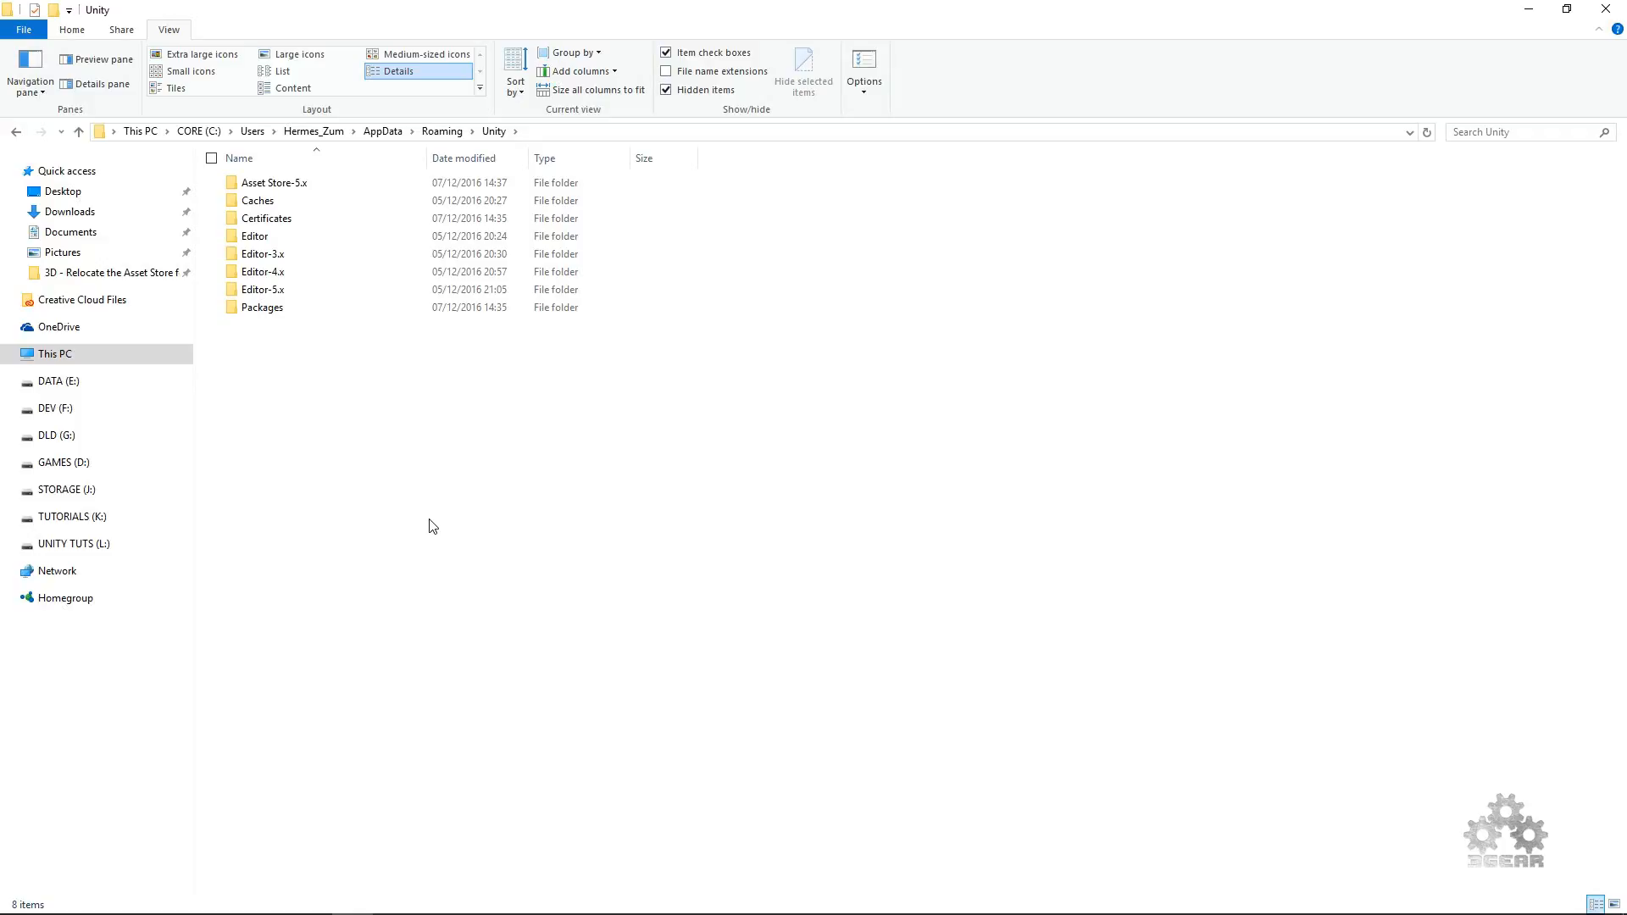
- Select the Asset Store-5.x folder and open it to preview its contents
click(274, 183)
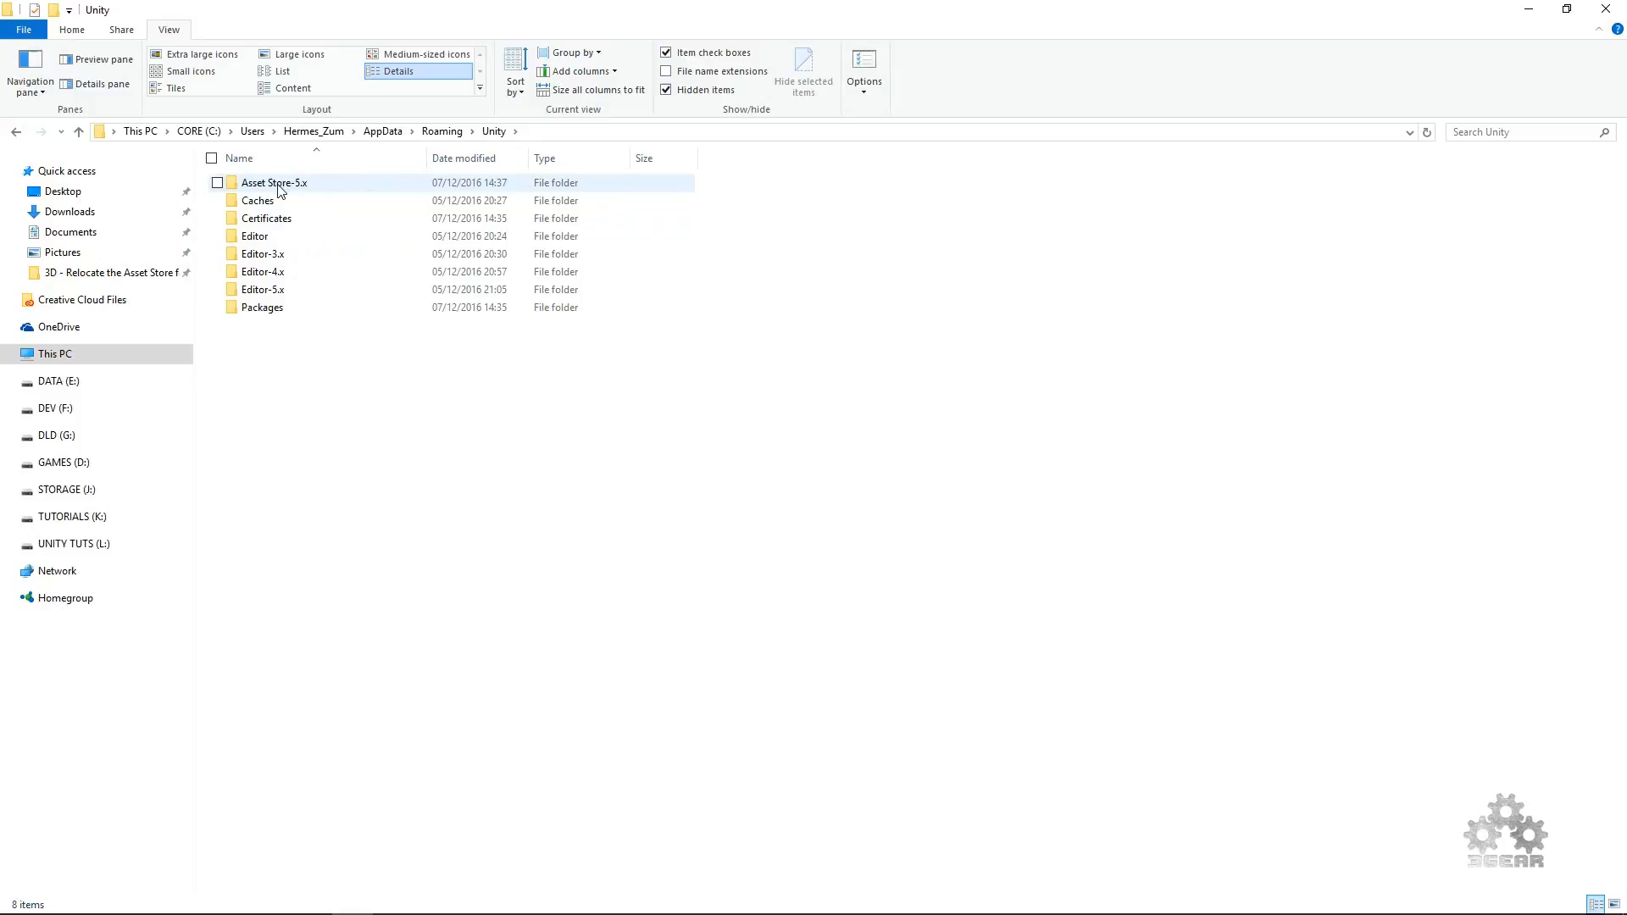
mouse_move(301, 195)
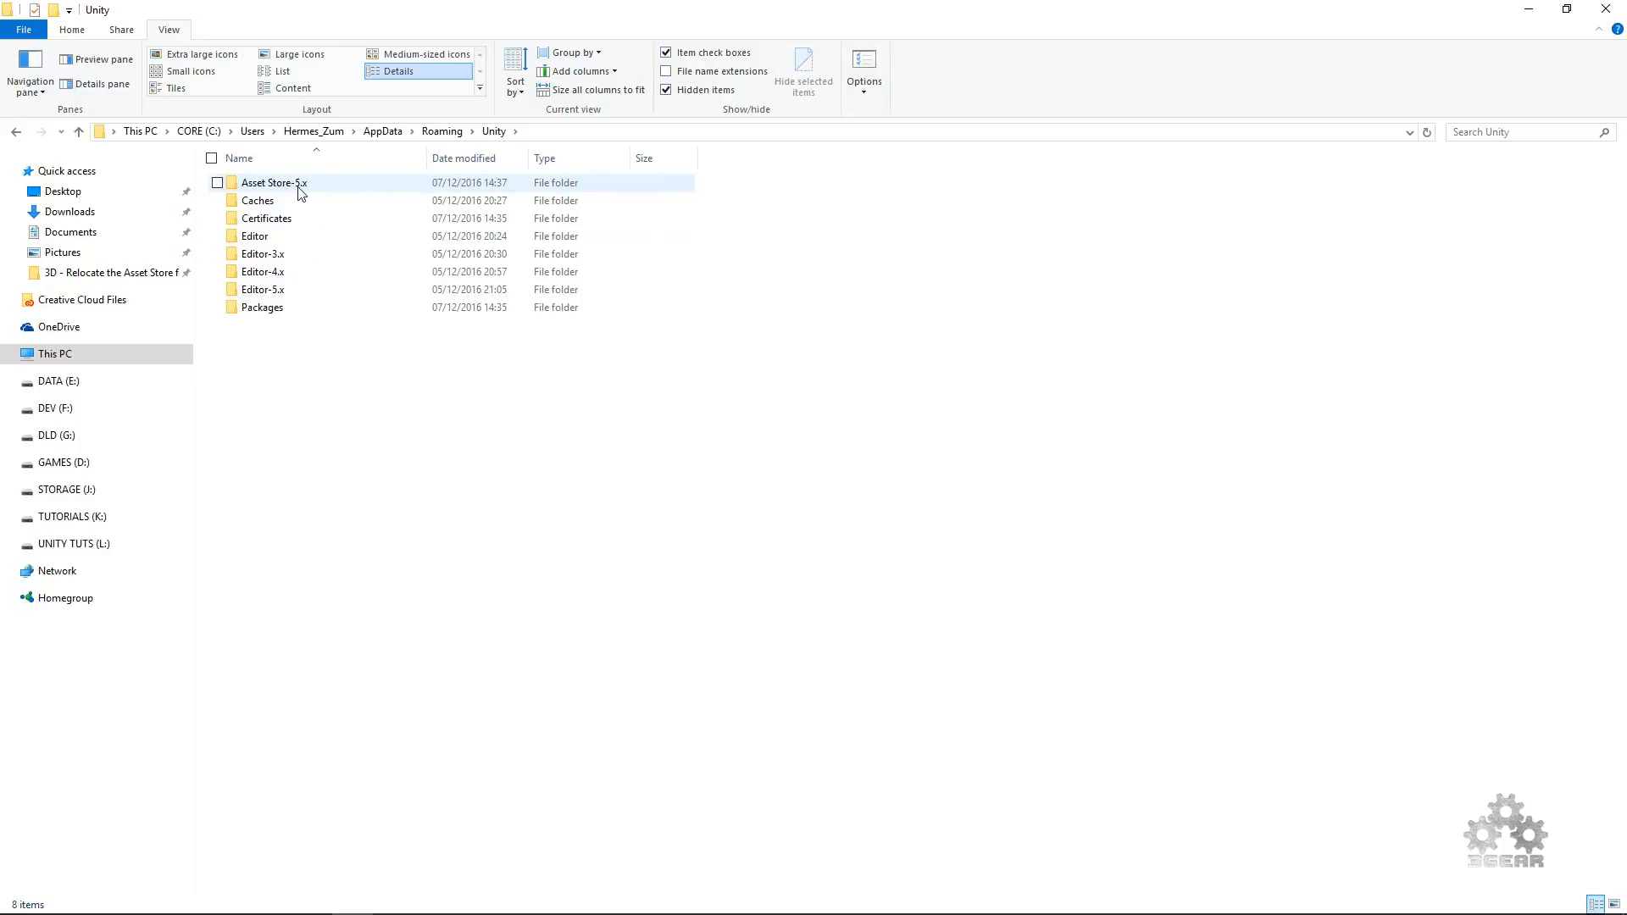
click(392, 572)
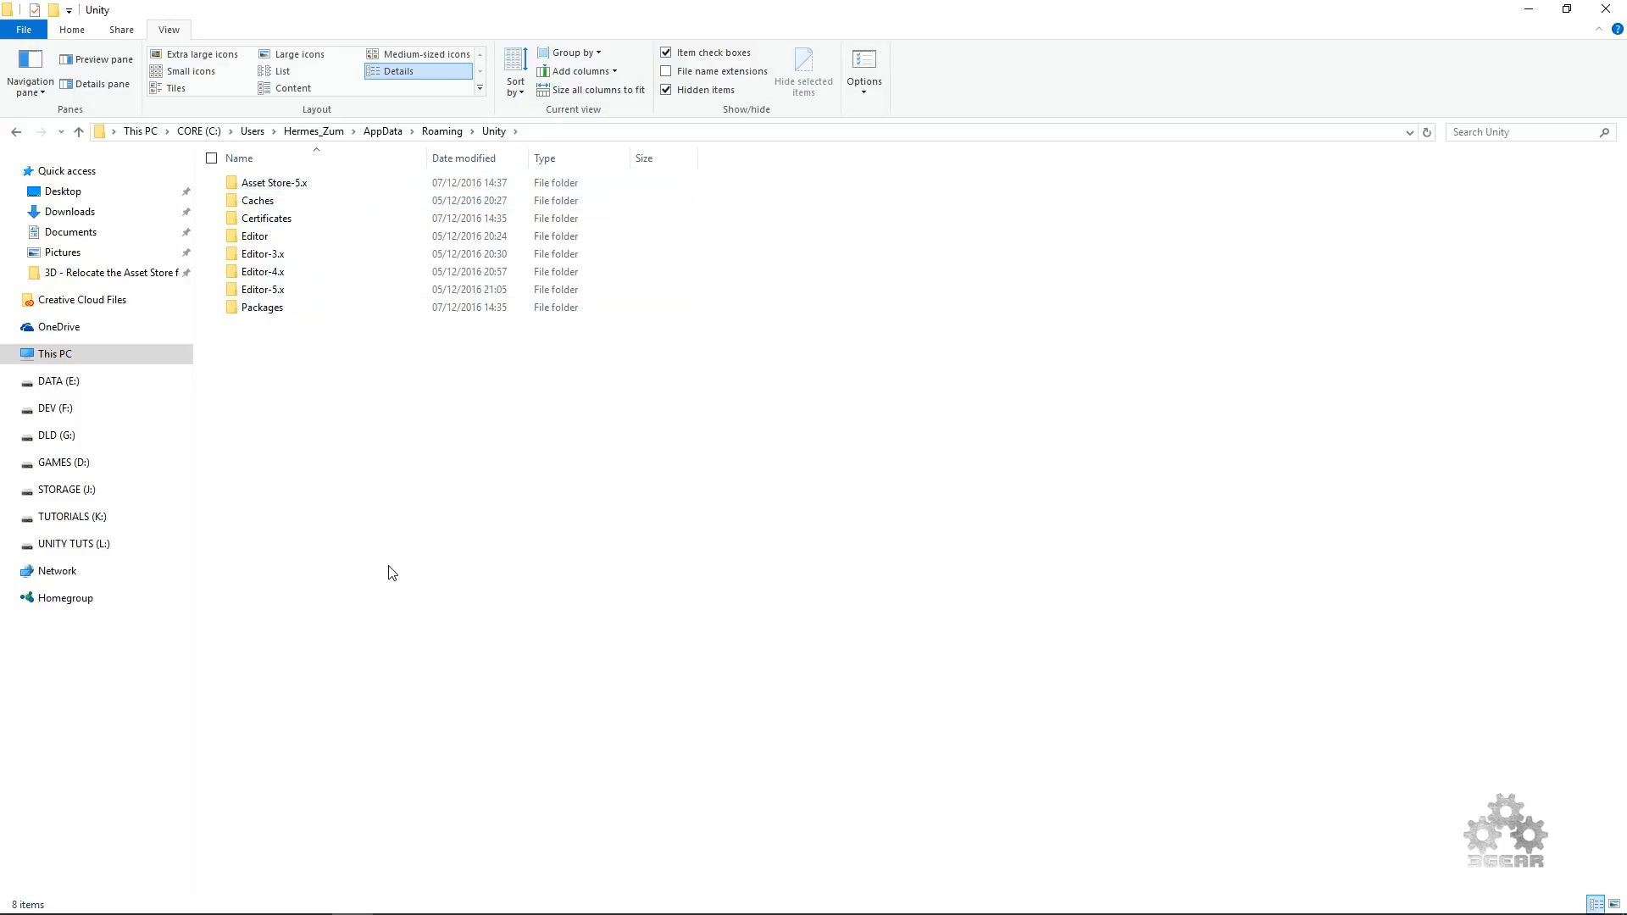
click(274, 183)
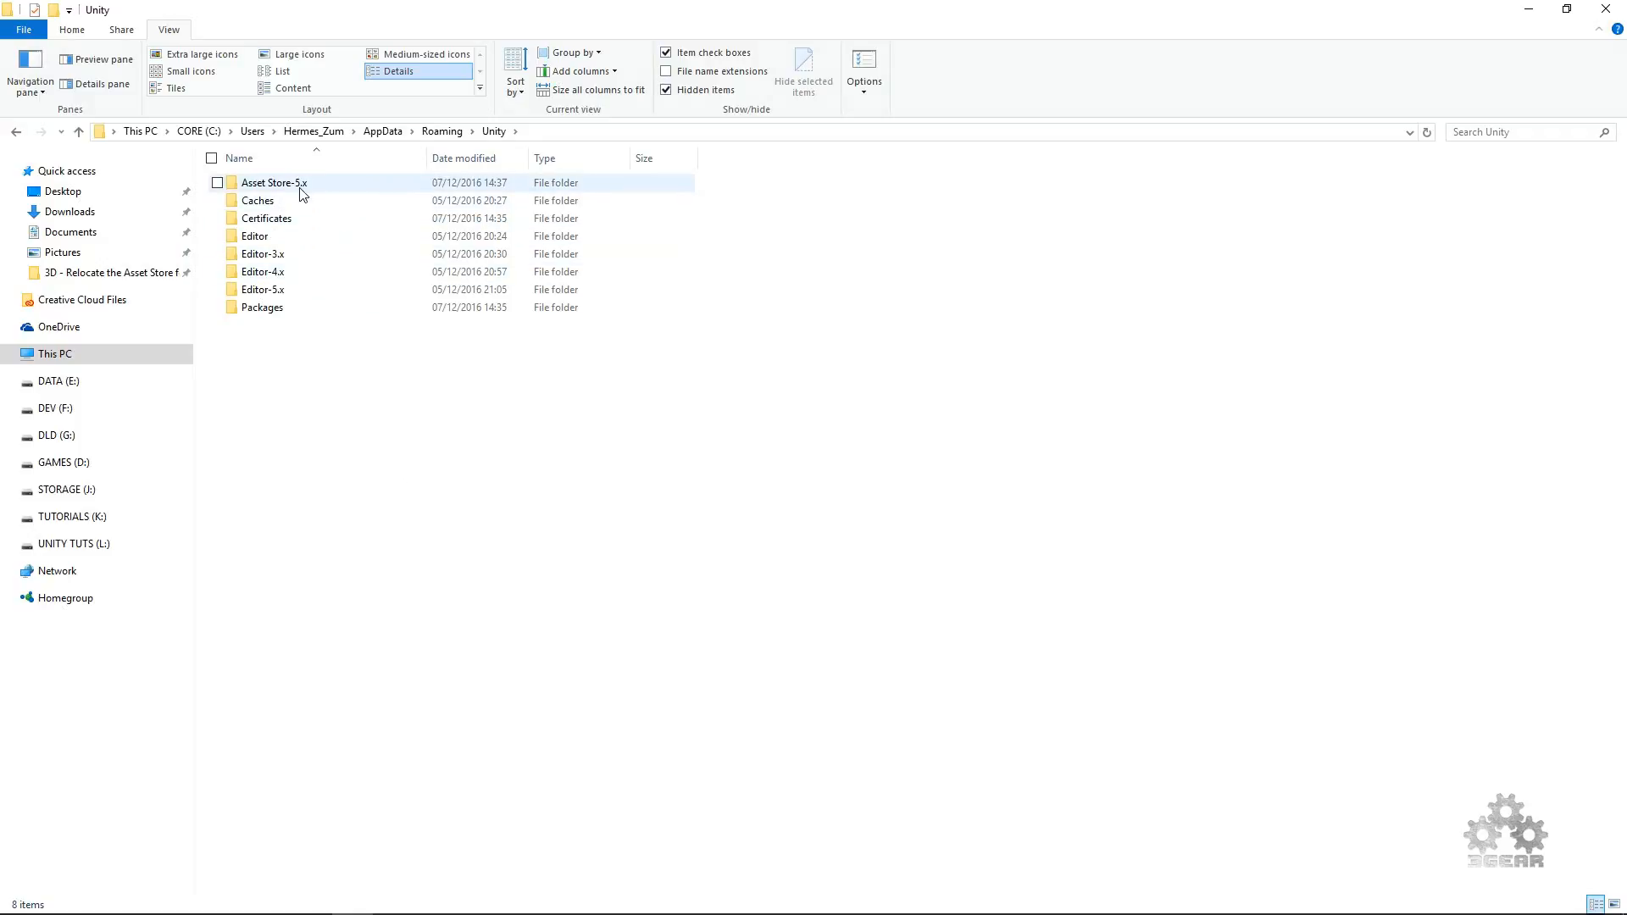
double_click(274, 183)
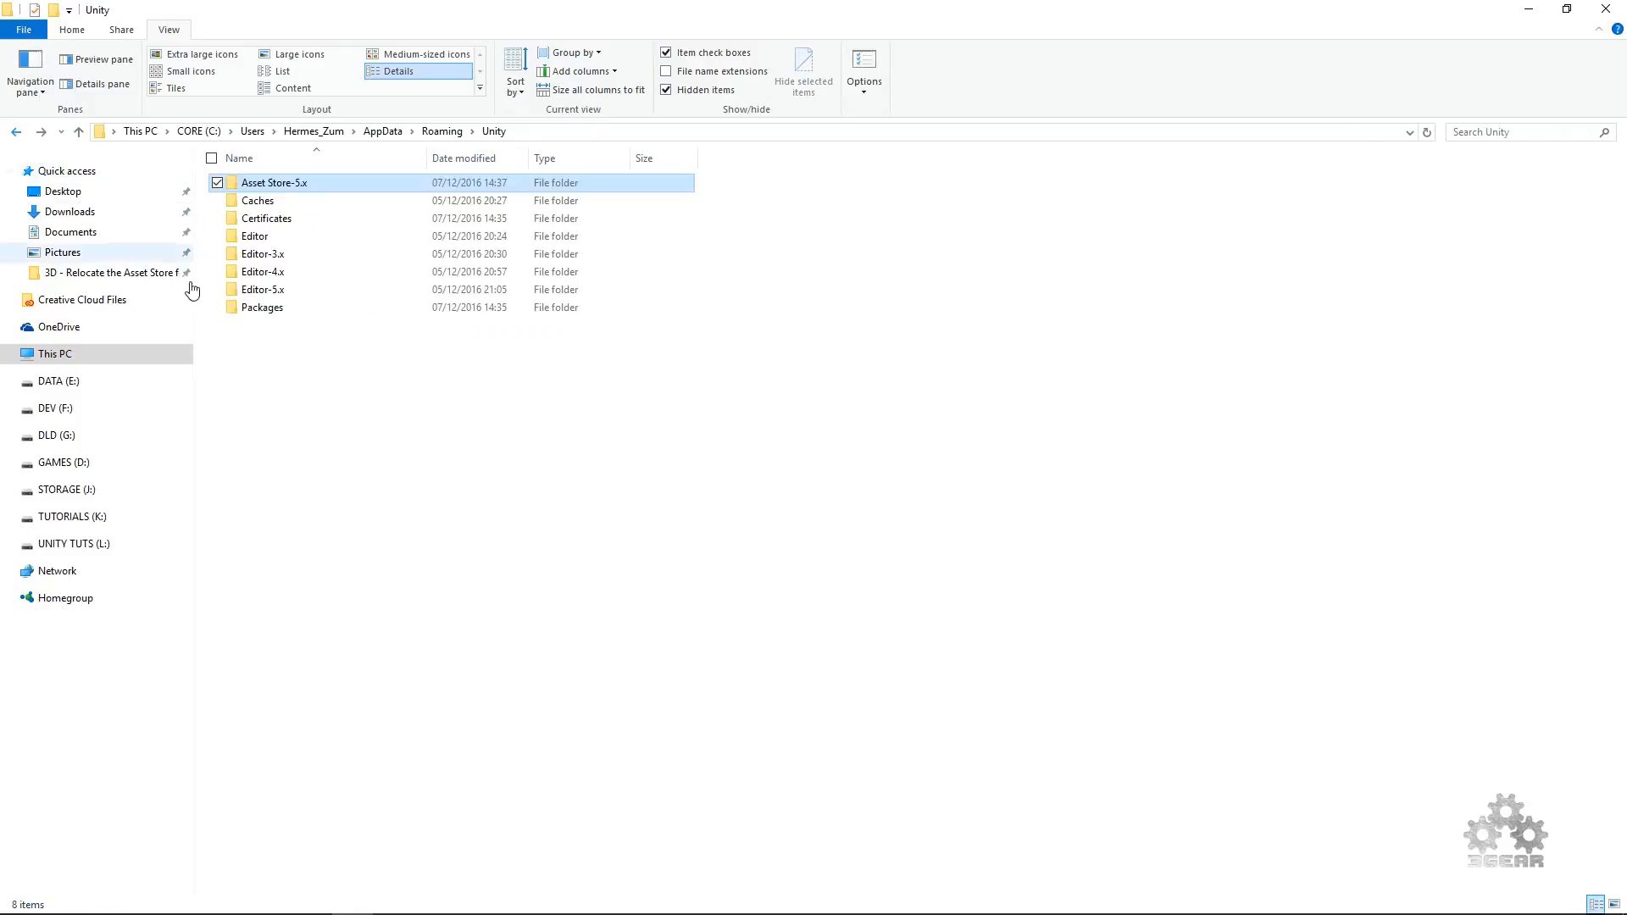
- Reselect the Asset Store-5.x folder and copy it
click(584, 550)
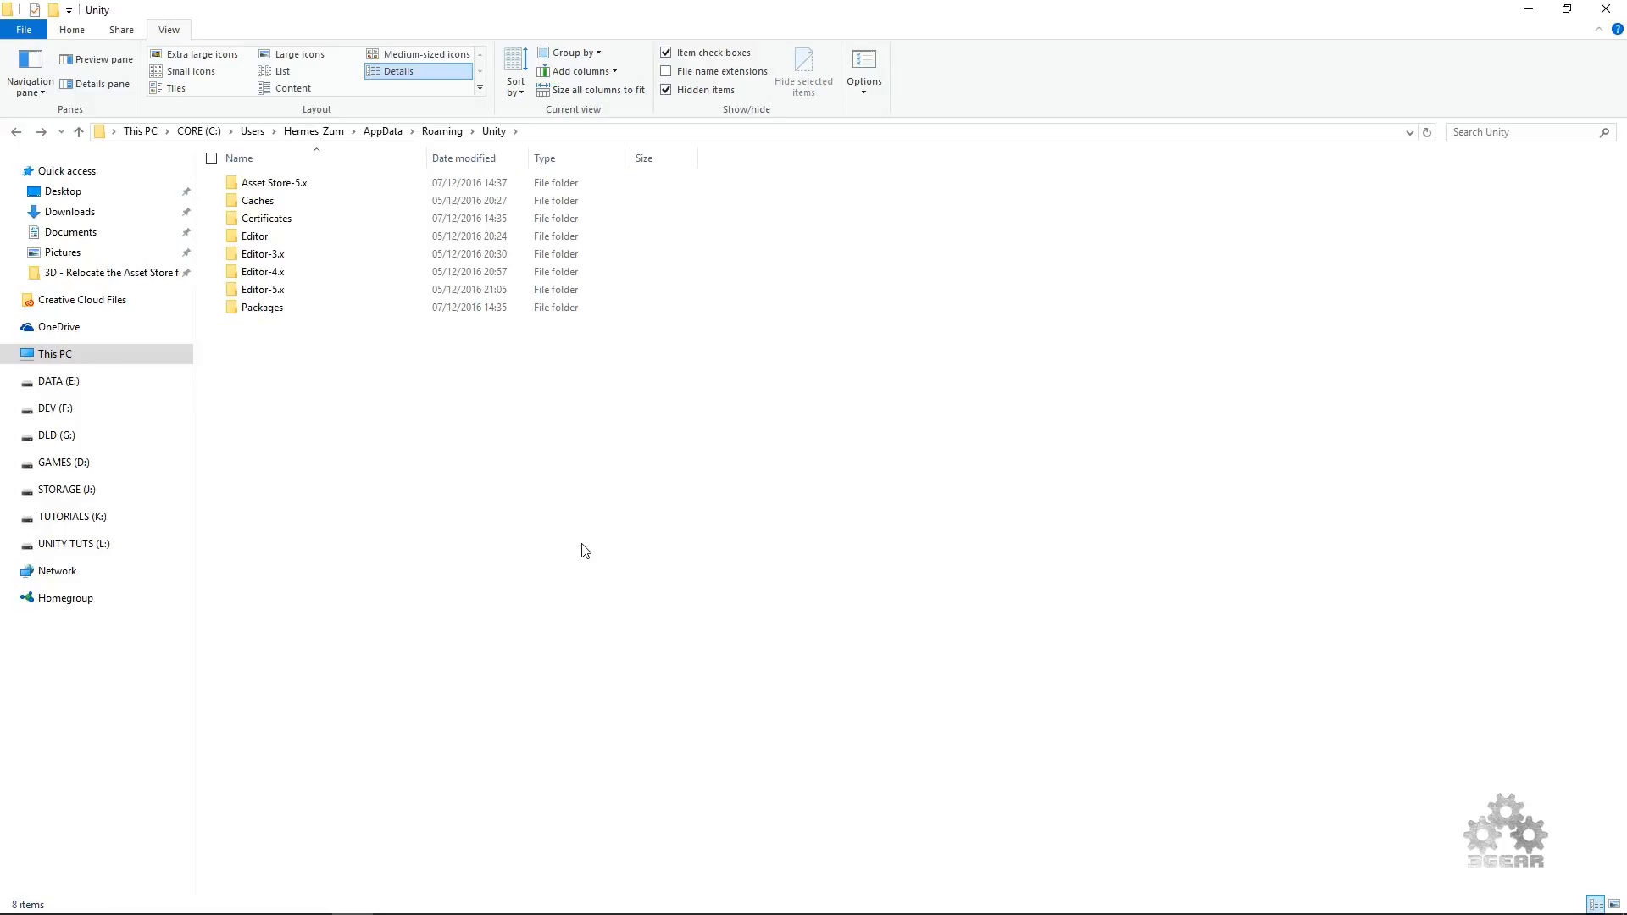
click(273, 183)
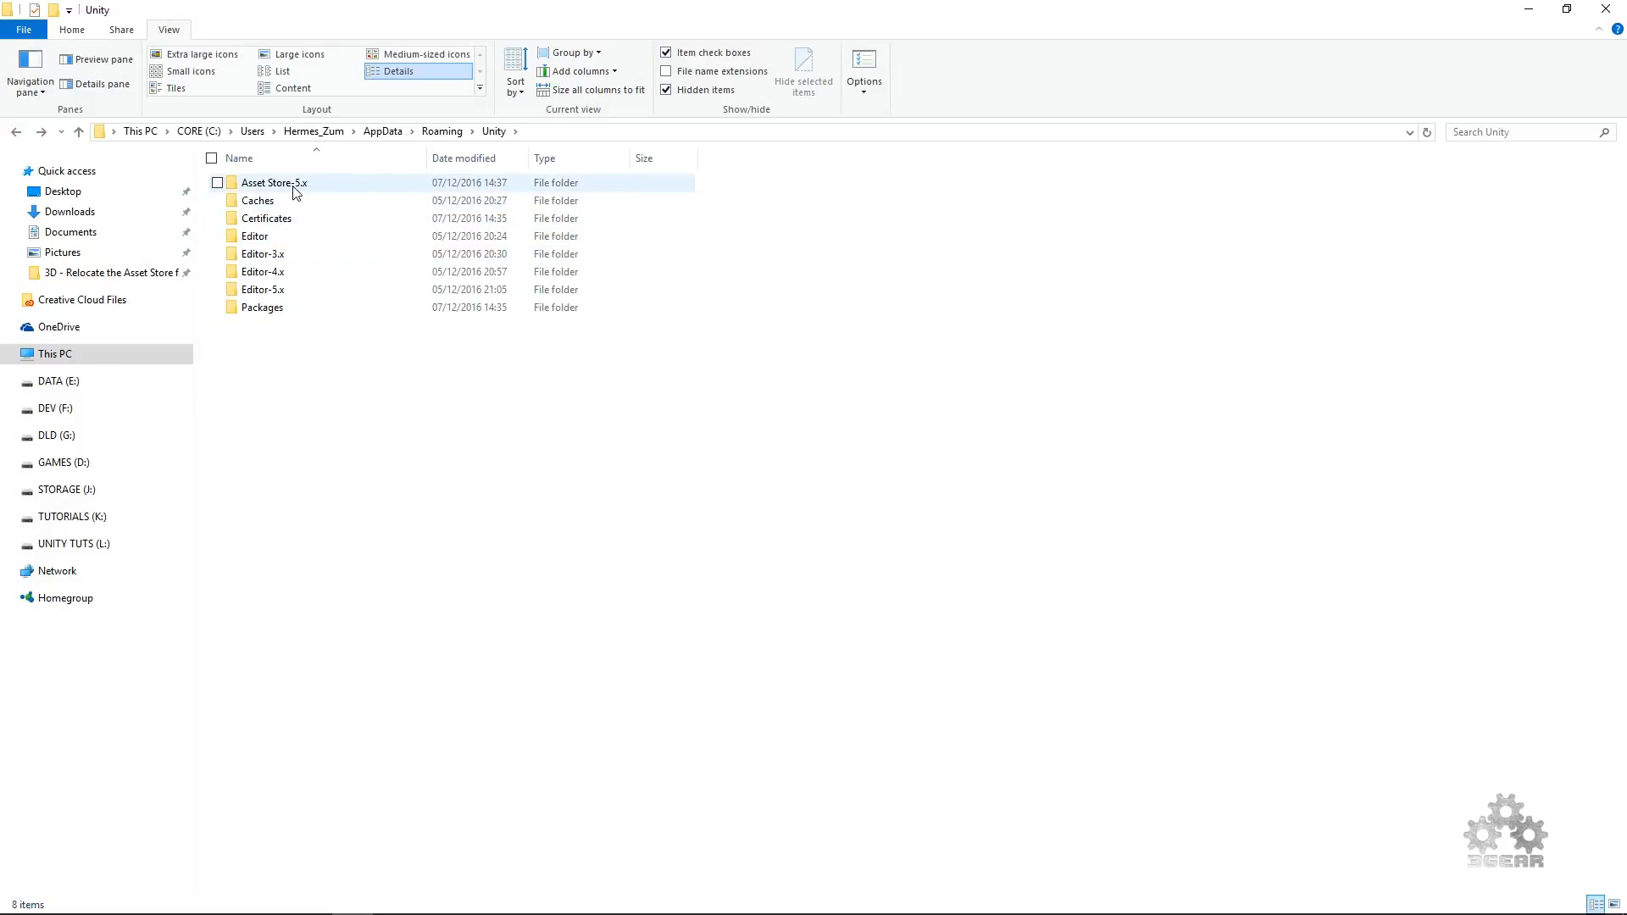
click(218, 183)
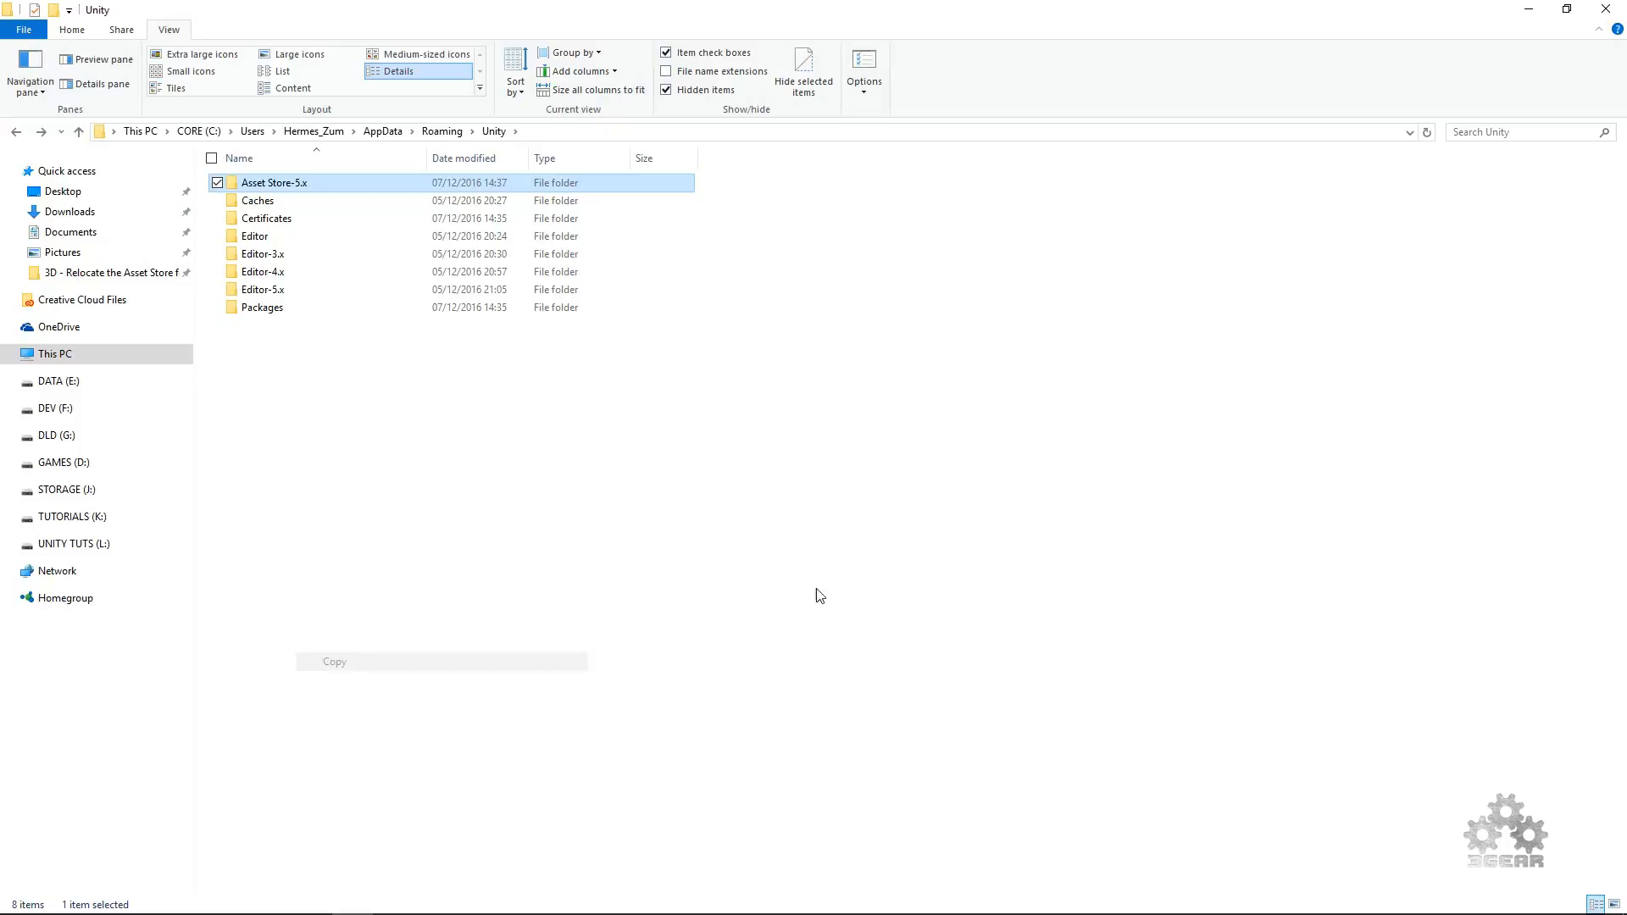
click(672, 505)
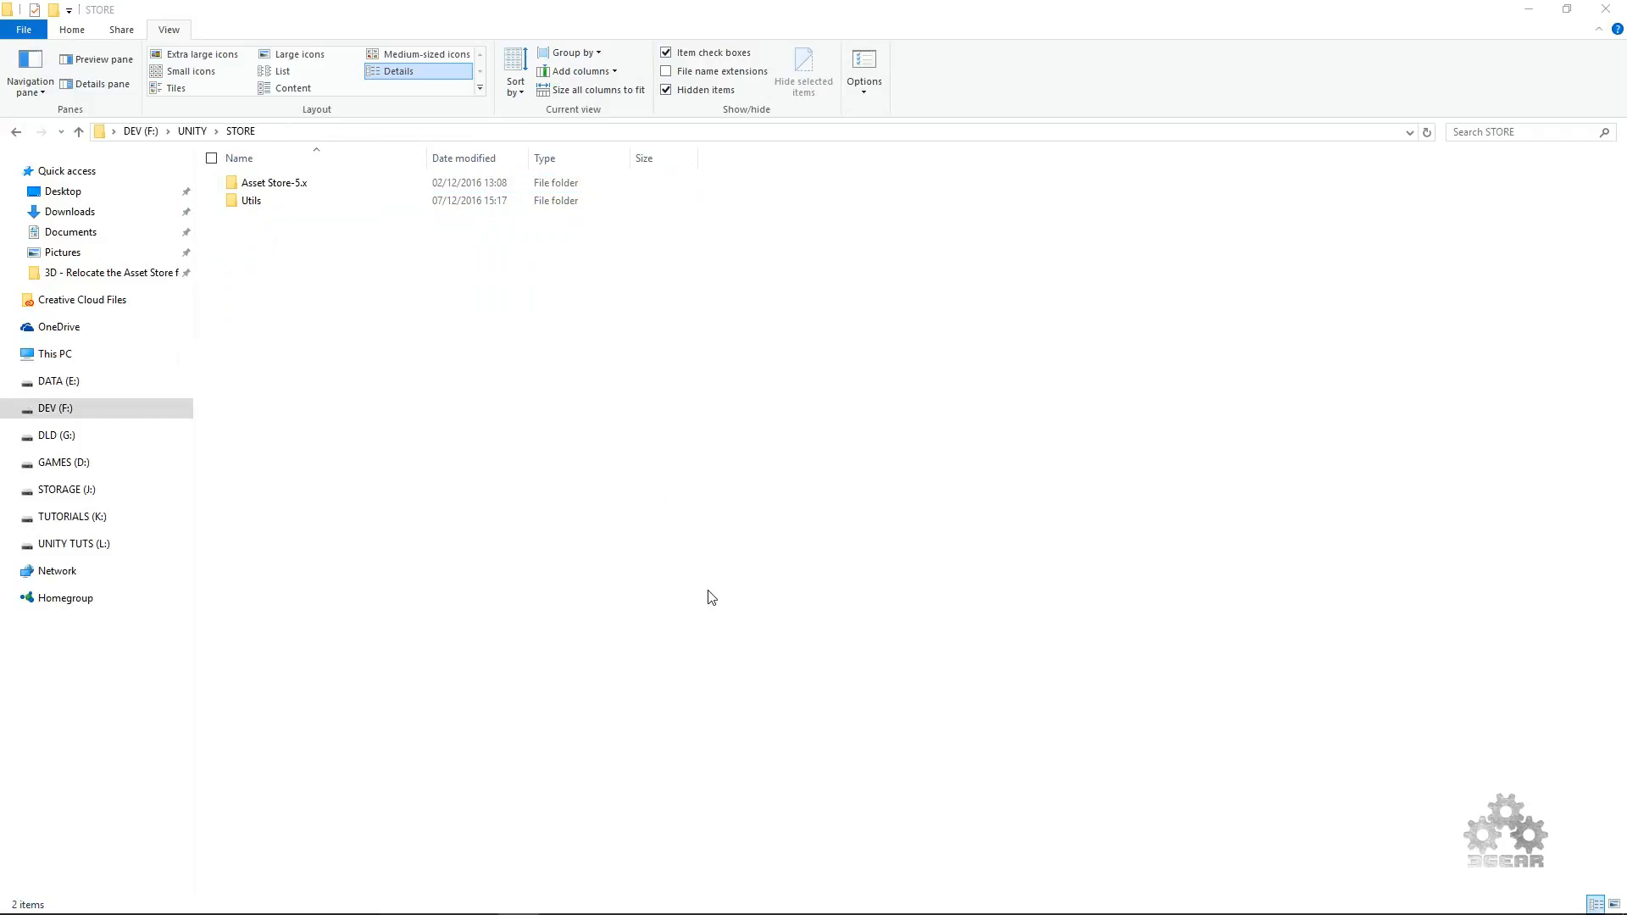
mouse_move(810, 578)
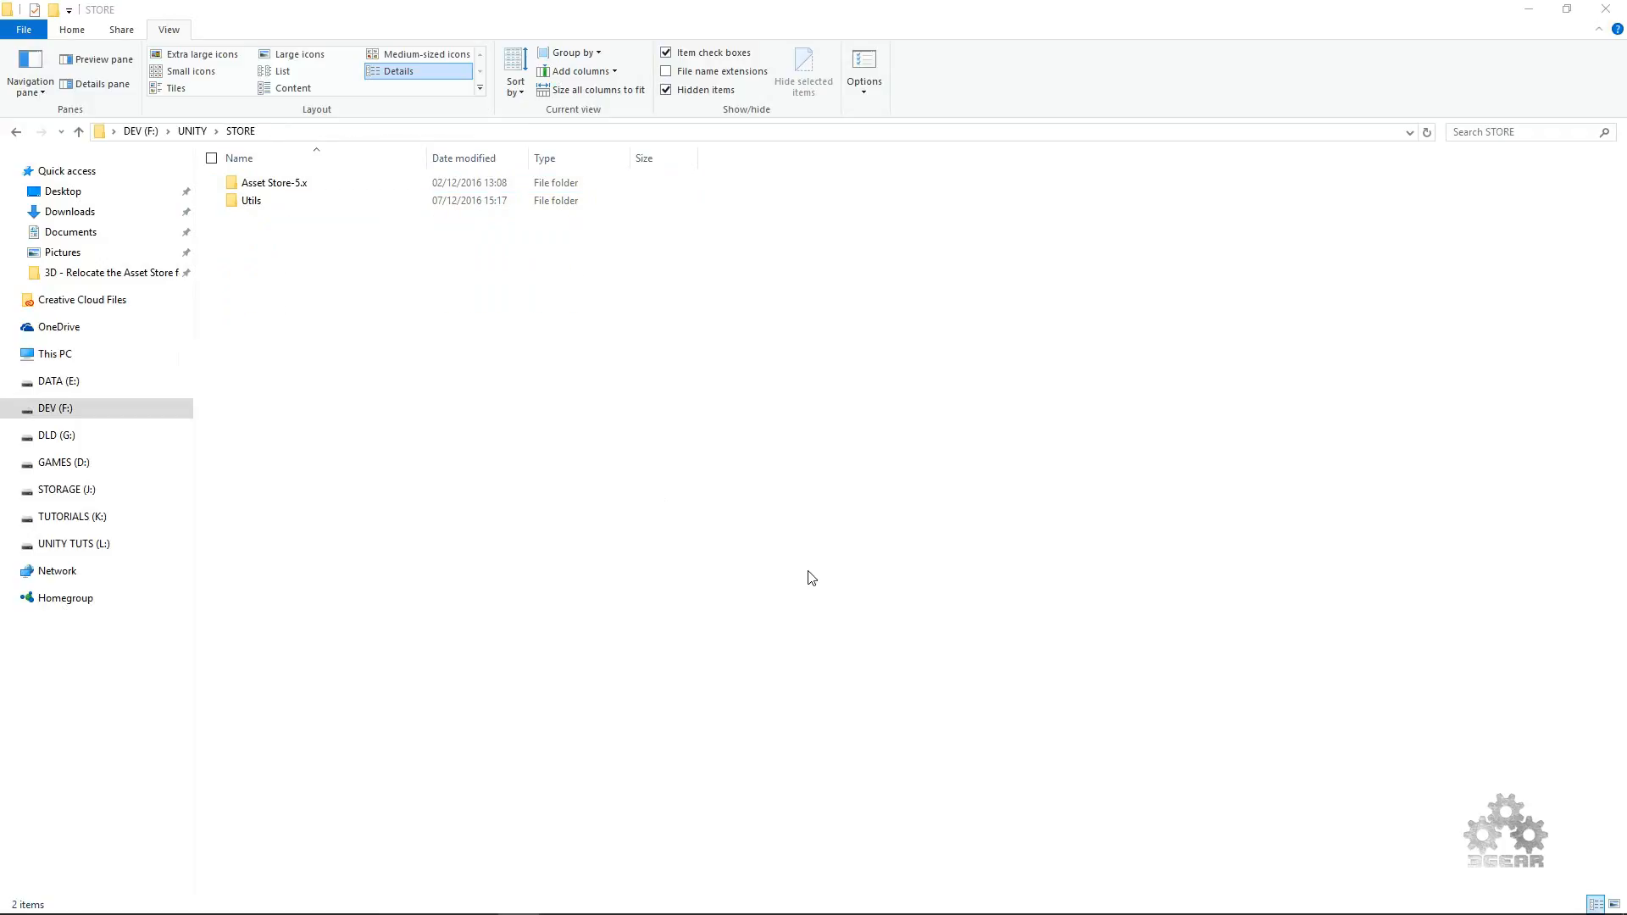
mouse_move(594, 459)
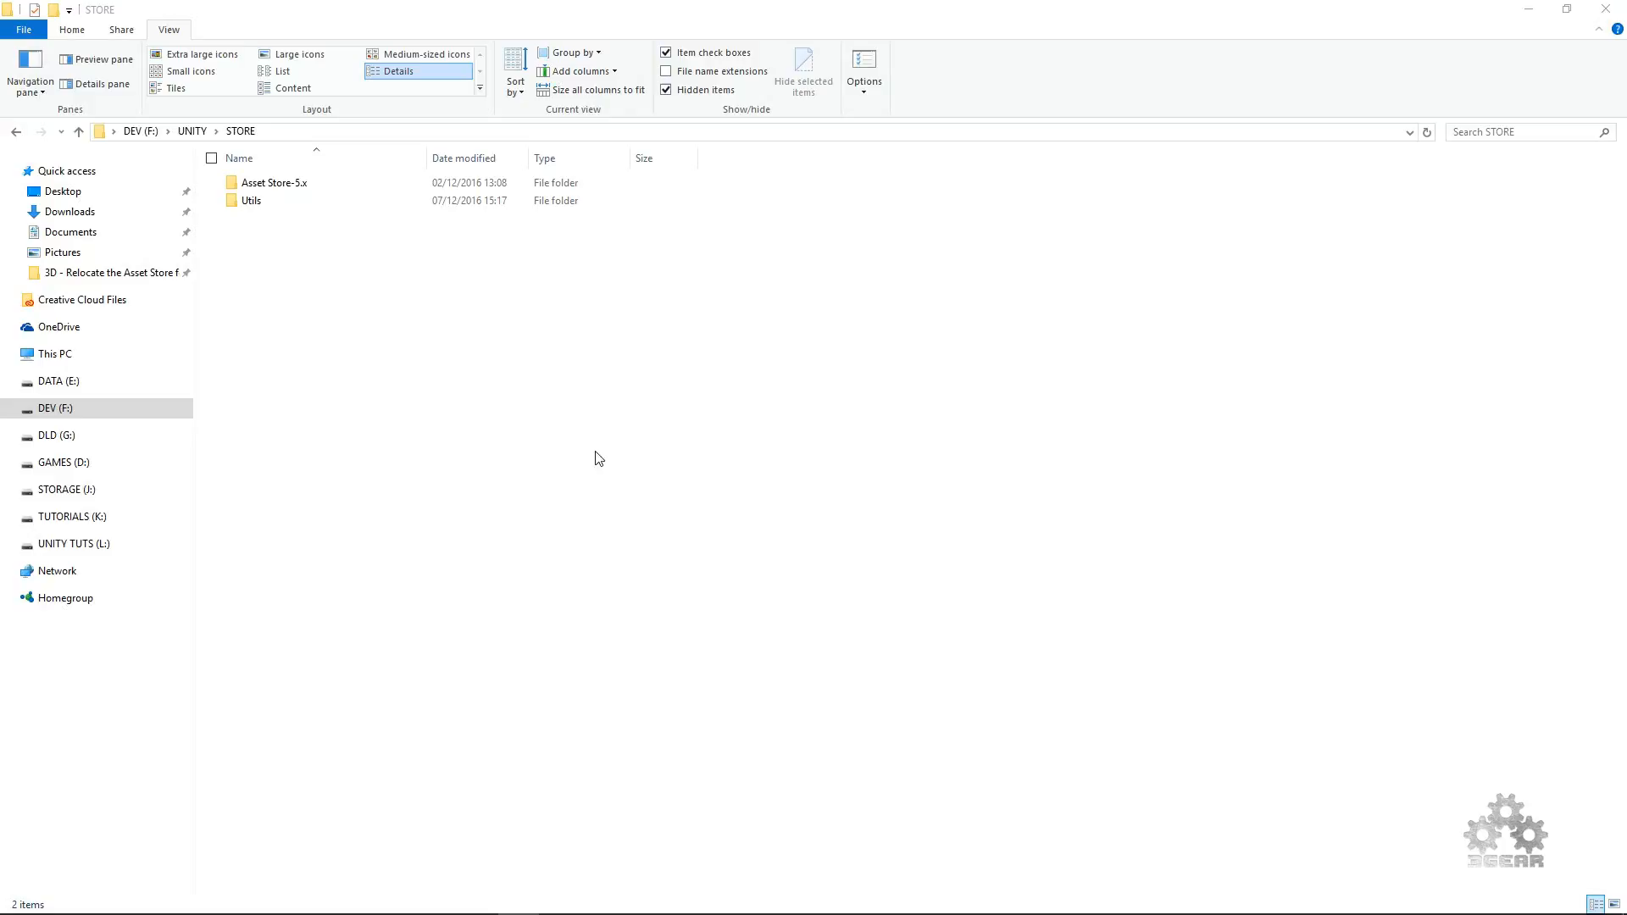
mouse_move(165, 145)
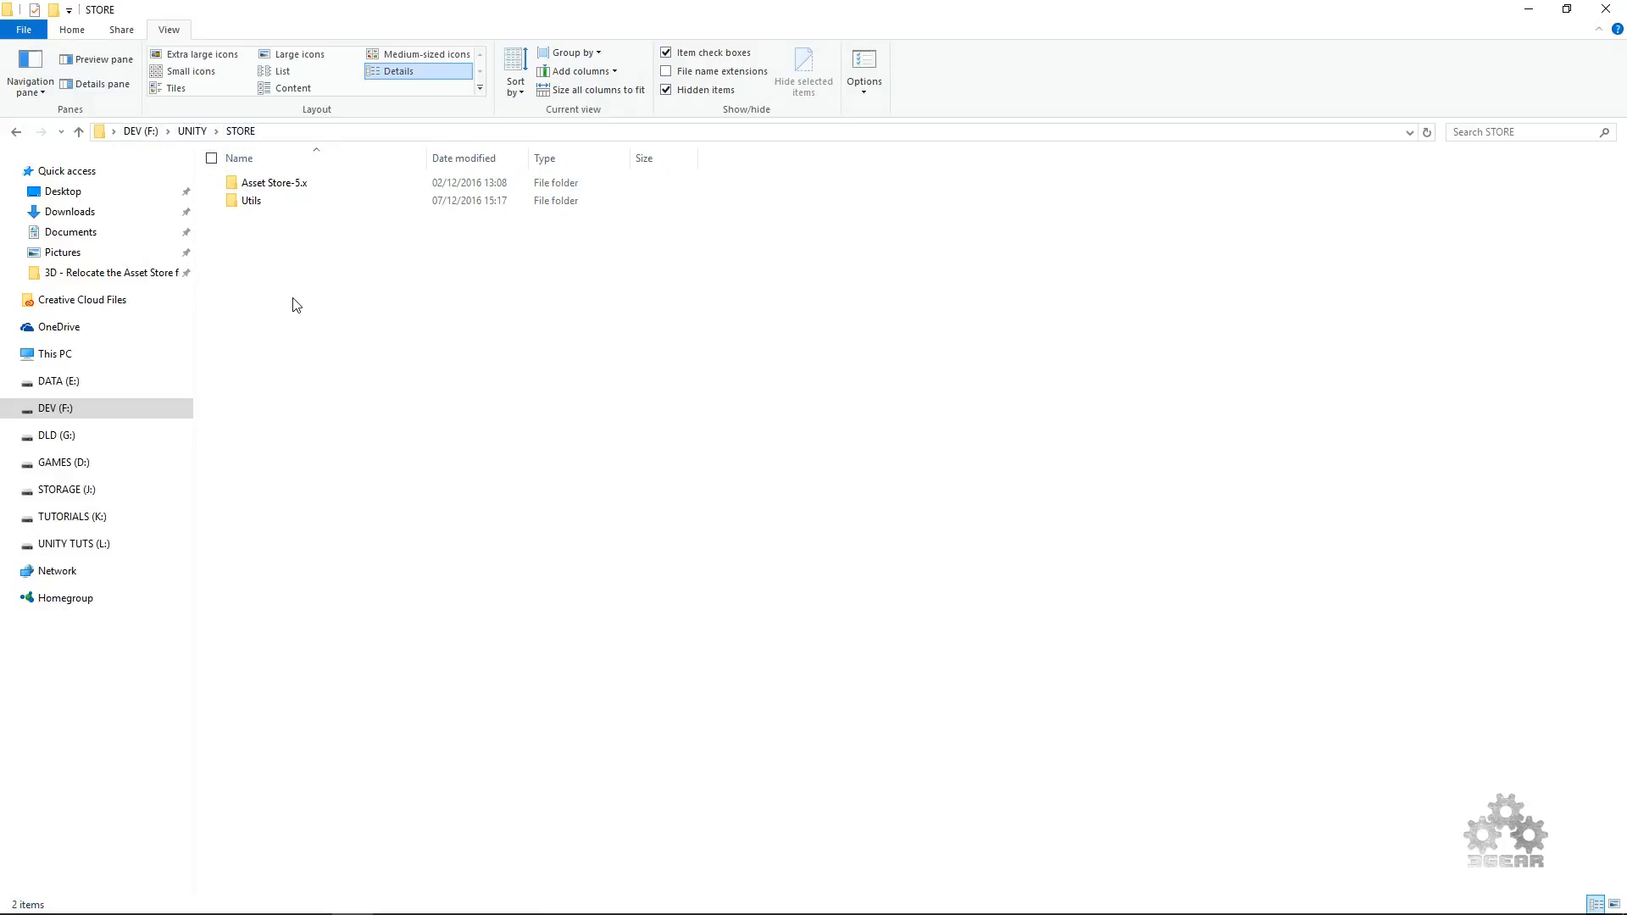
mouse_move(522, 429)
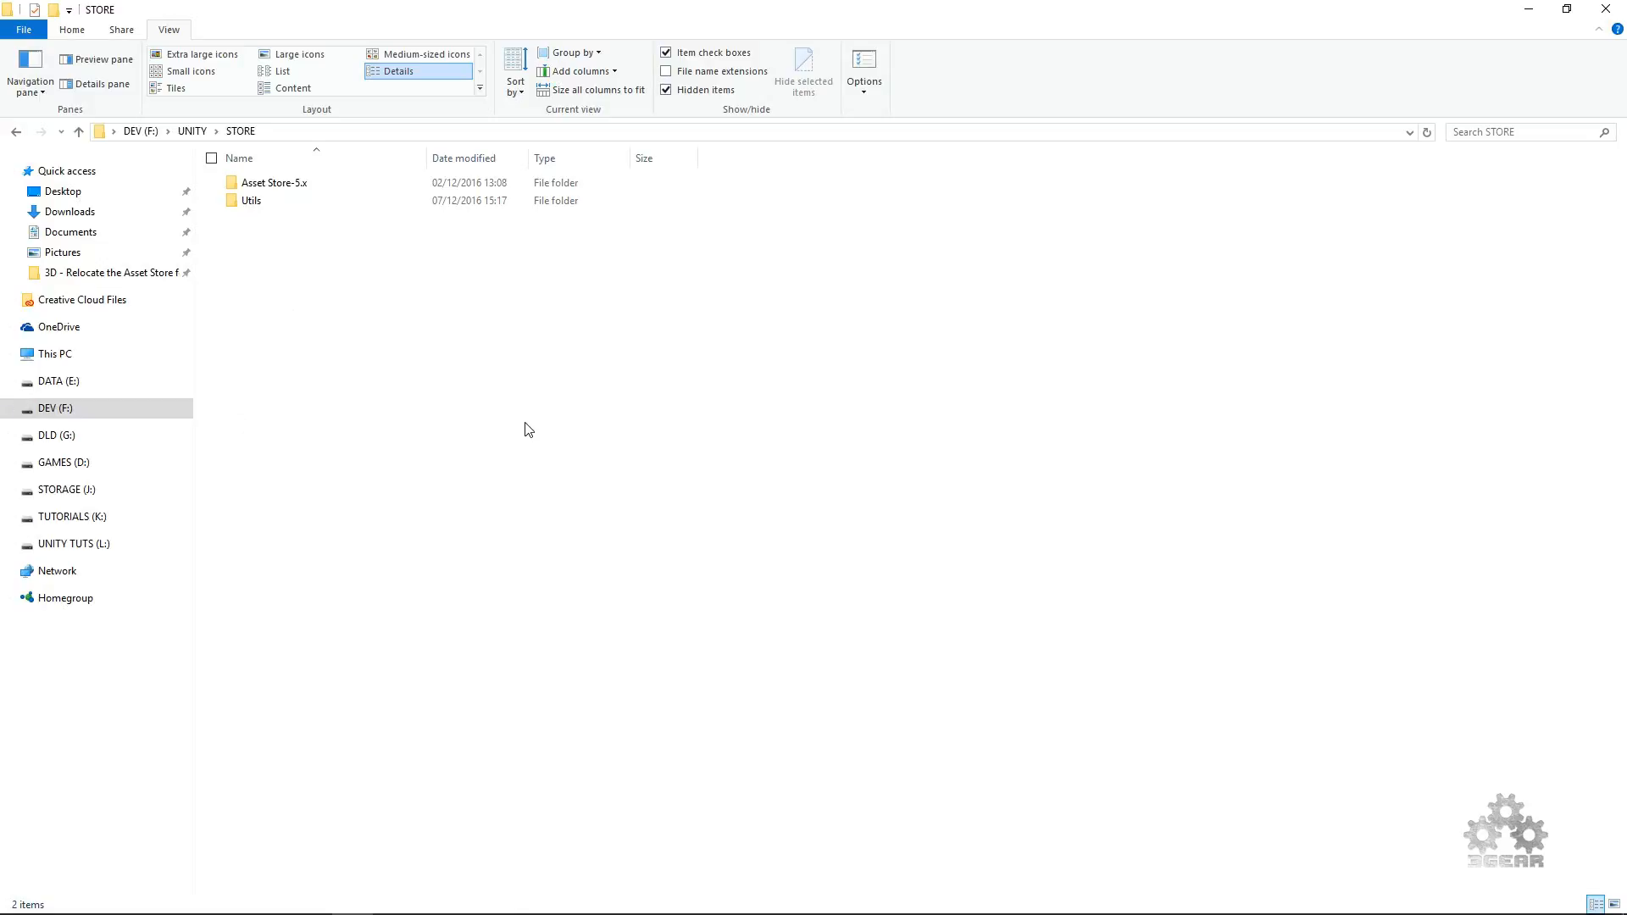
- Check the 1,584 items in F:\UNITY\STORE\Asset Store-5.x, then return to STORE and select it
double_click(274, 183)
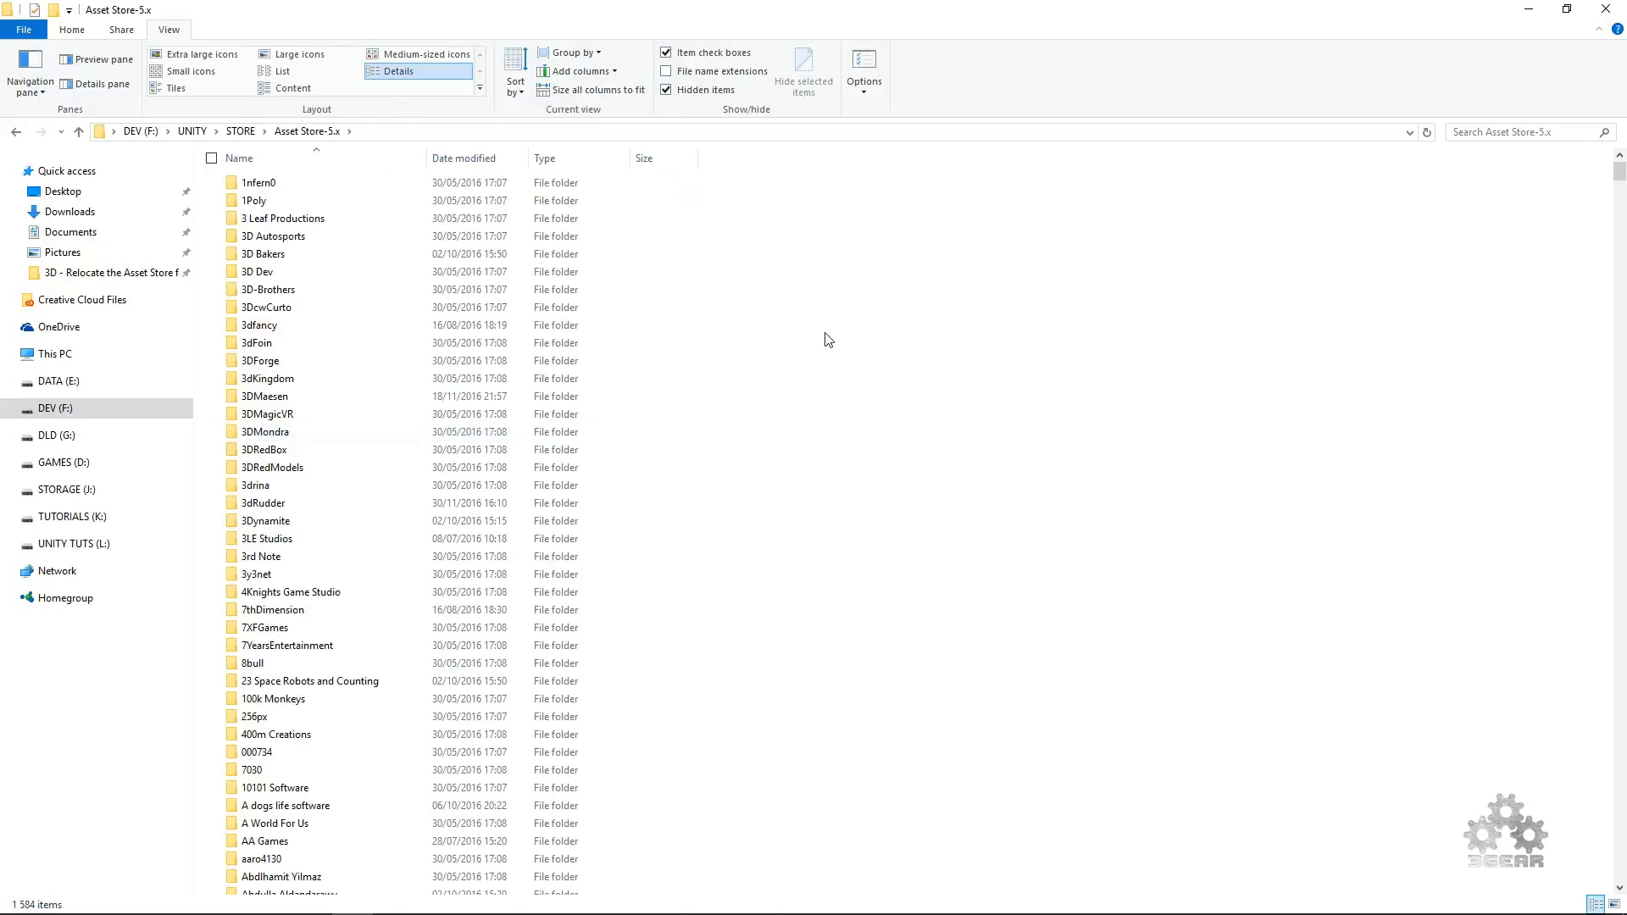
scroll(down, 3)
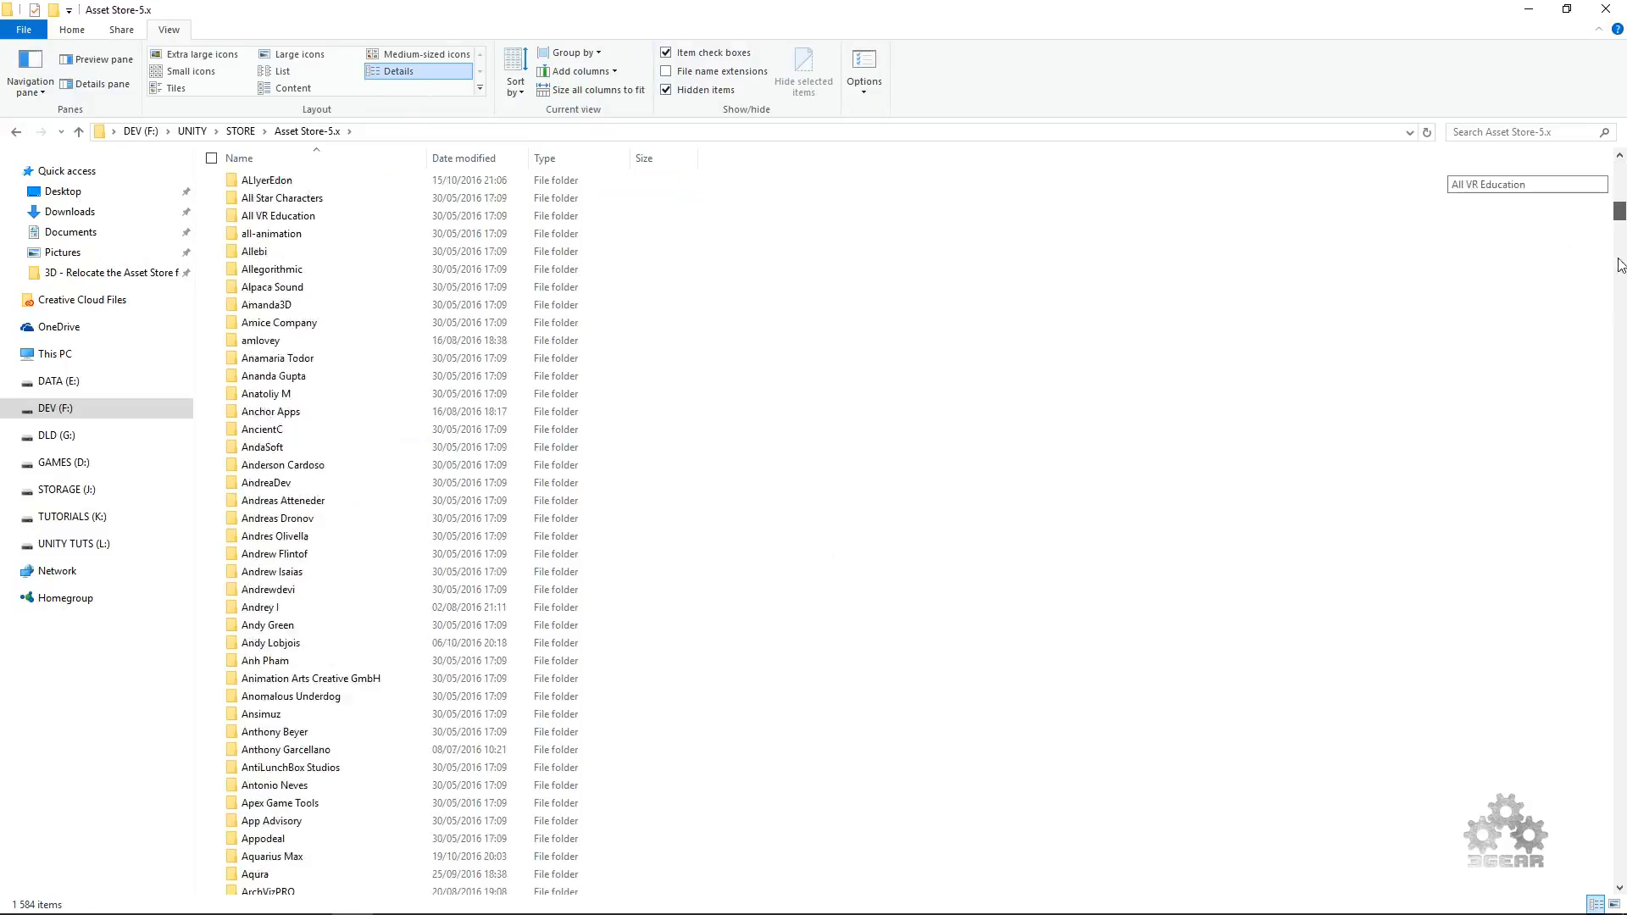
scroll(down, 3)
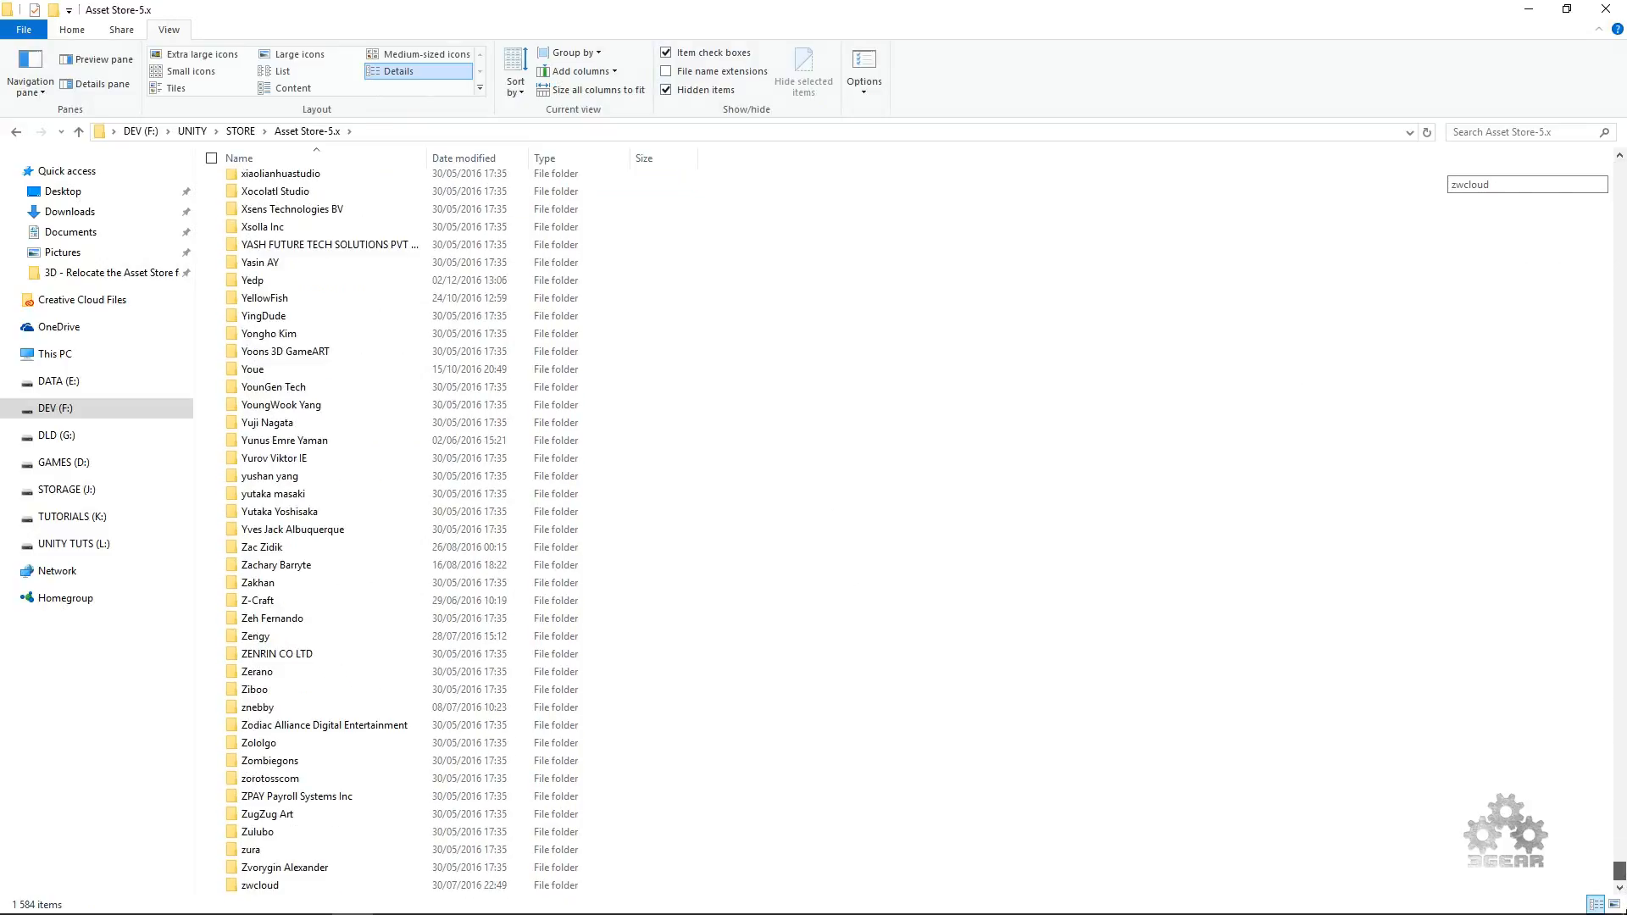
scroll(up, 3)
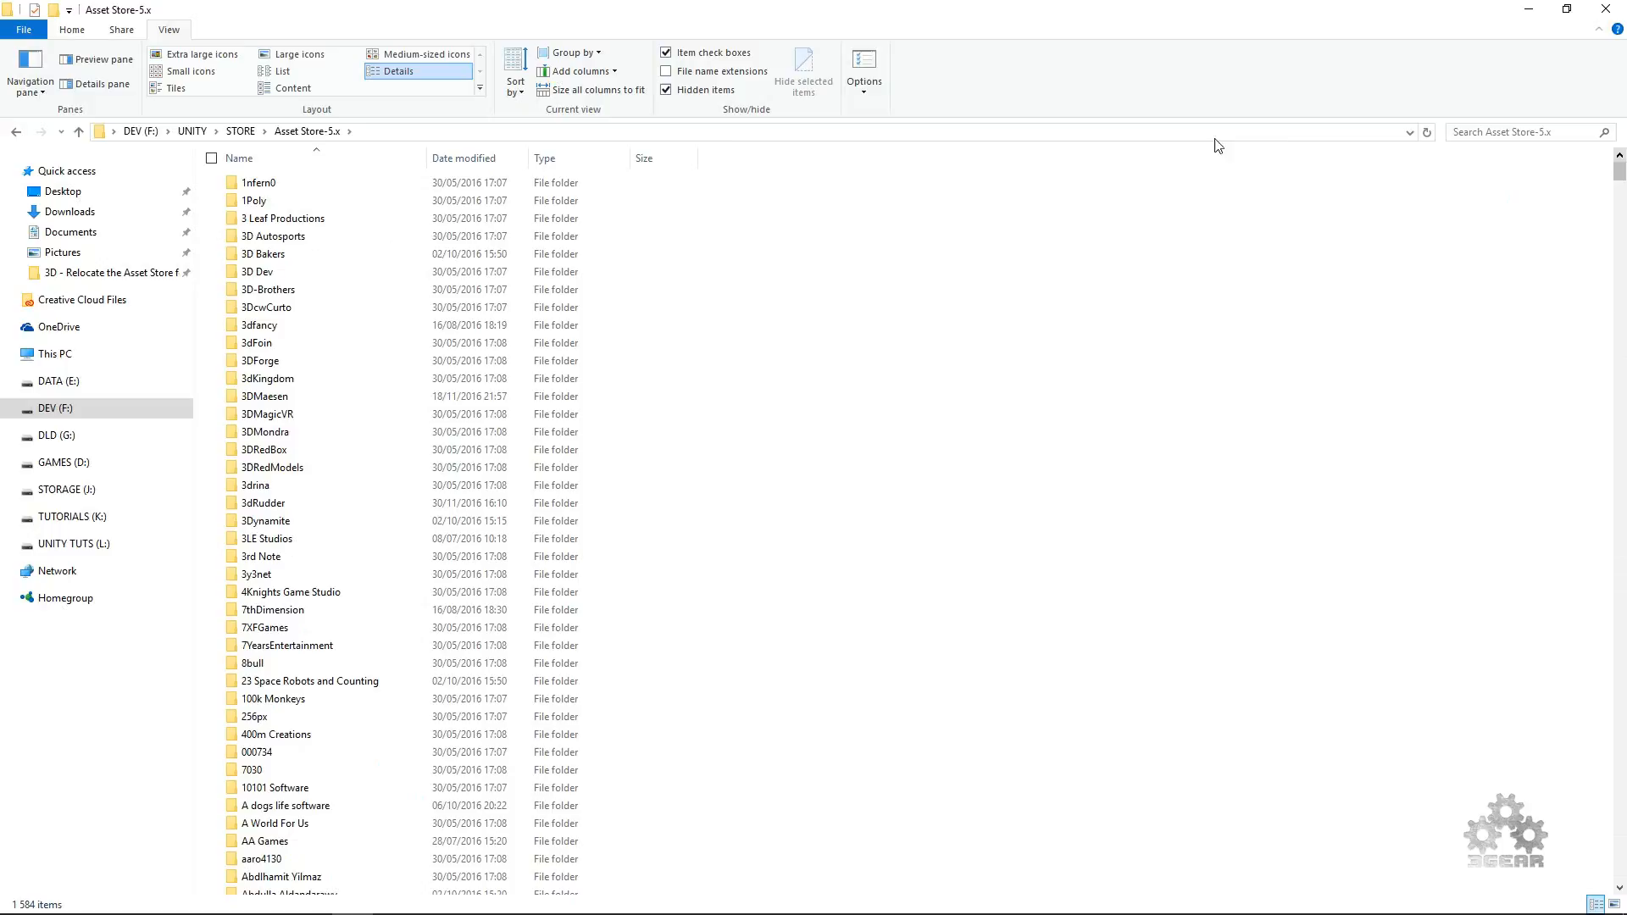
click(78, 131)
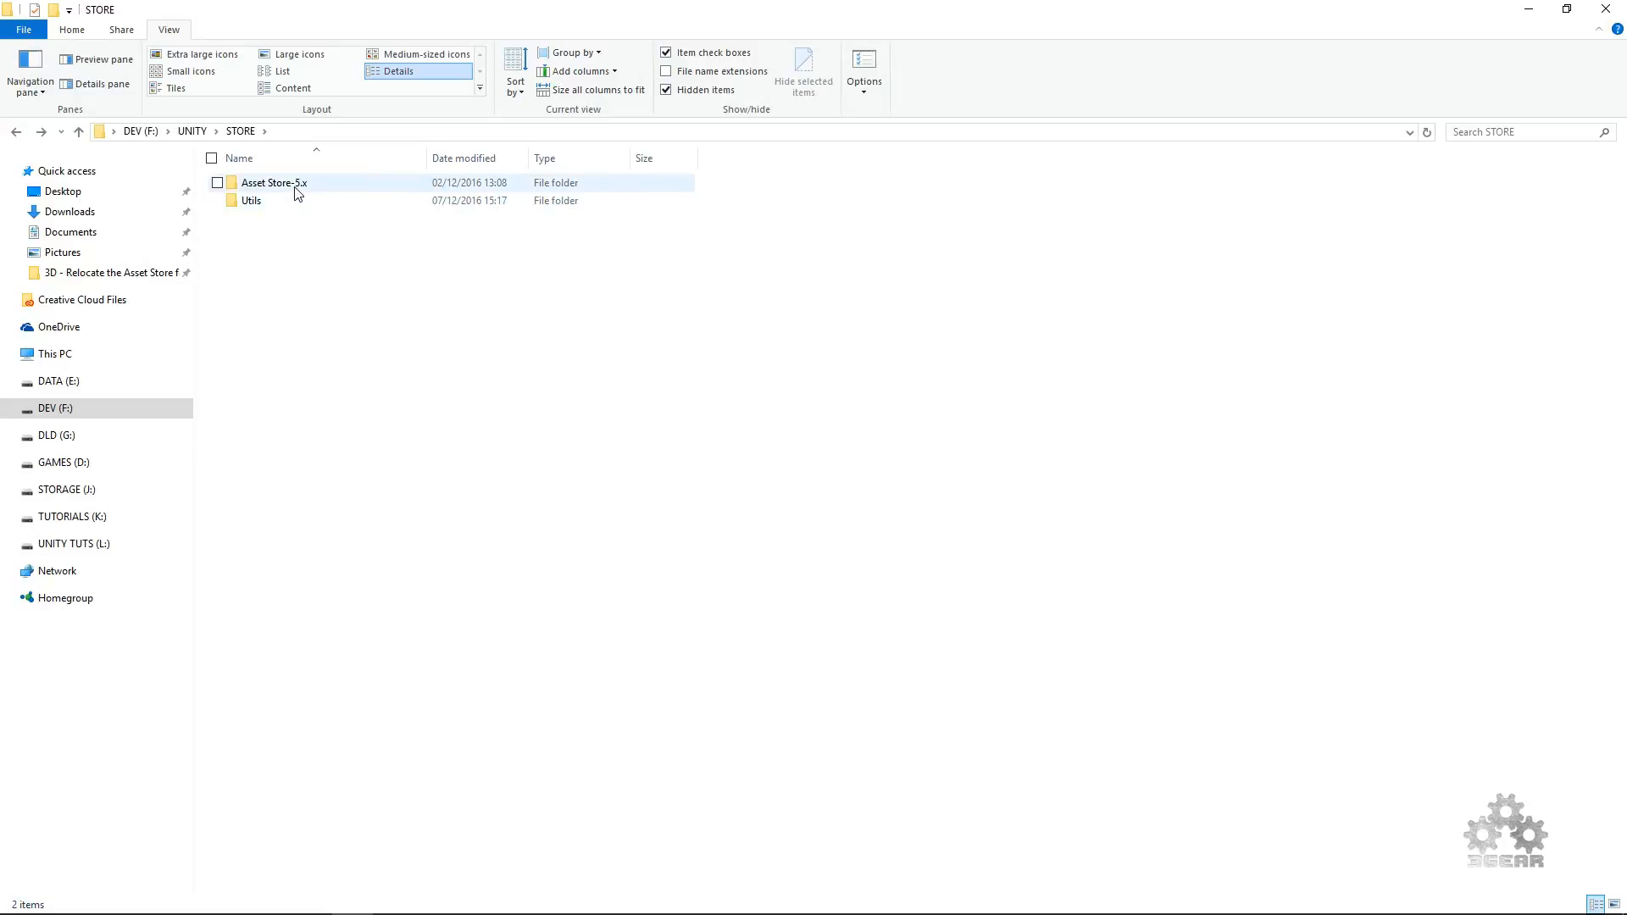
click(272, 183)
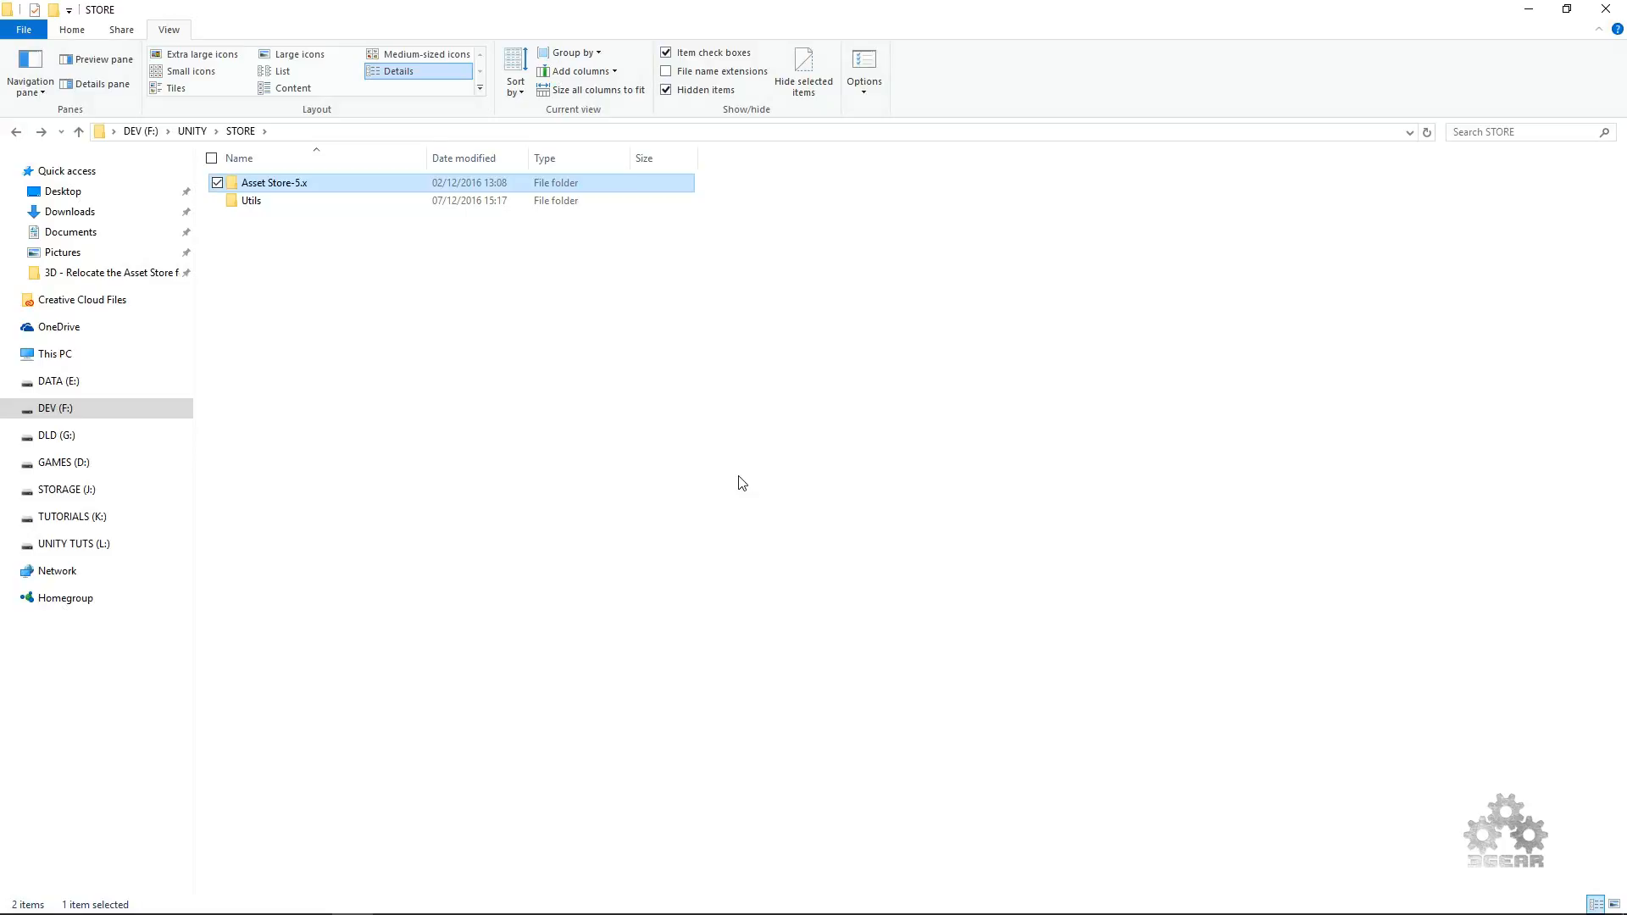
mouse_move(665, 470)
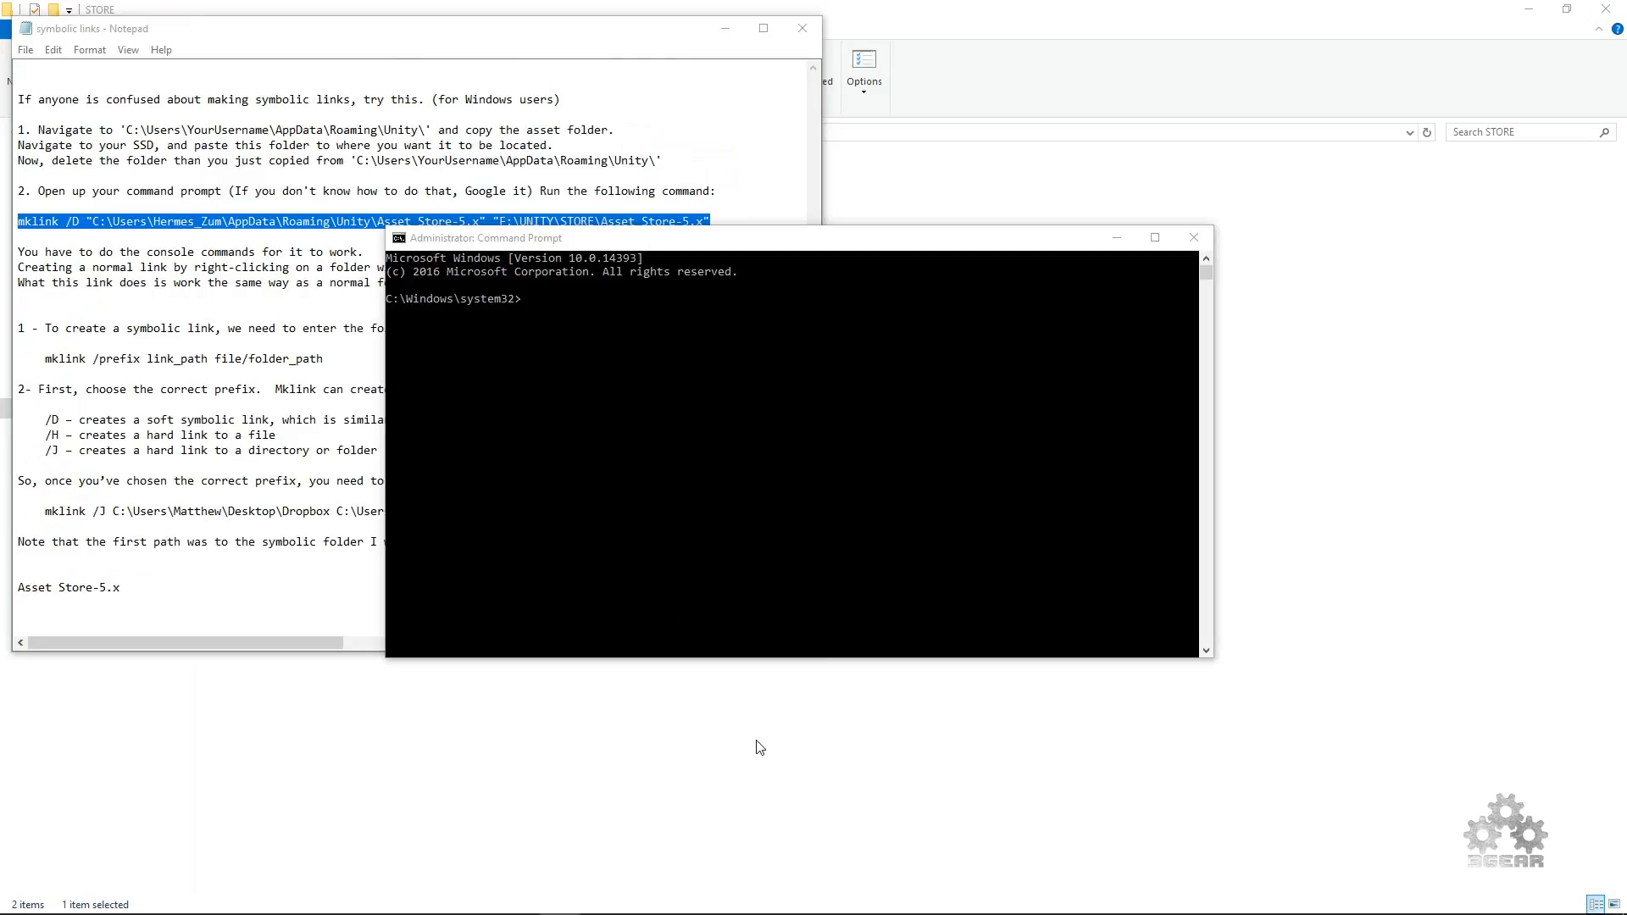
mouse_move(458, 251)
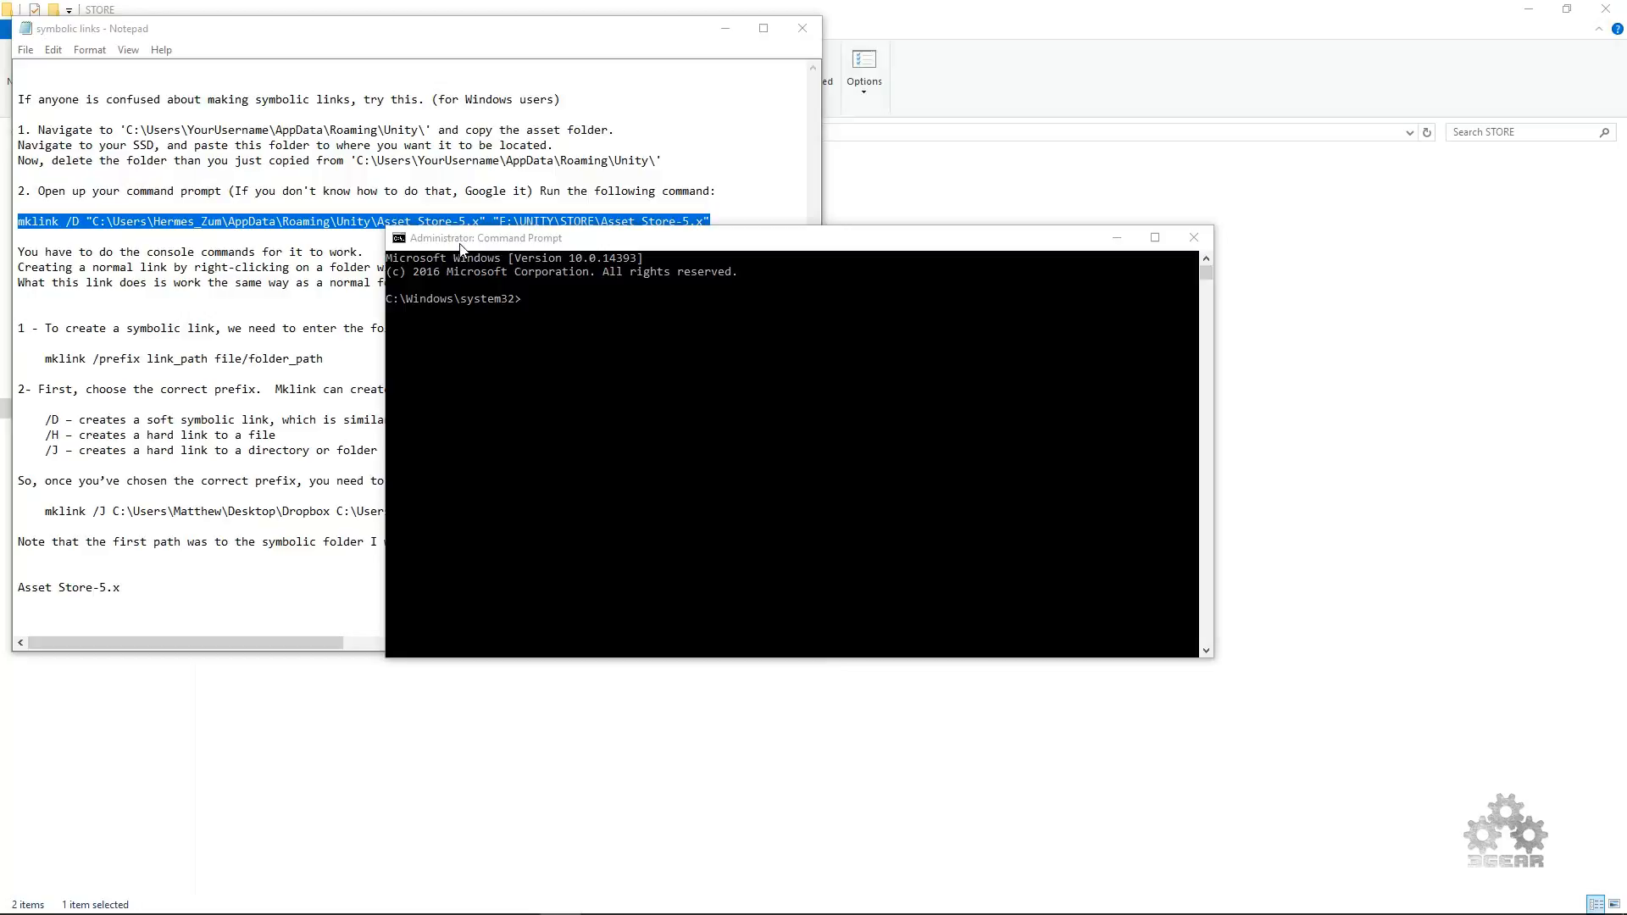
mouse_move(586, 489)
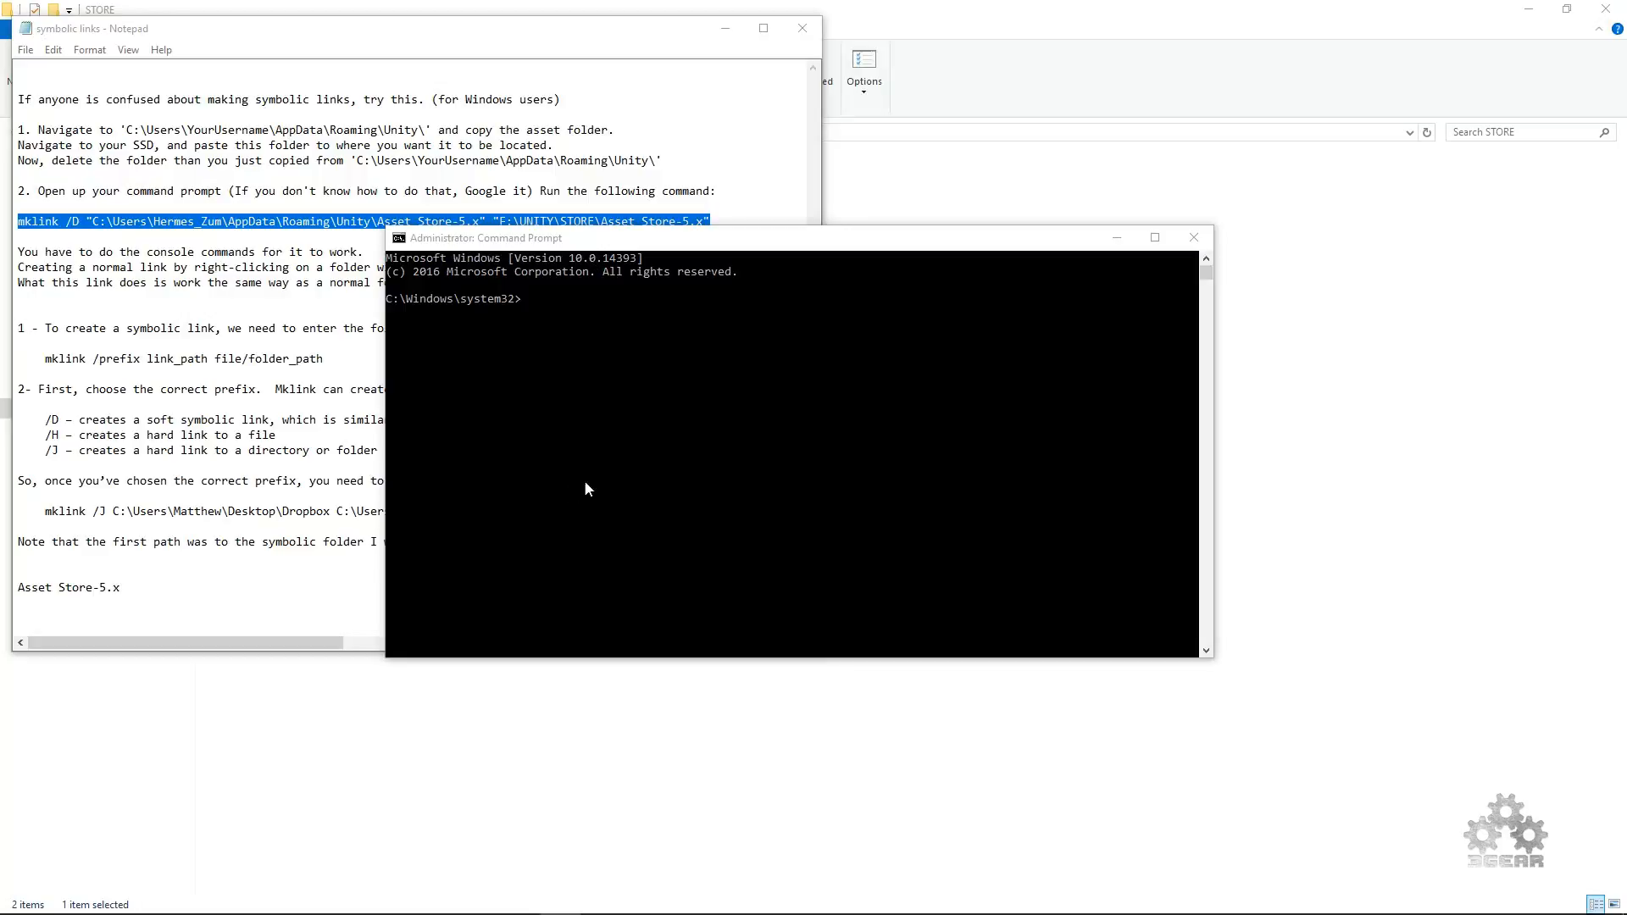
mouse_move(281, 296)
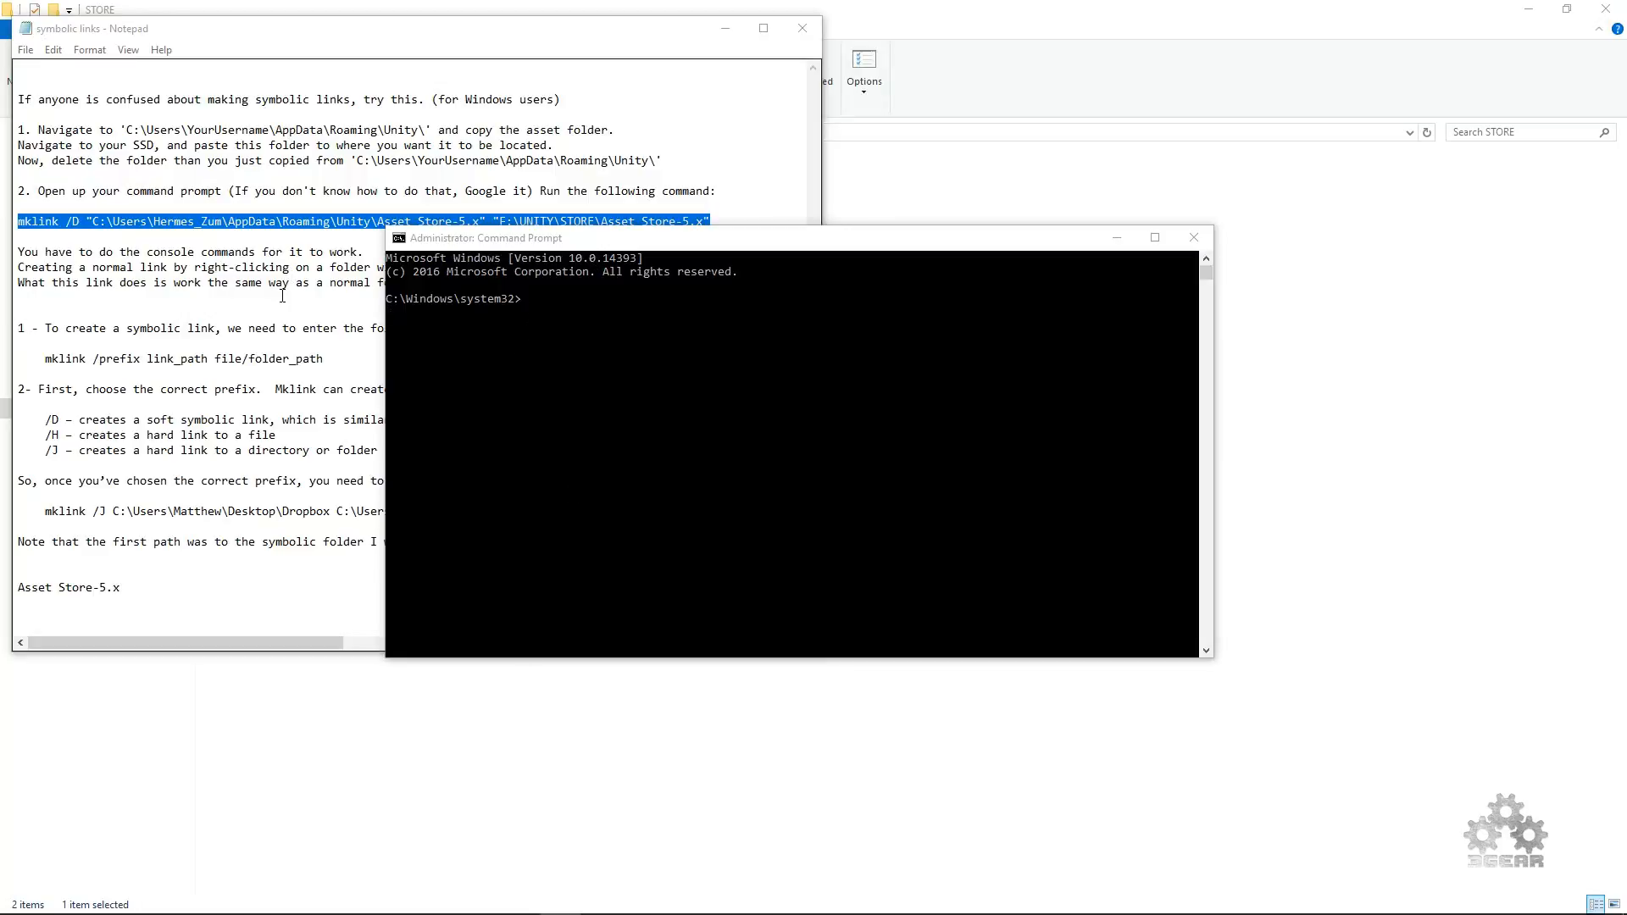
mouse_move(277, 300)
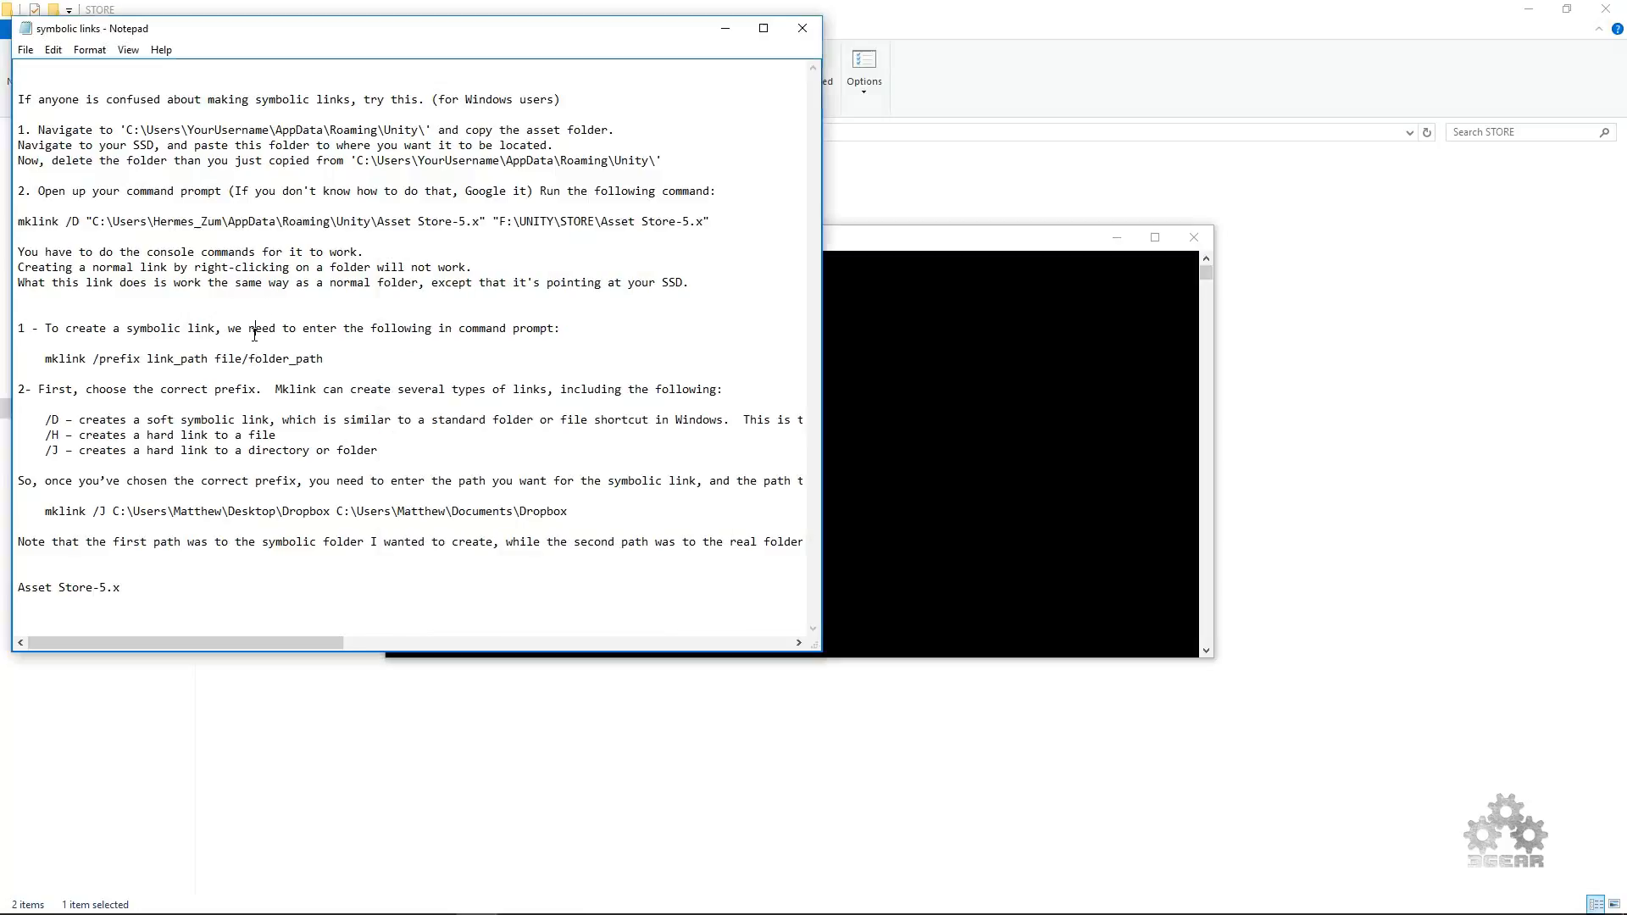
mouse_move(311, 339)
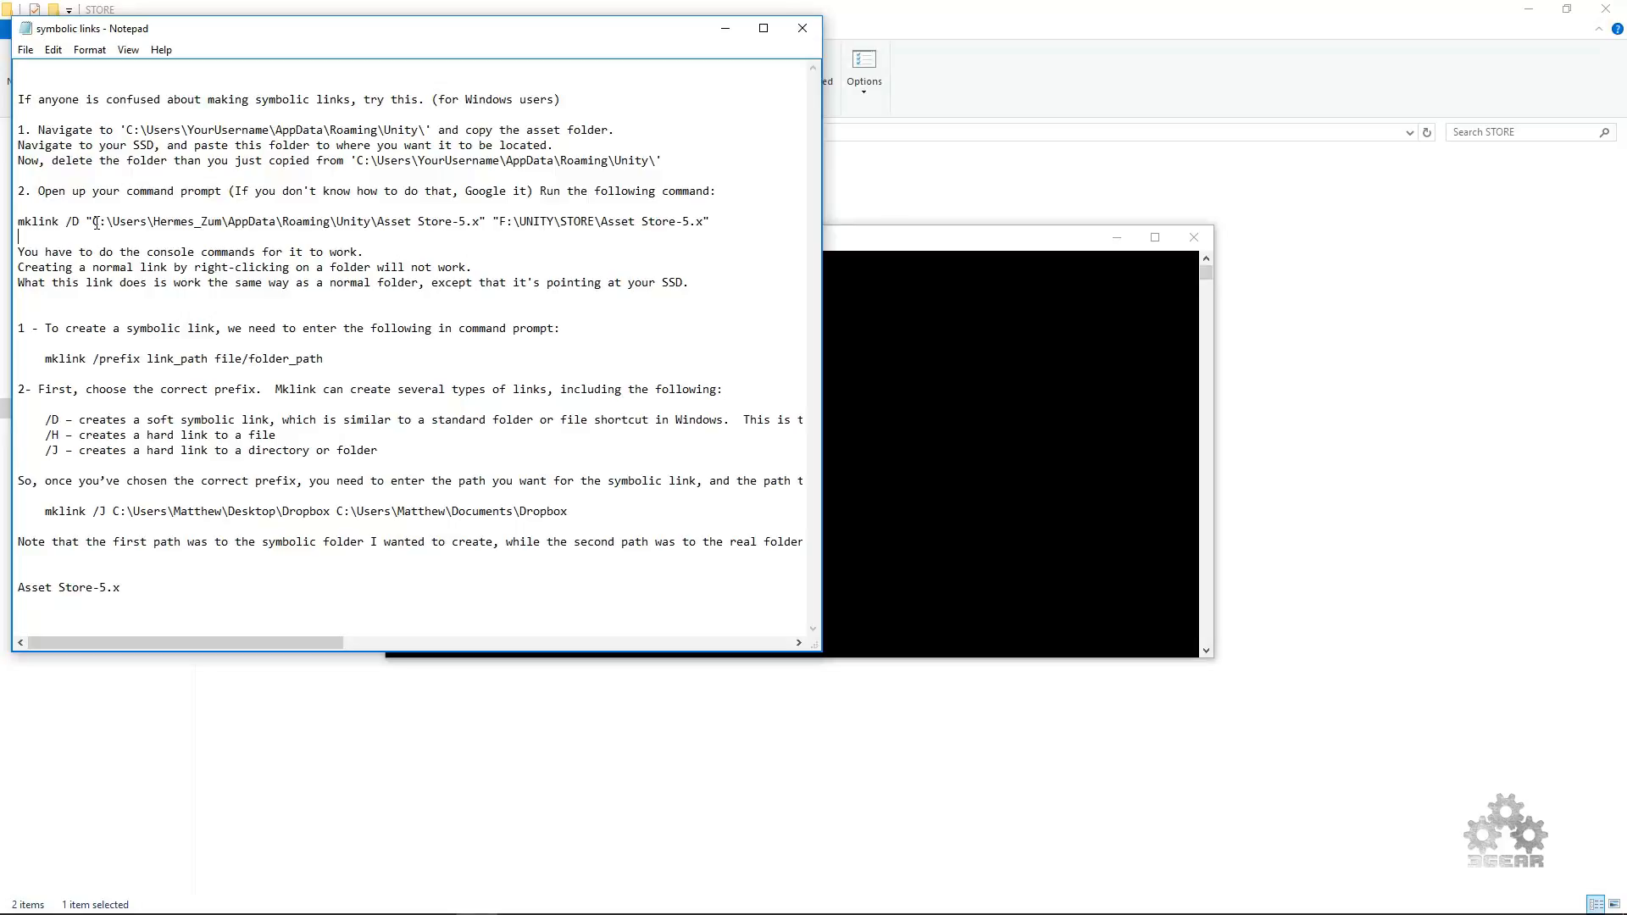
mouse_move(450, 245)
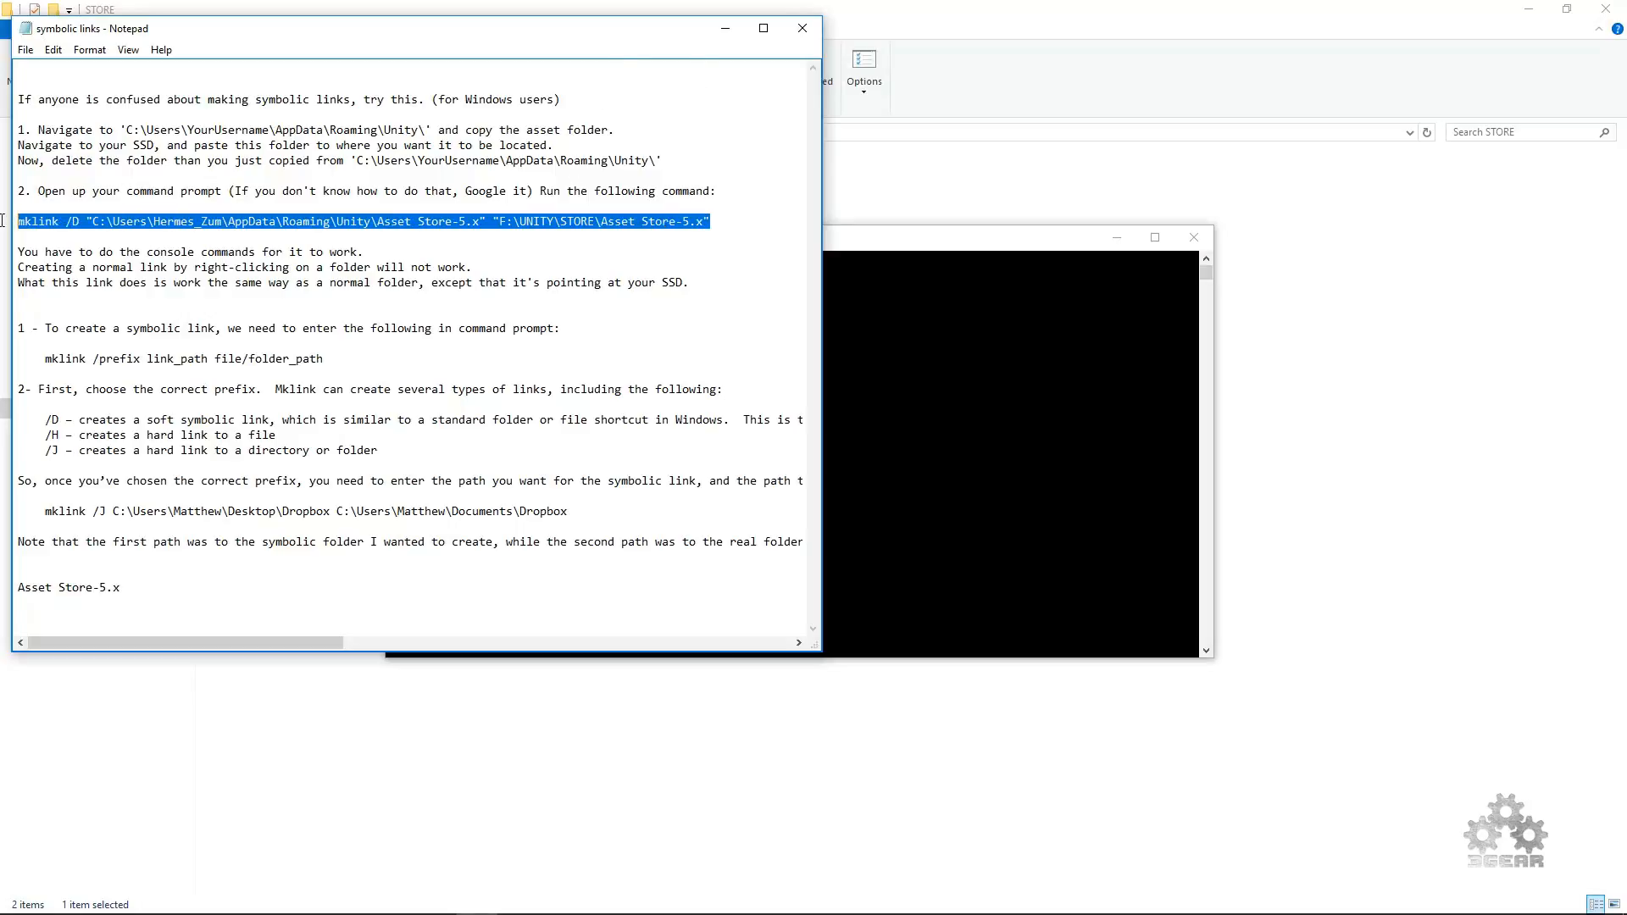
mouse_move(856, 248)
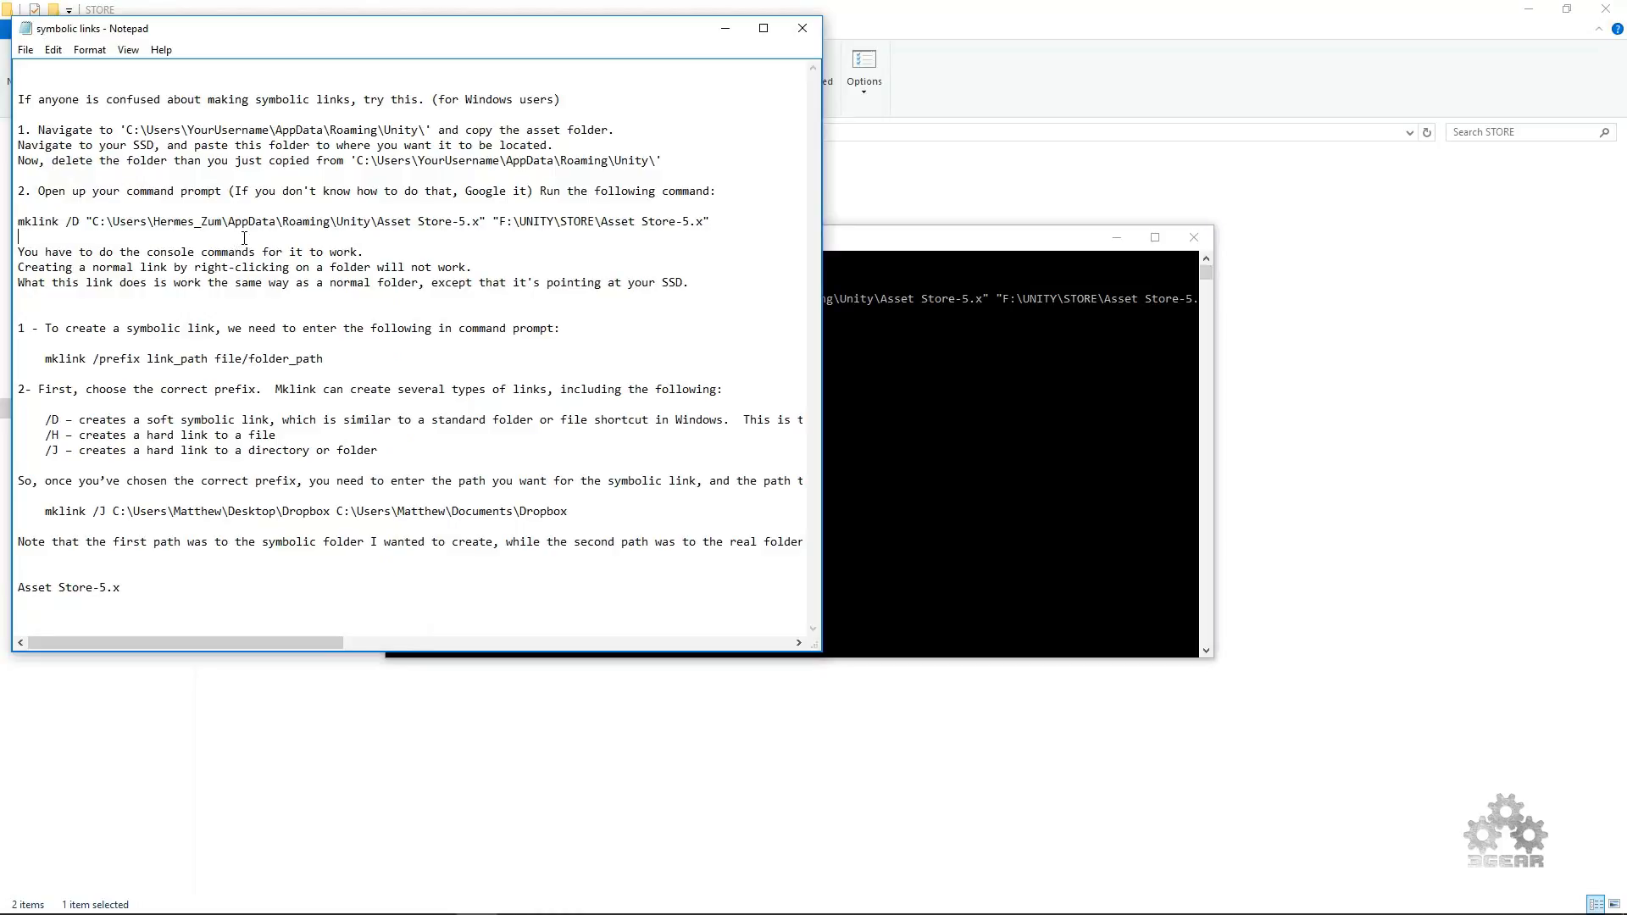
mouse_move(153, 83)
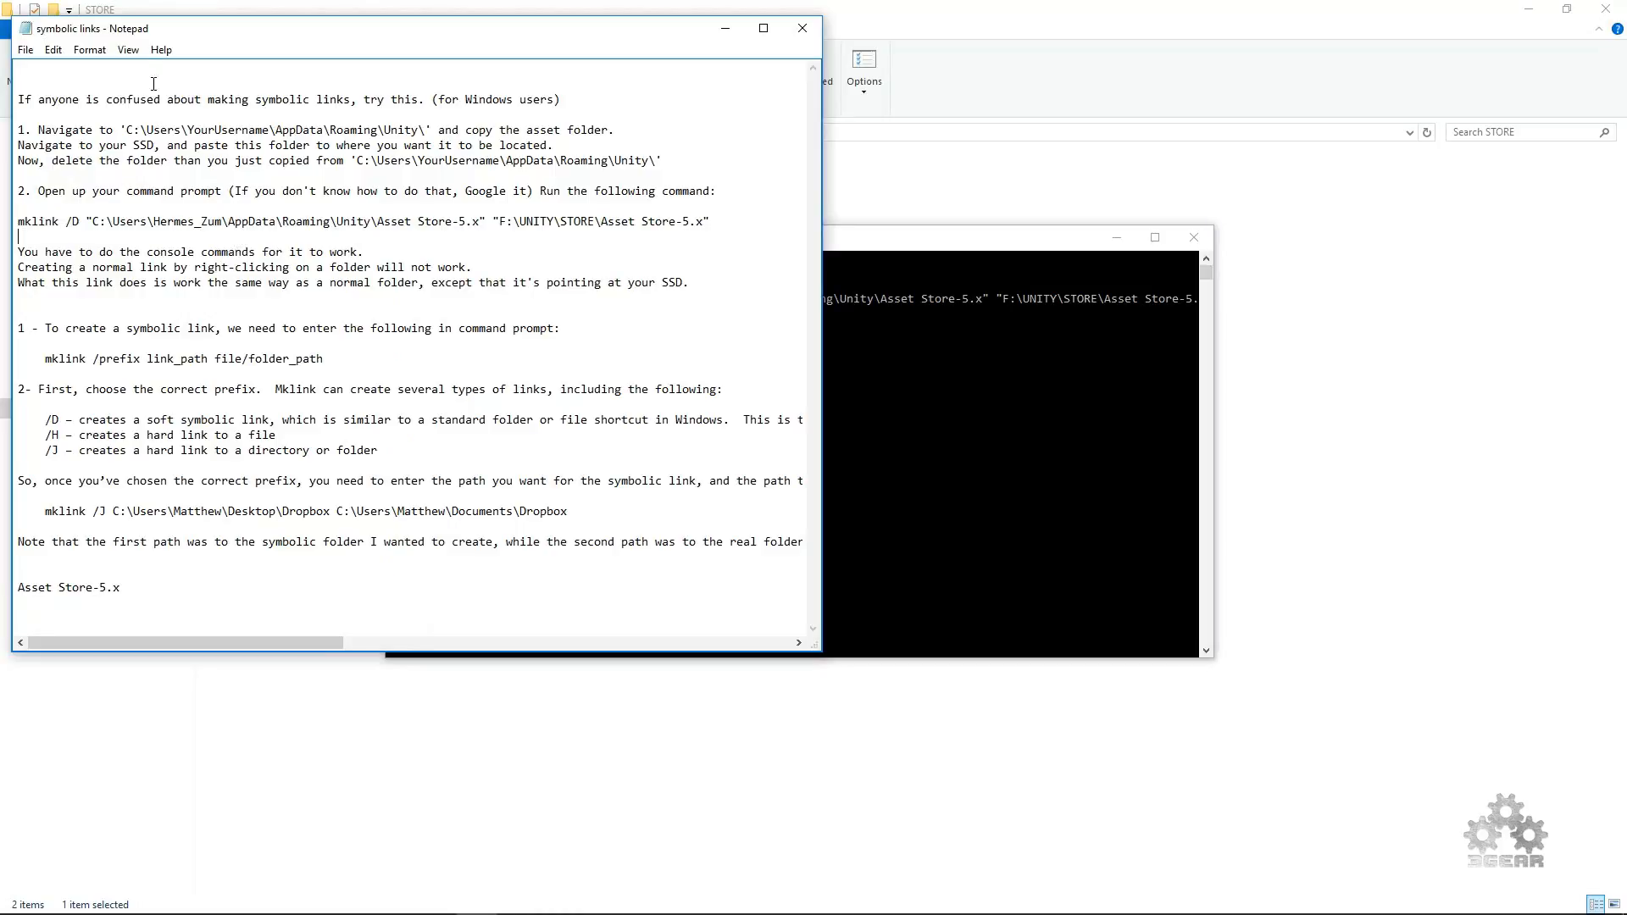
mouse_move(532, 230)
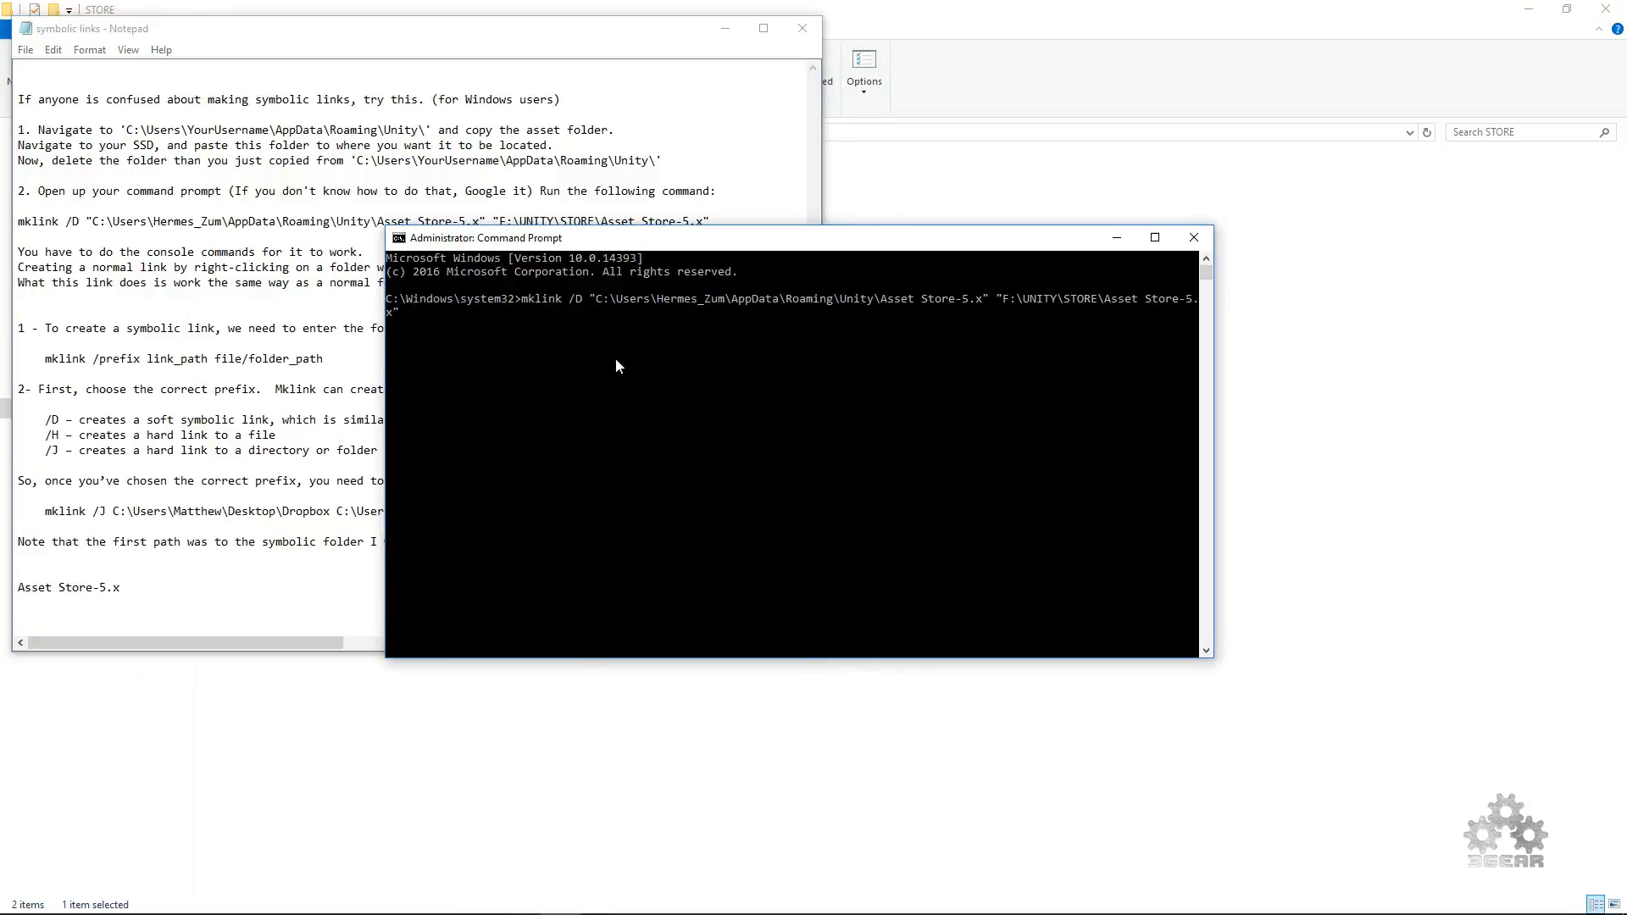
mouse_move(628, 383)
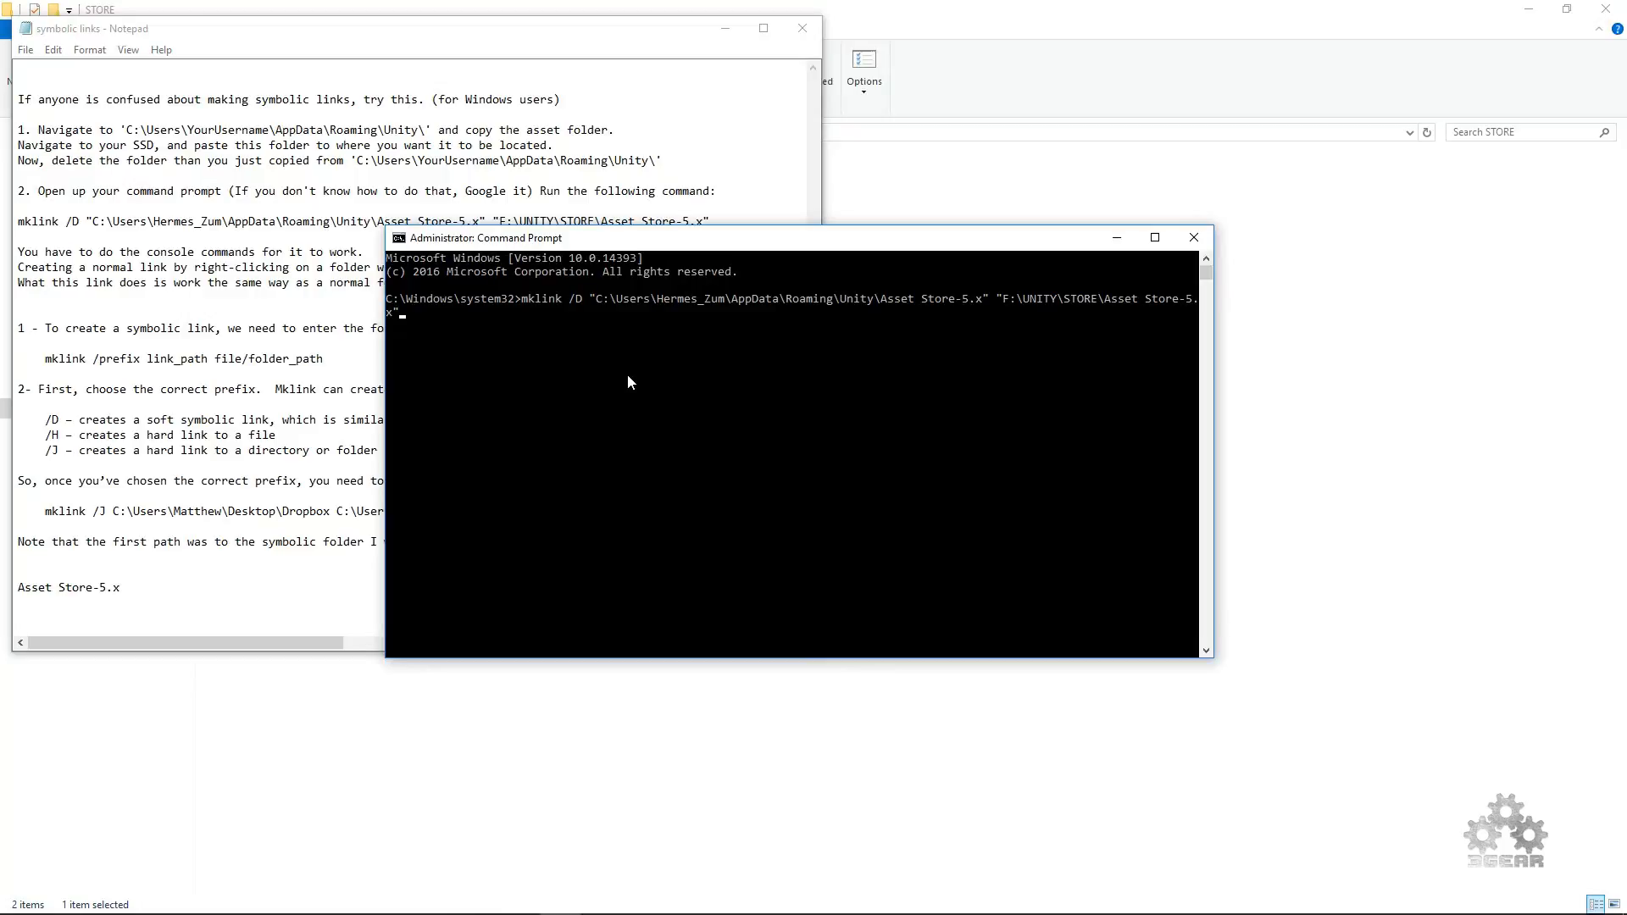
mouse_move(934, 47)
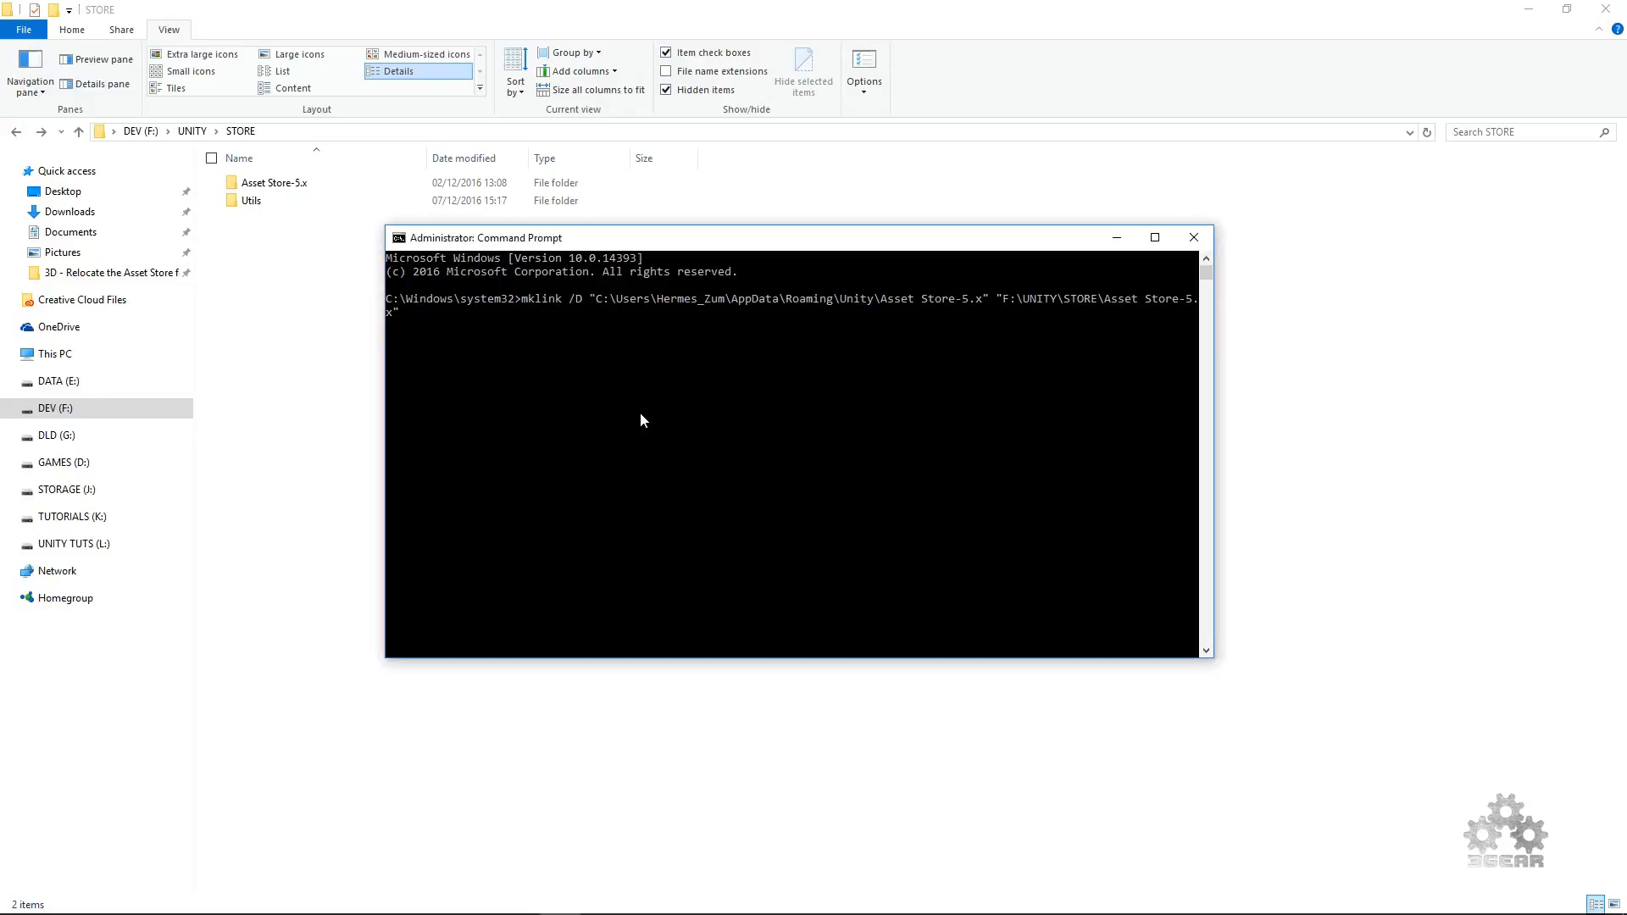
- Run the mklink /D command, which fails because the file already exists
key(Return)
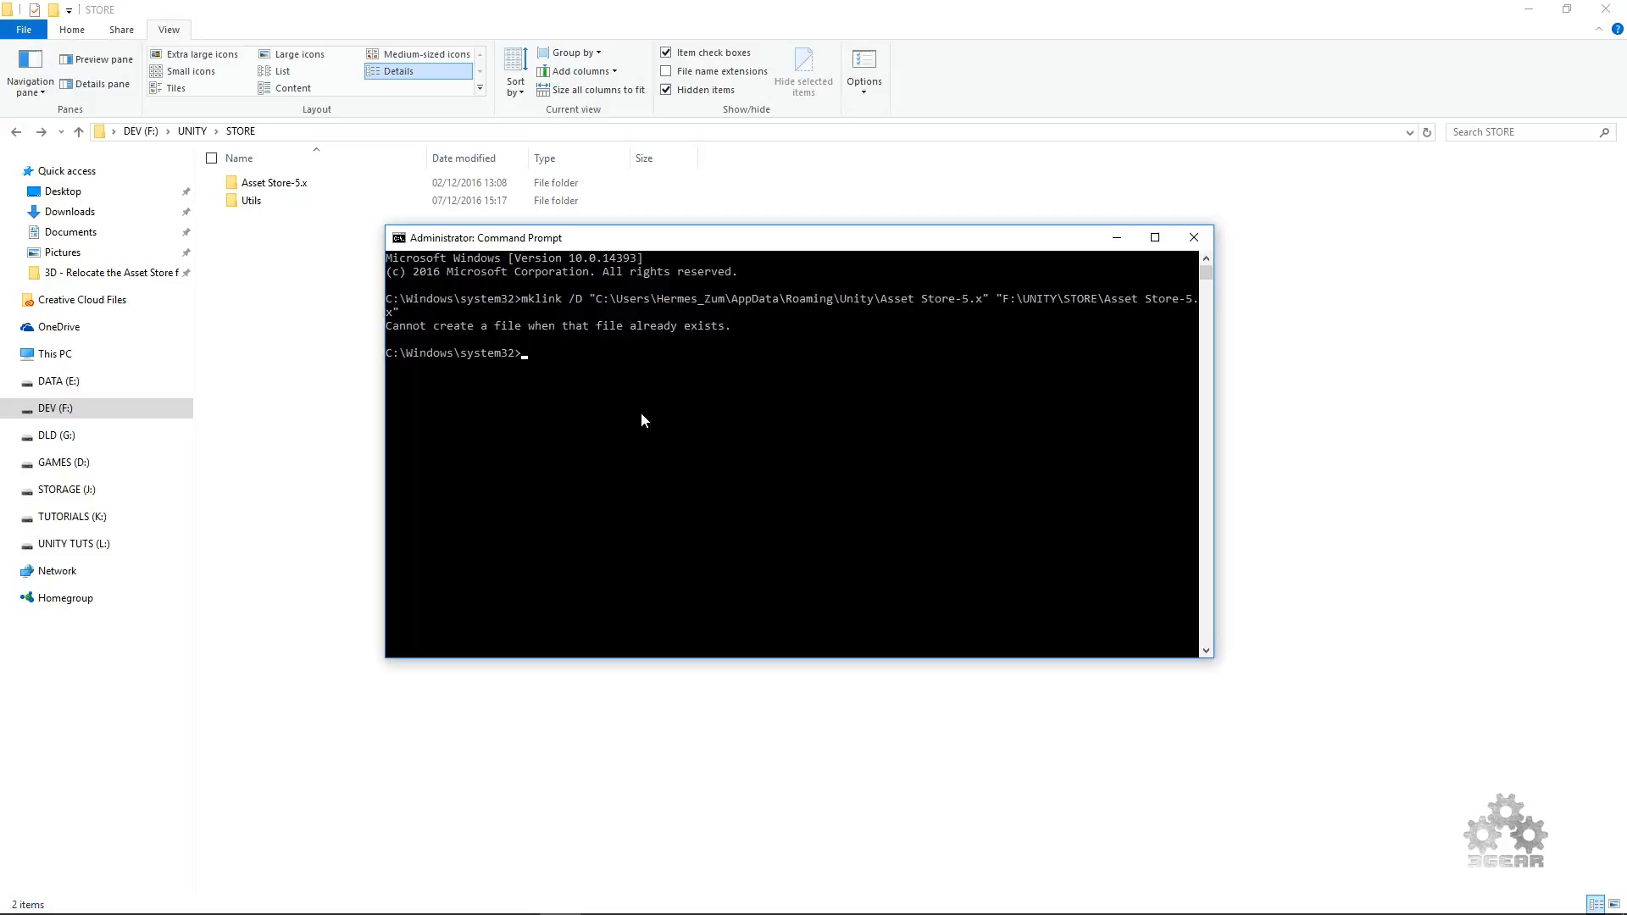
mouse_move(590, 341)
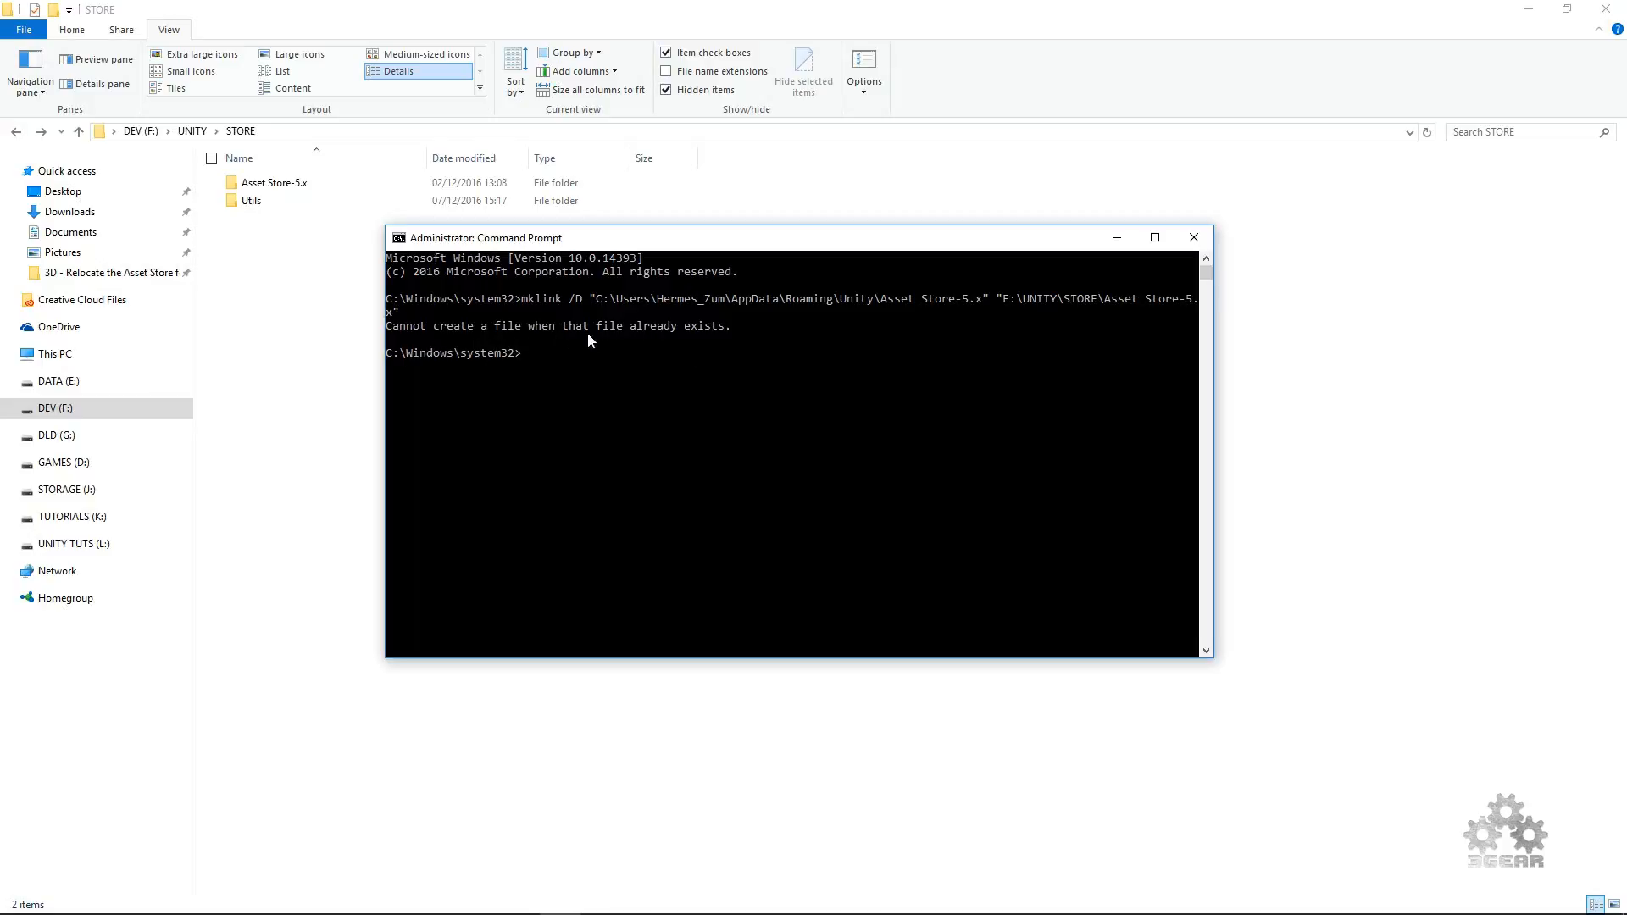
mouse_move(602, 342)
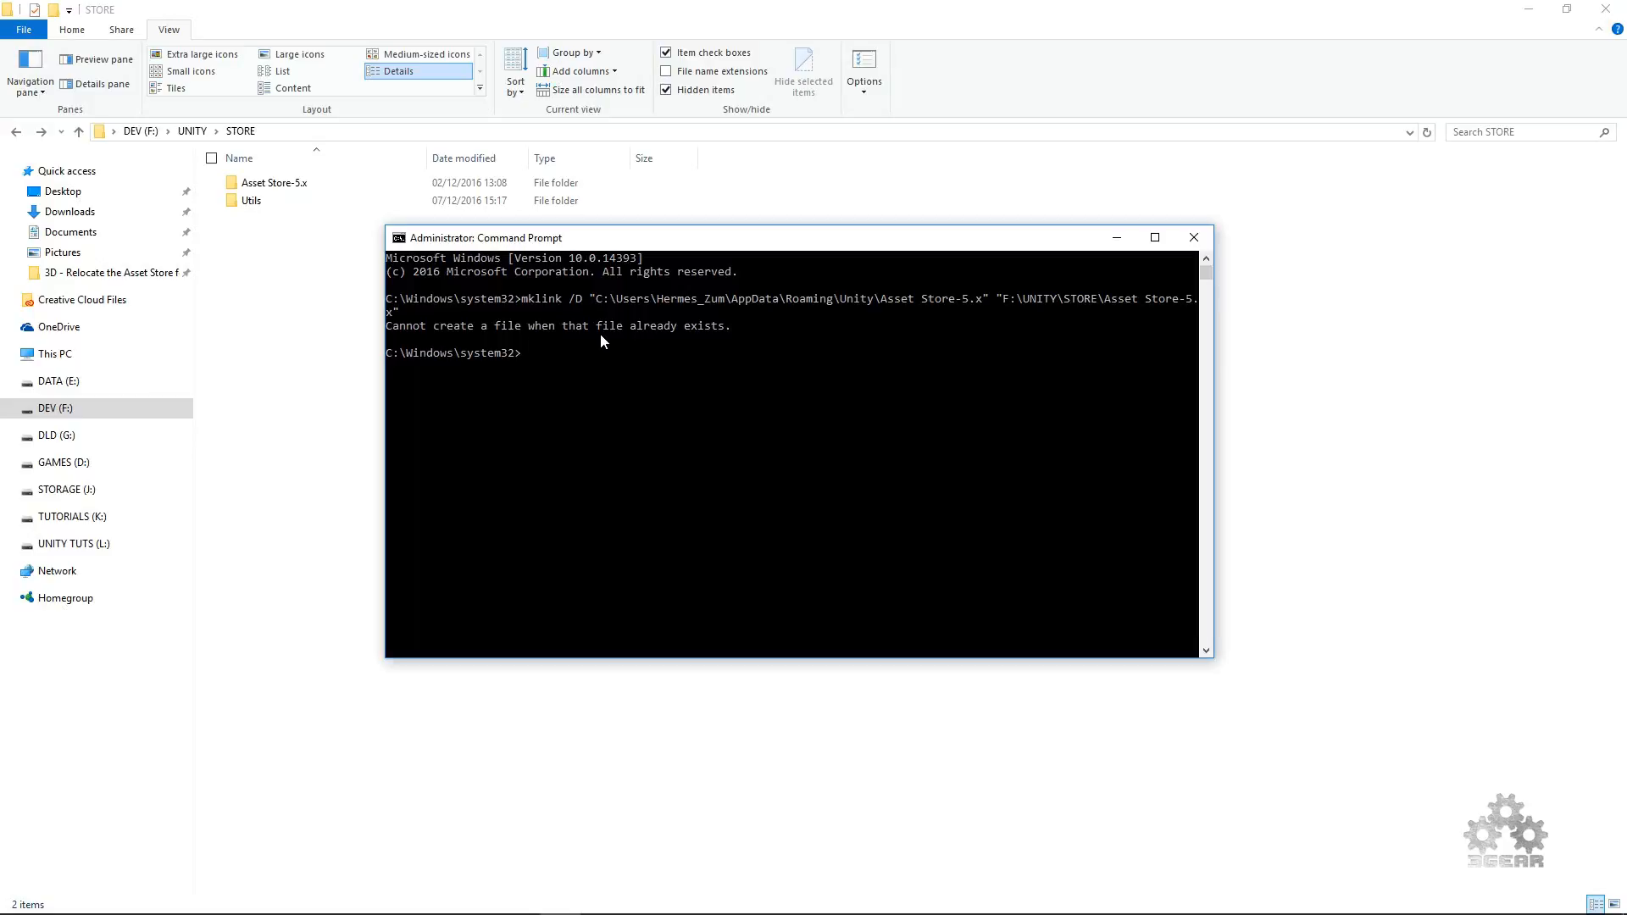
mouse_move(549, 341)
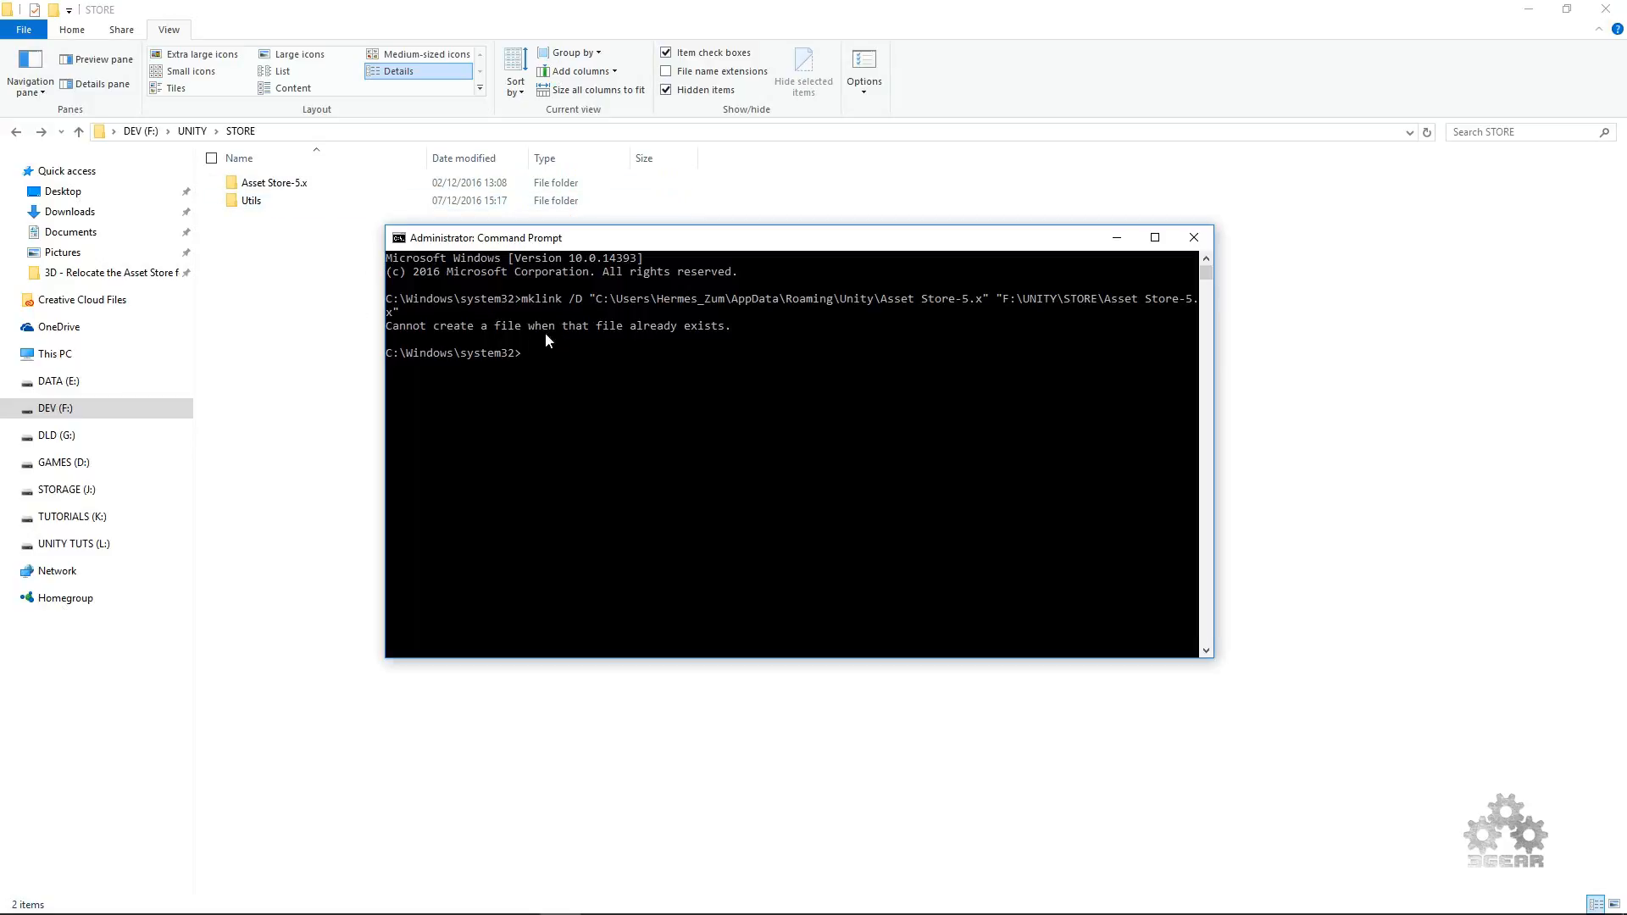
mouse_move(582, 360)
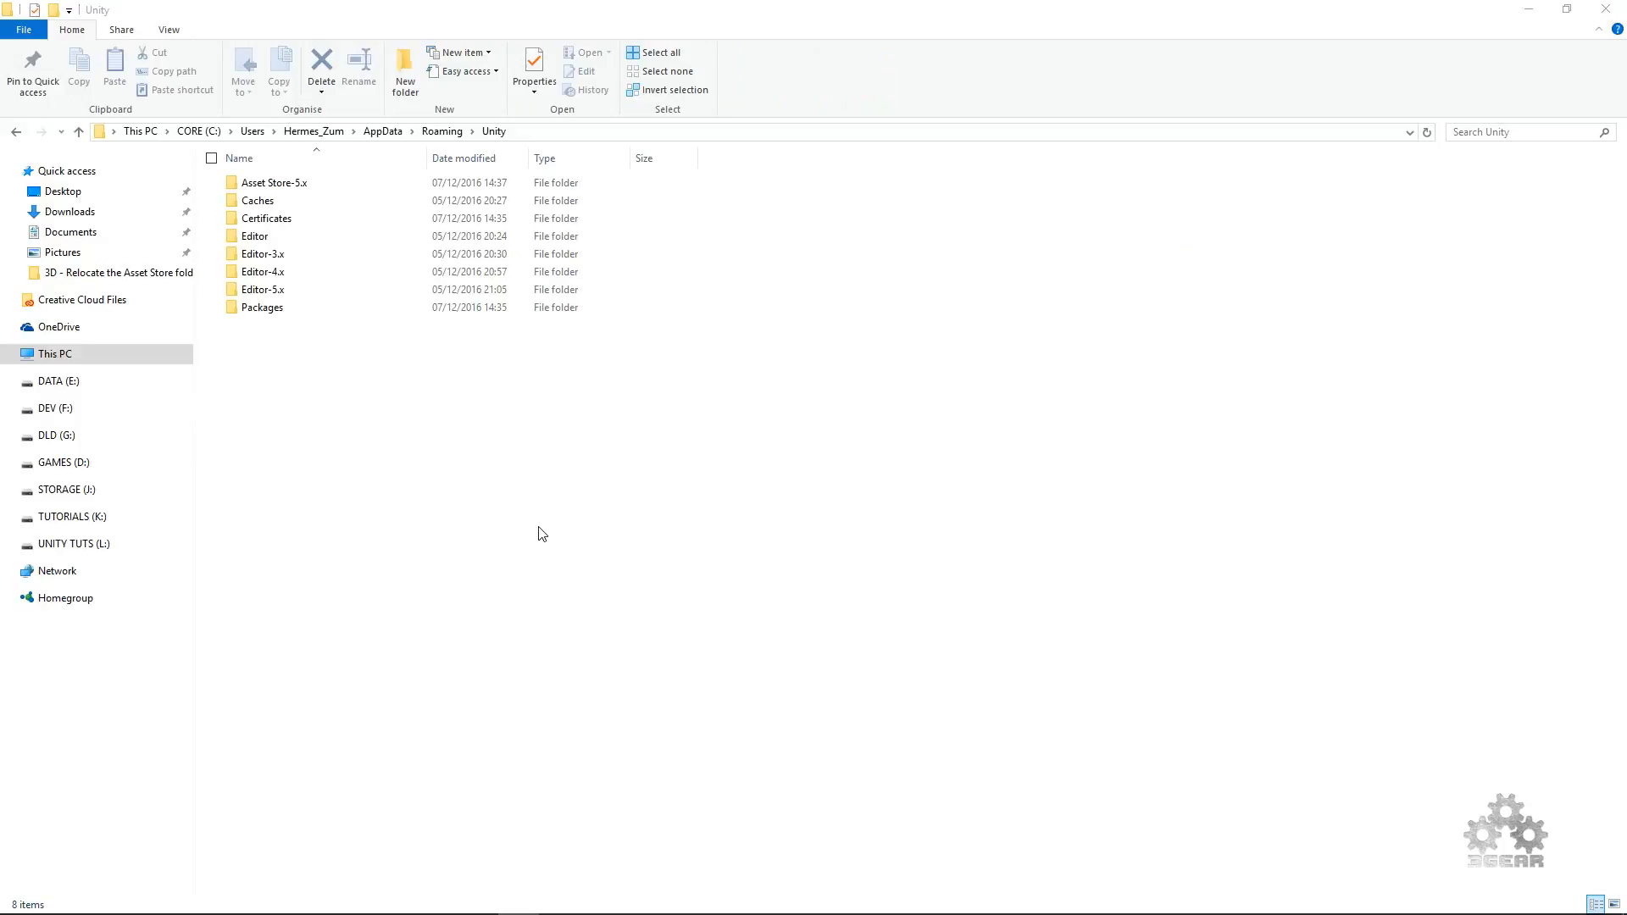
mouse_move(743, 484)
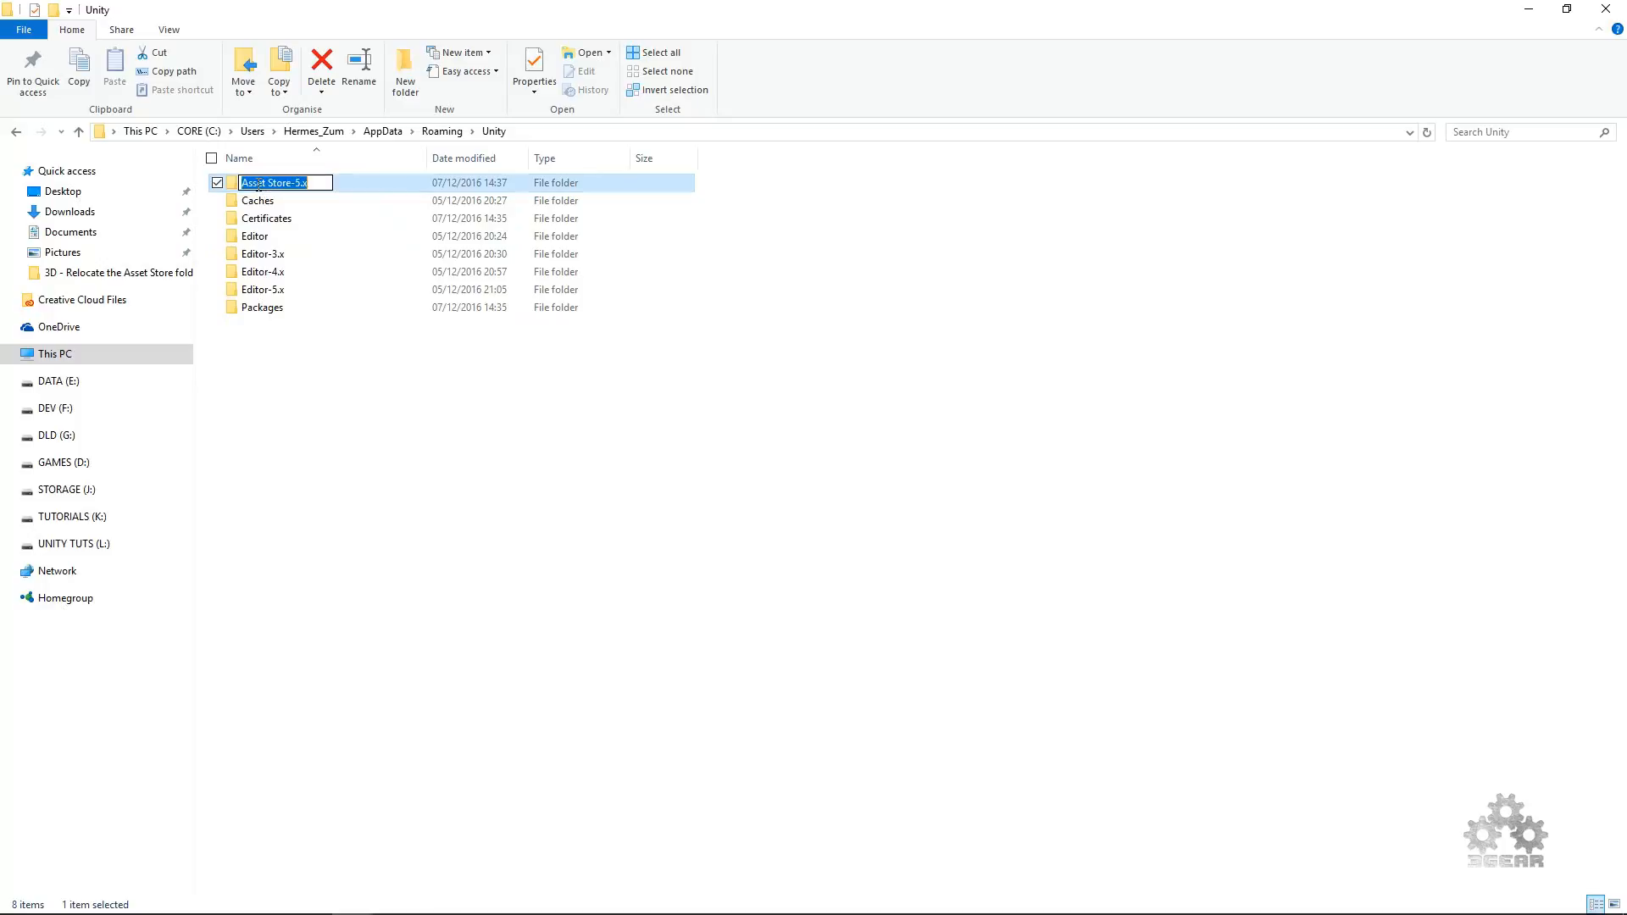
mouse_move(394, 476)
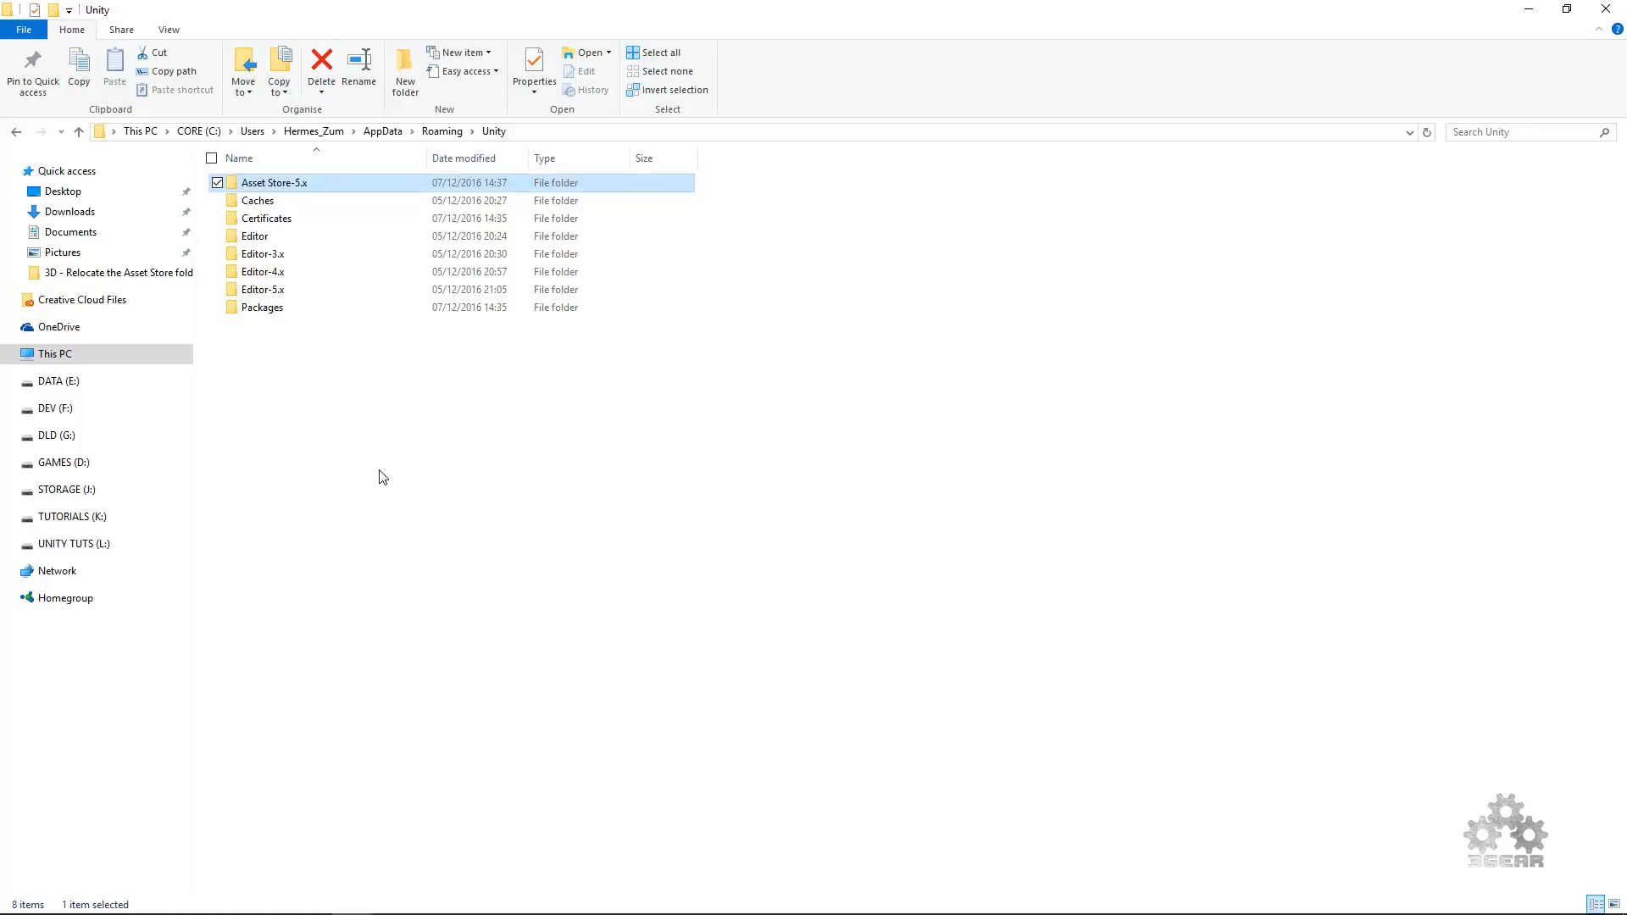
mouse_move(263, 183)
text(_)
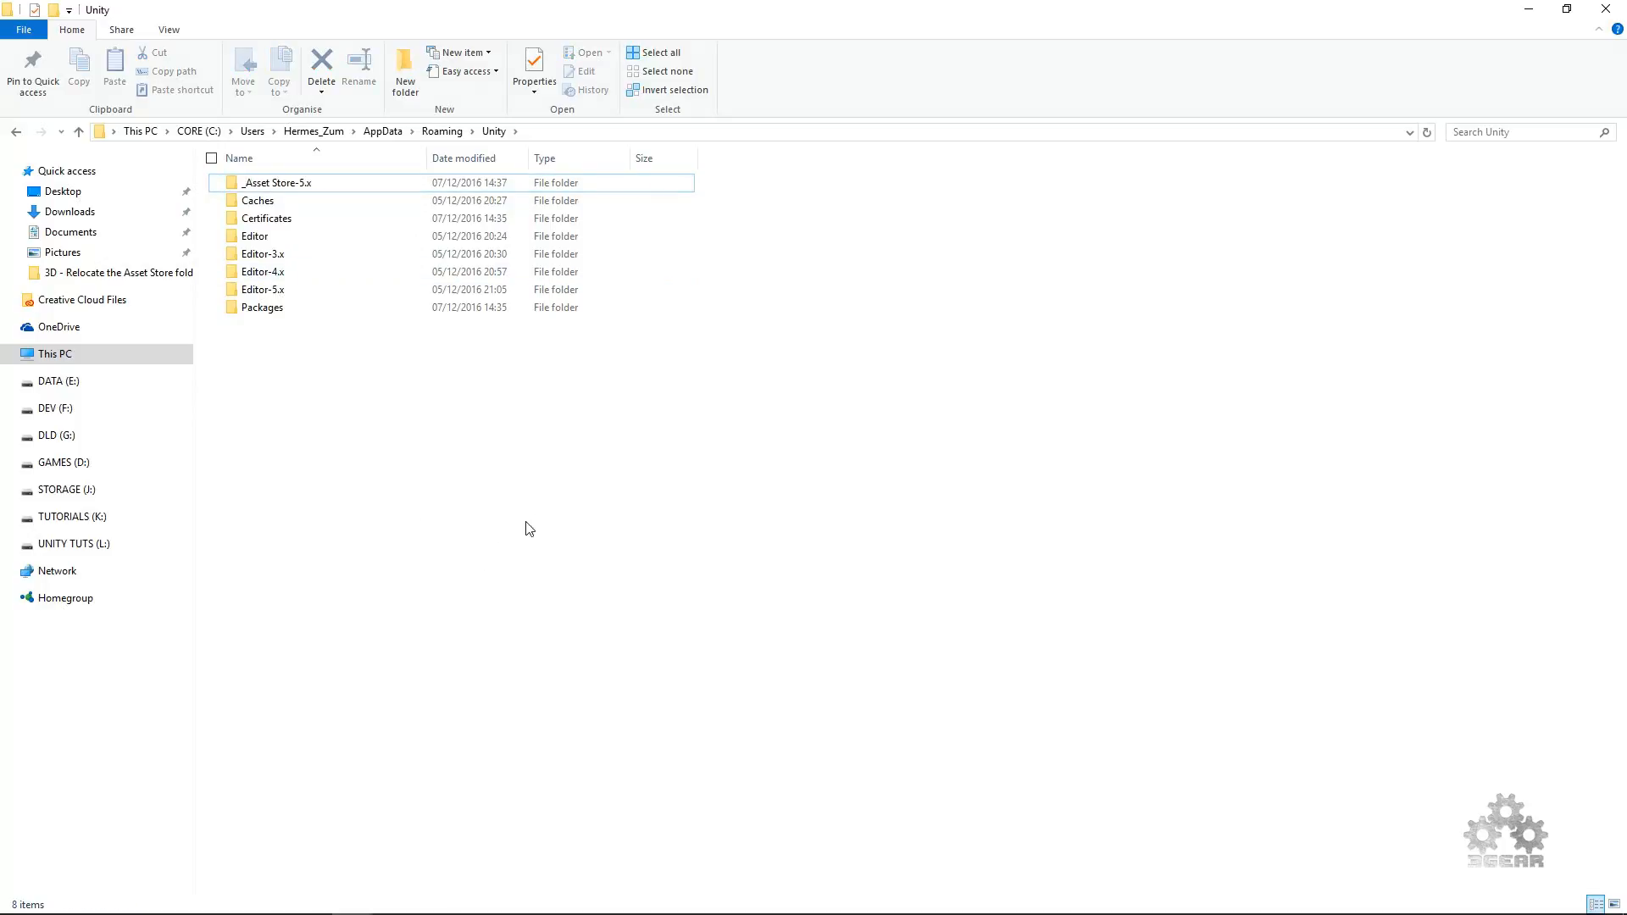
mouse_move(534, 523)
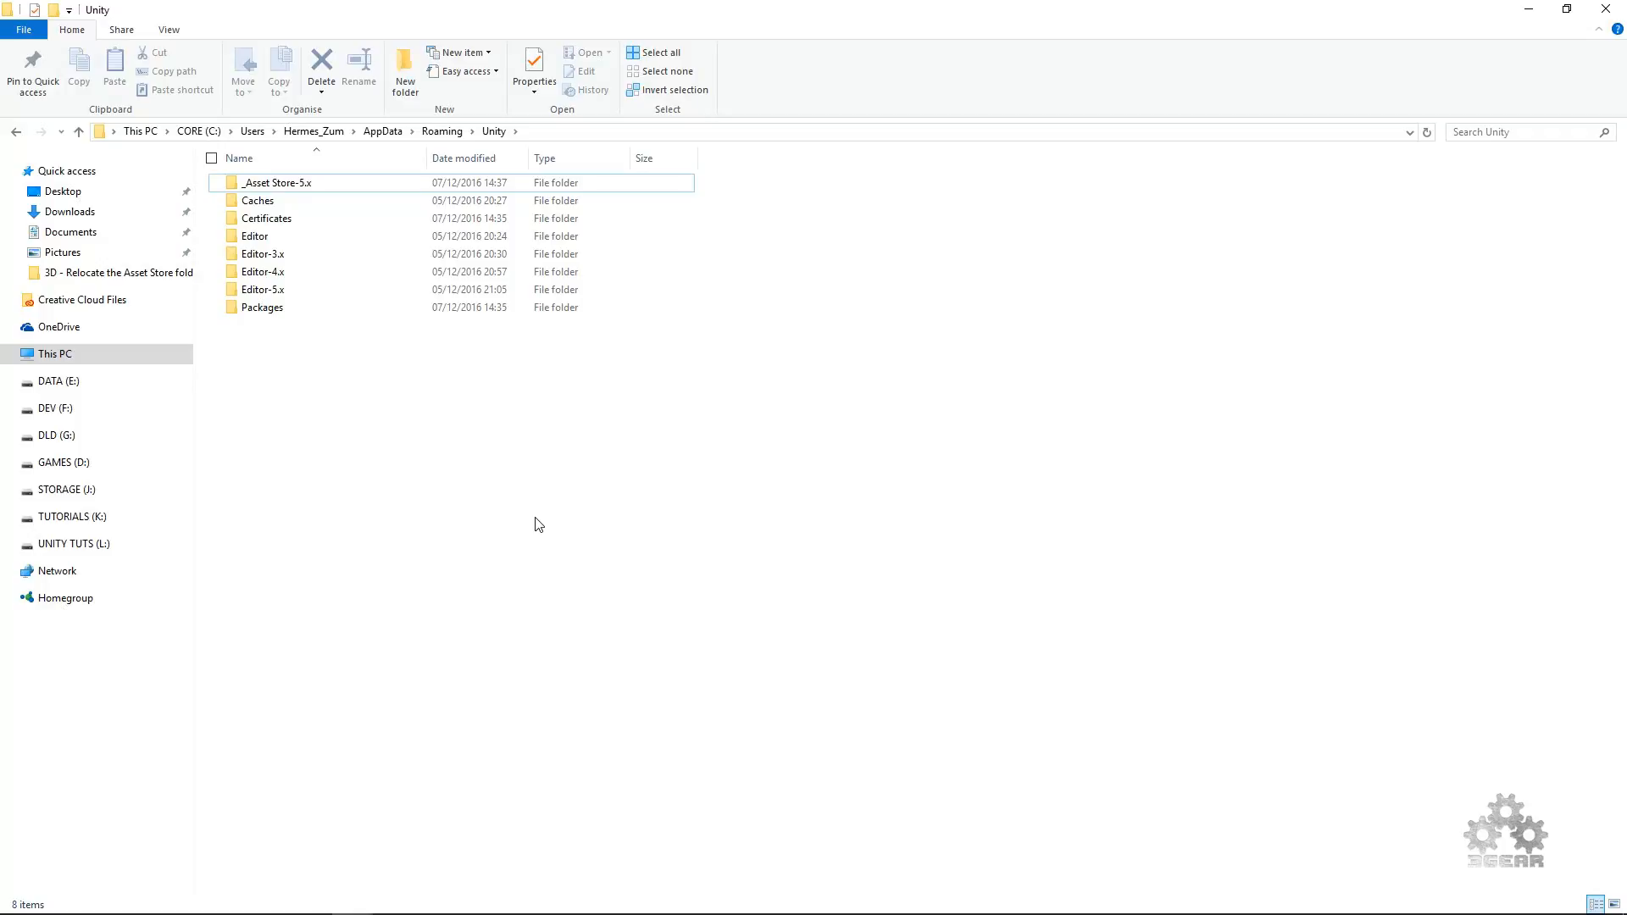
- Click in Explorer while renaming the Roaming folder to _Asset Store-5.x
click(786, 537)
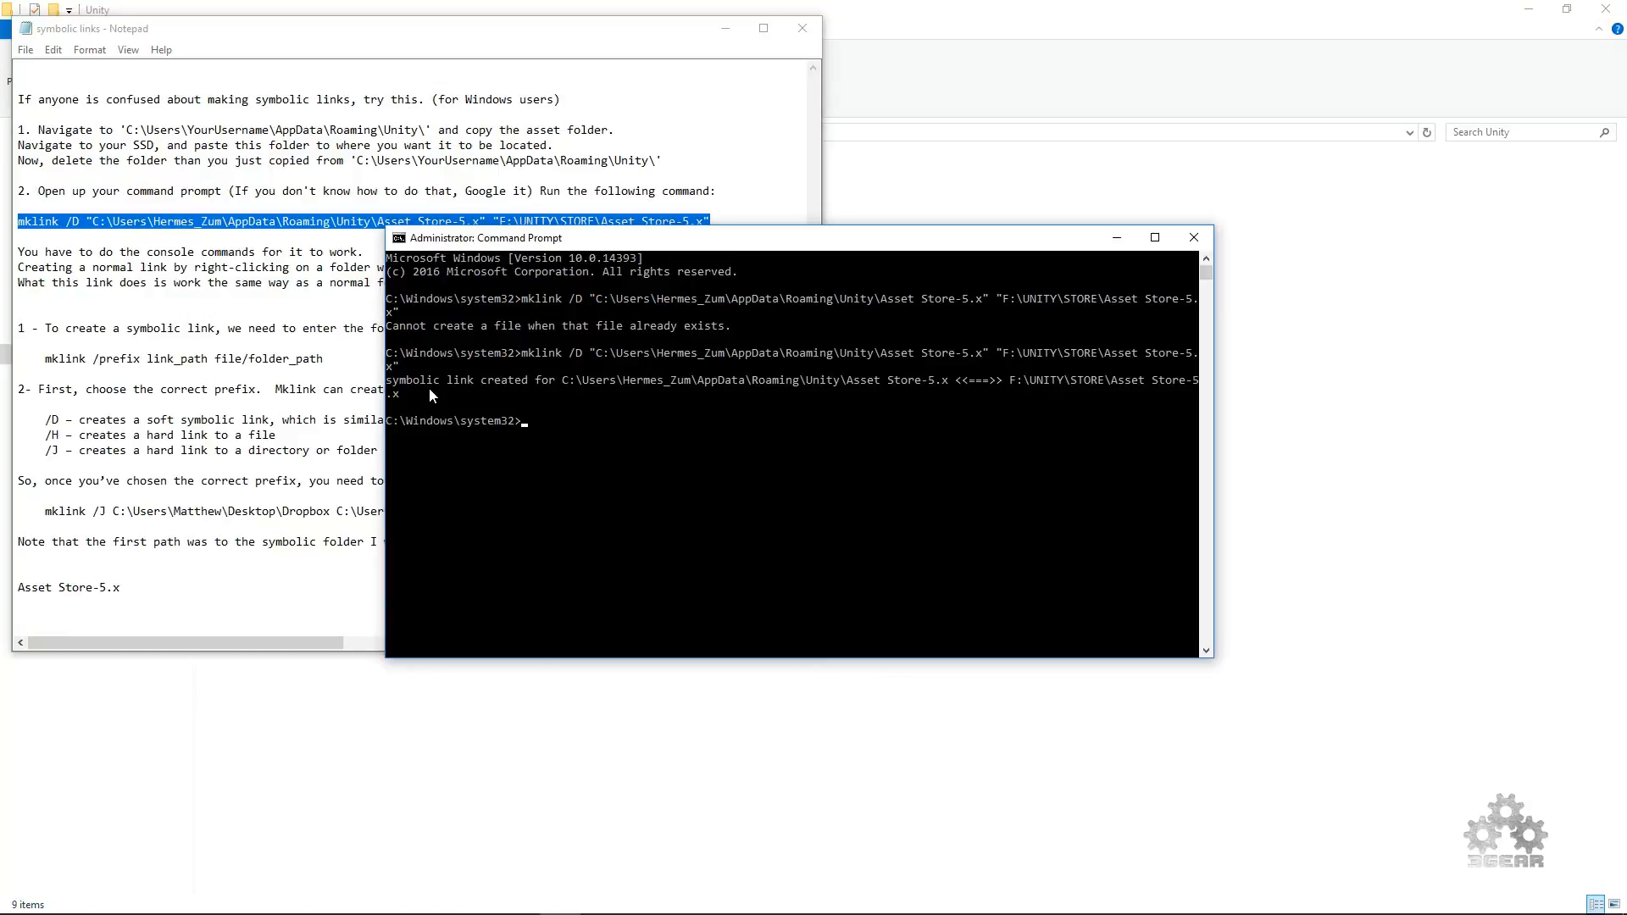
mouse_move(528, 395)
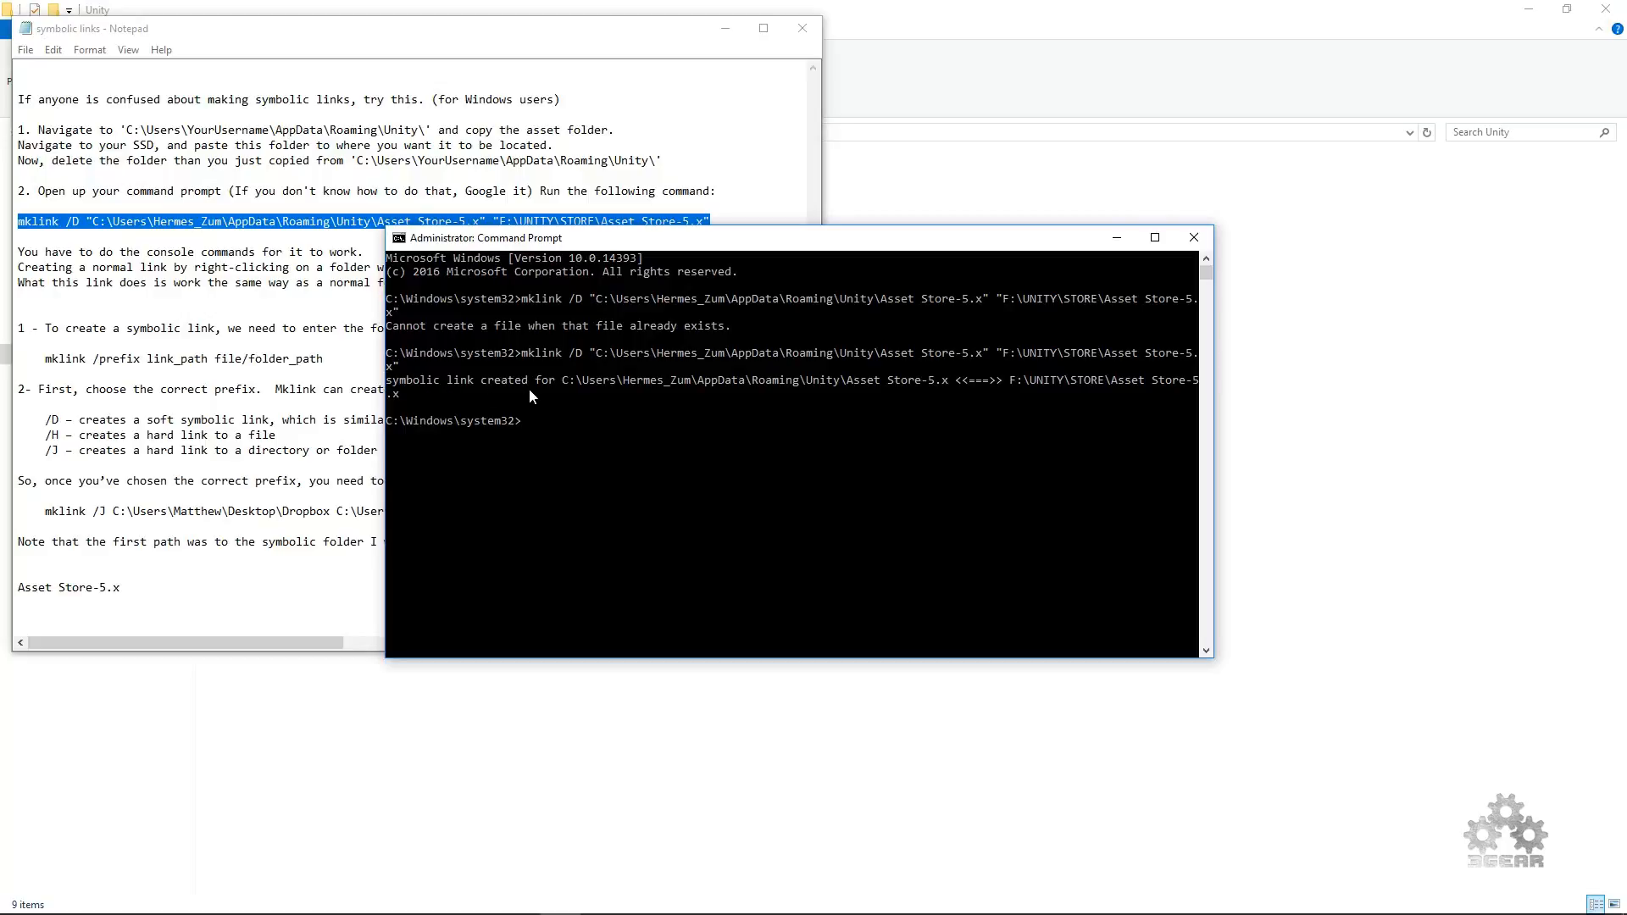
mouse_move(674, 425)
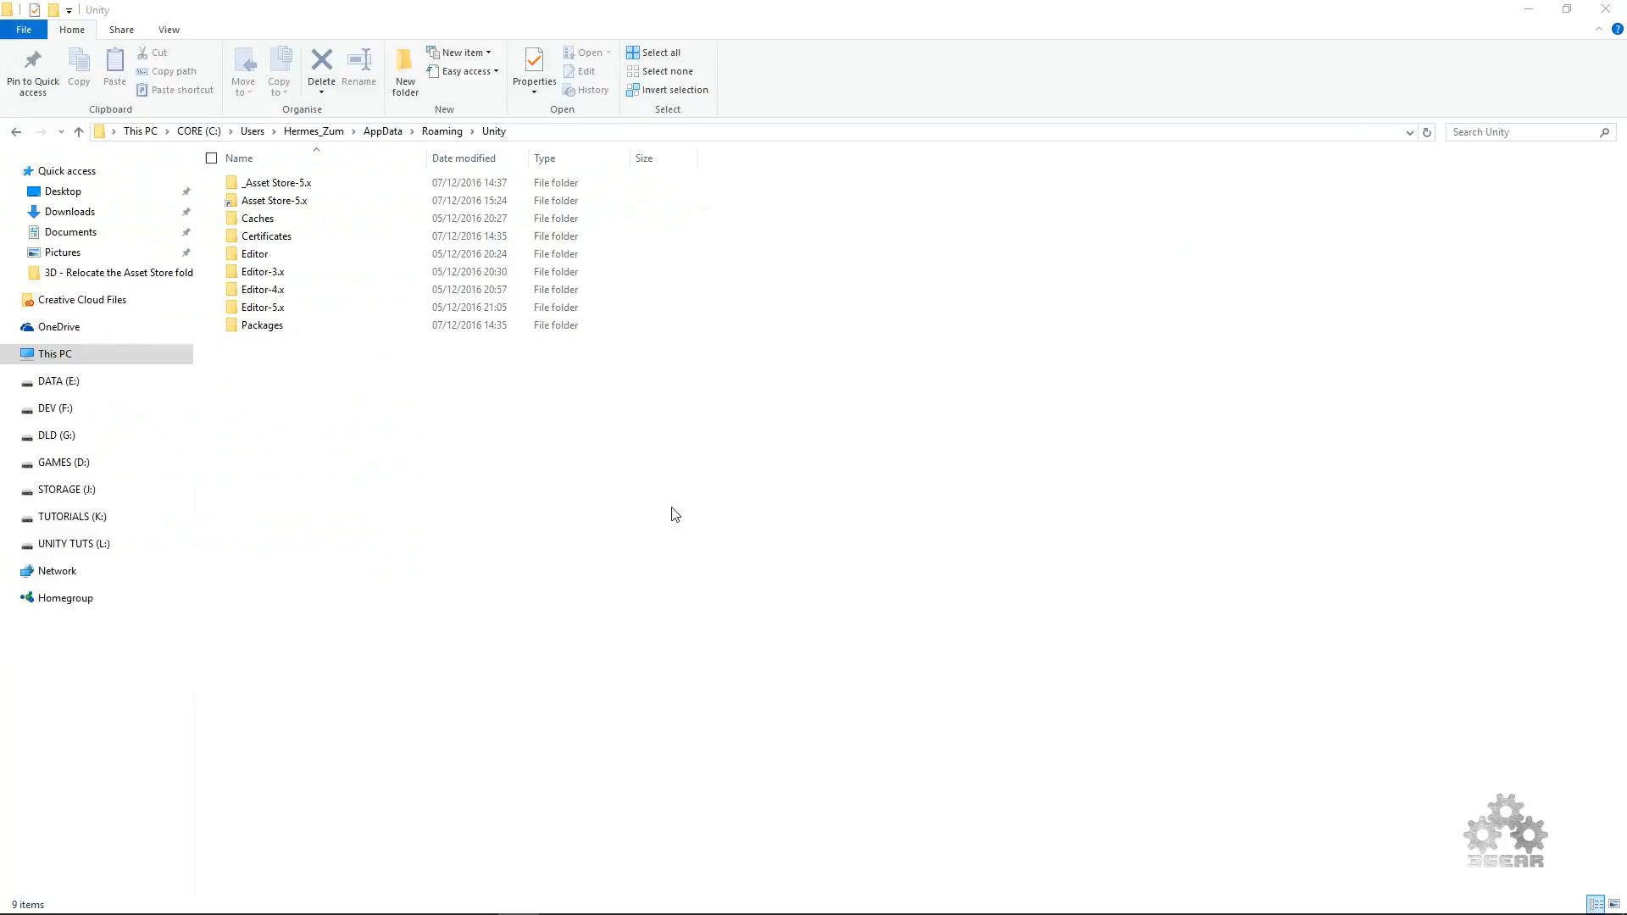
mouse_move(883, 526)
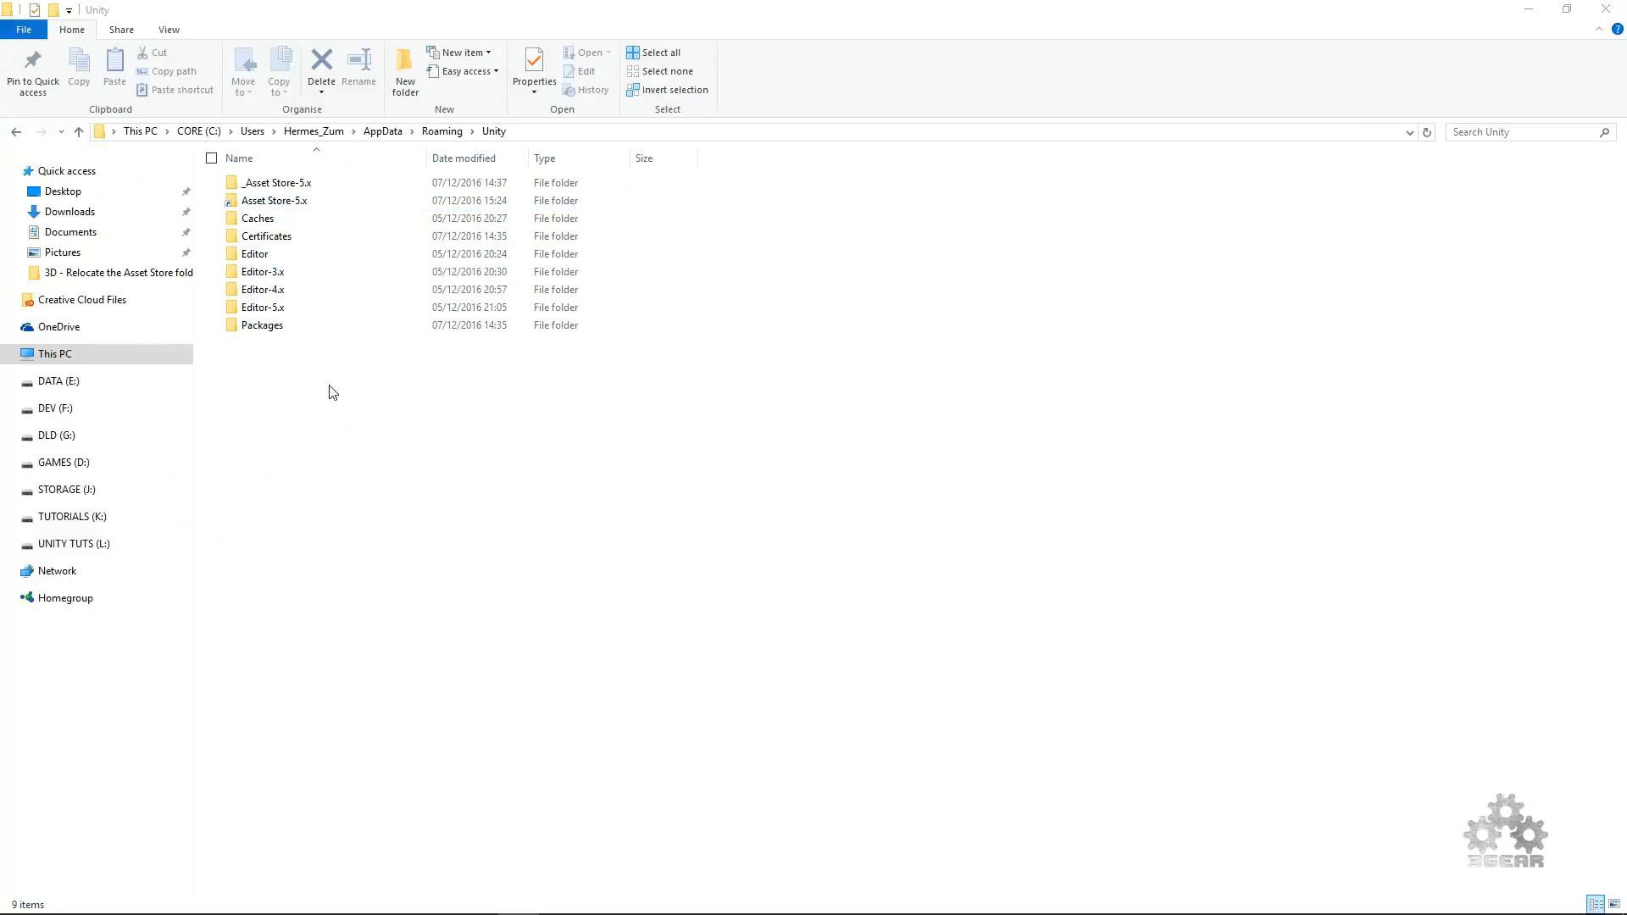
- Open the linked Asset Store-5.x (1,584 items), go back, then open the F: drive copy
click(275, 200)
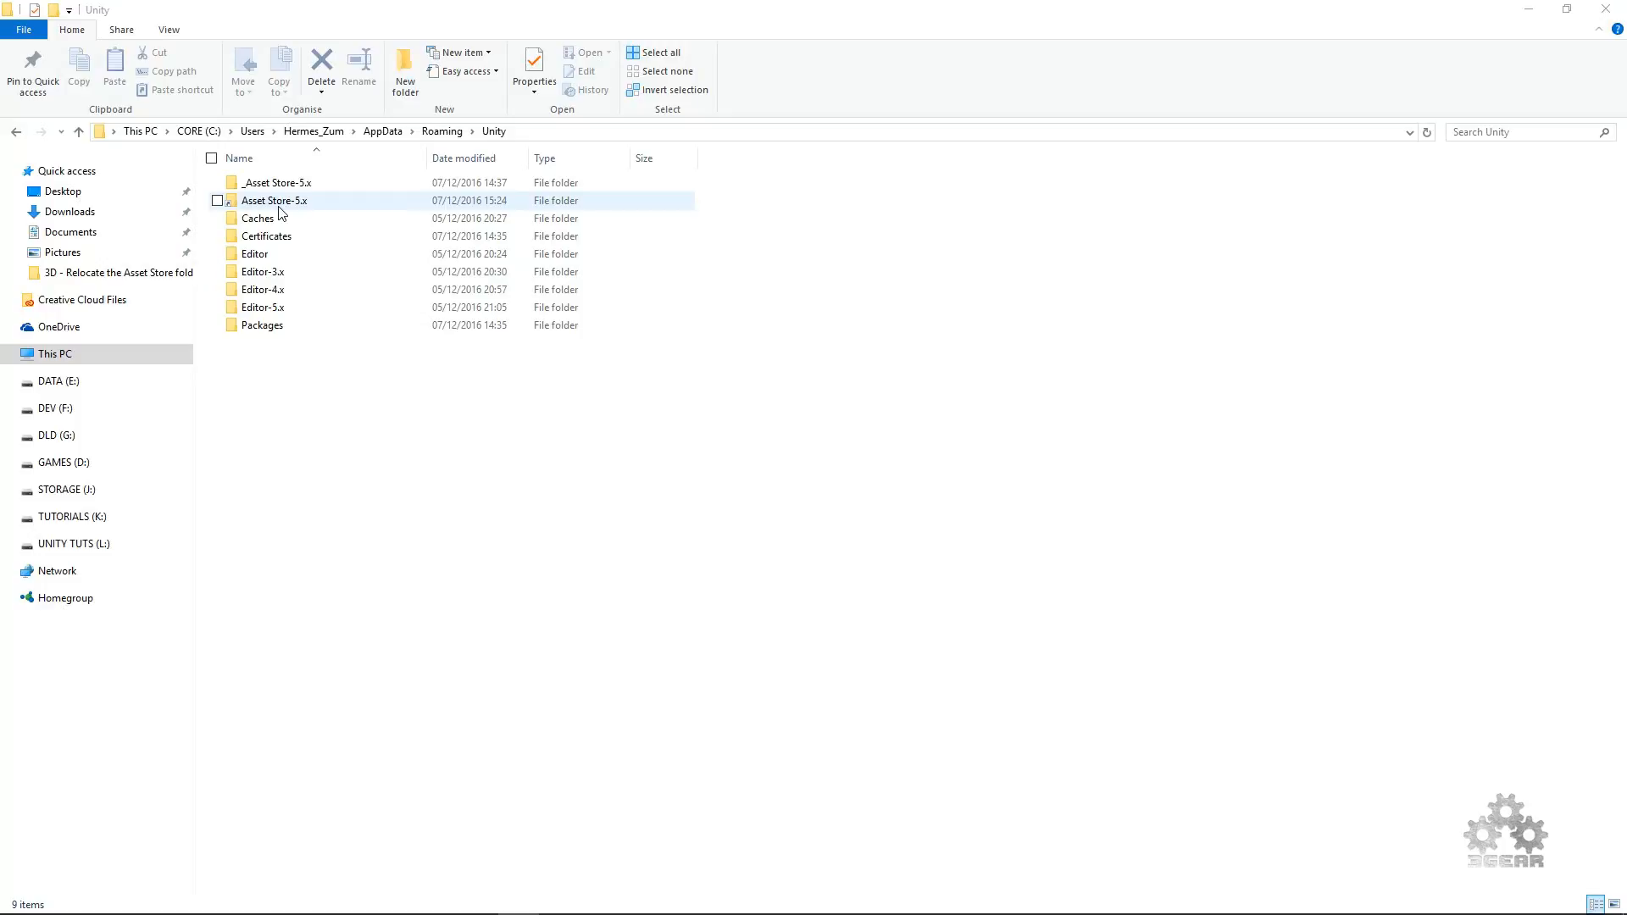
double_click(273, 200)
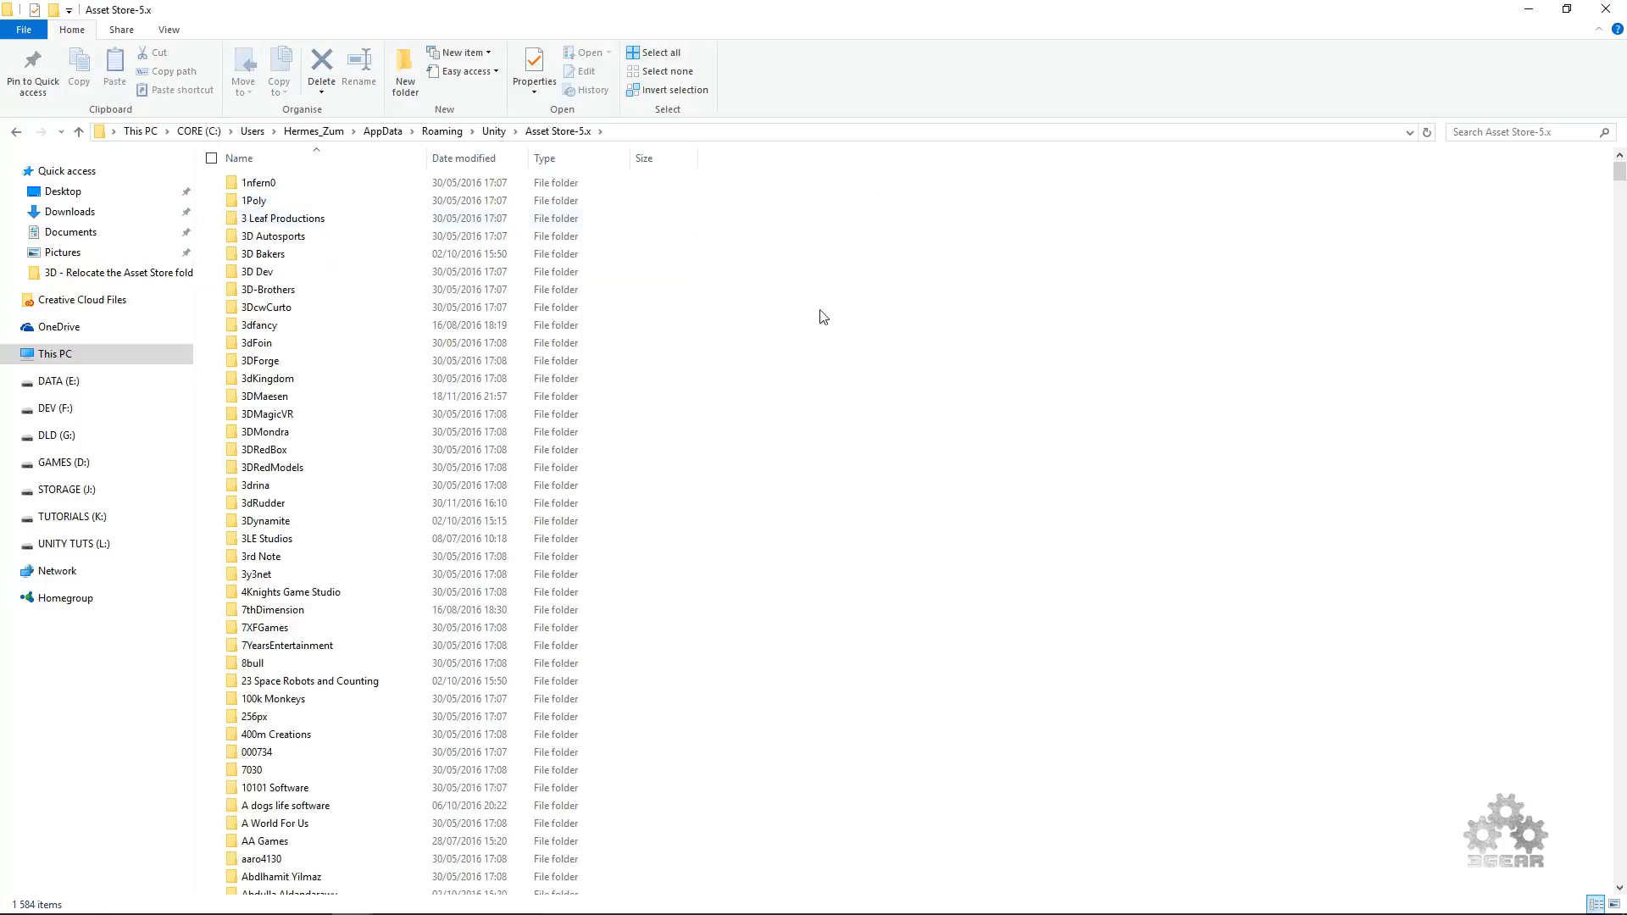
mouse_move(14, 133)
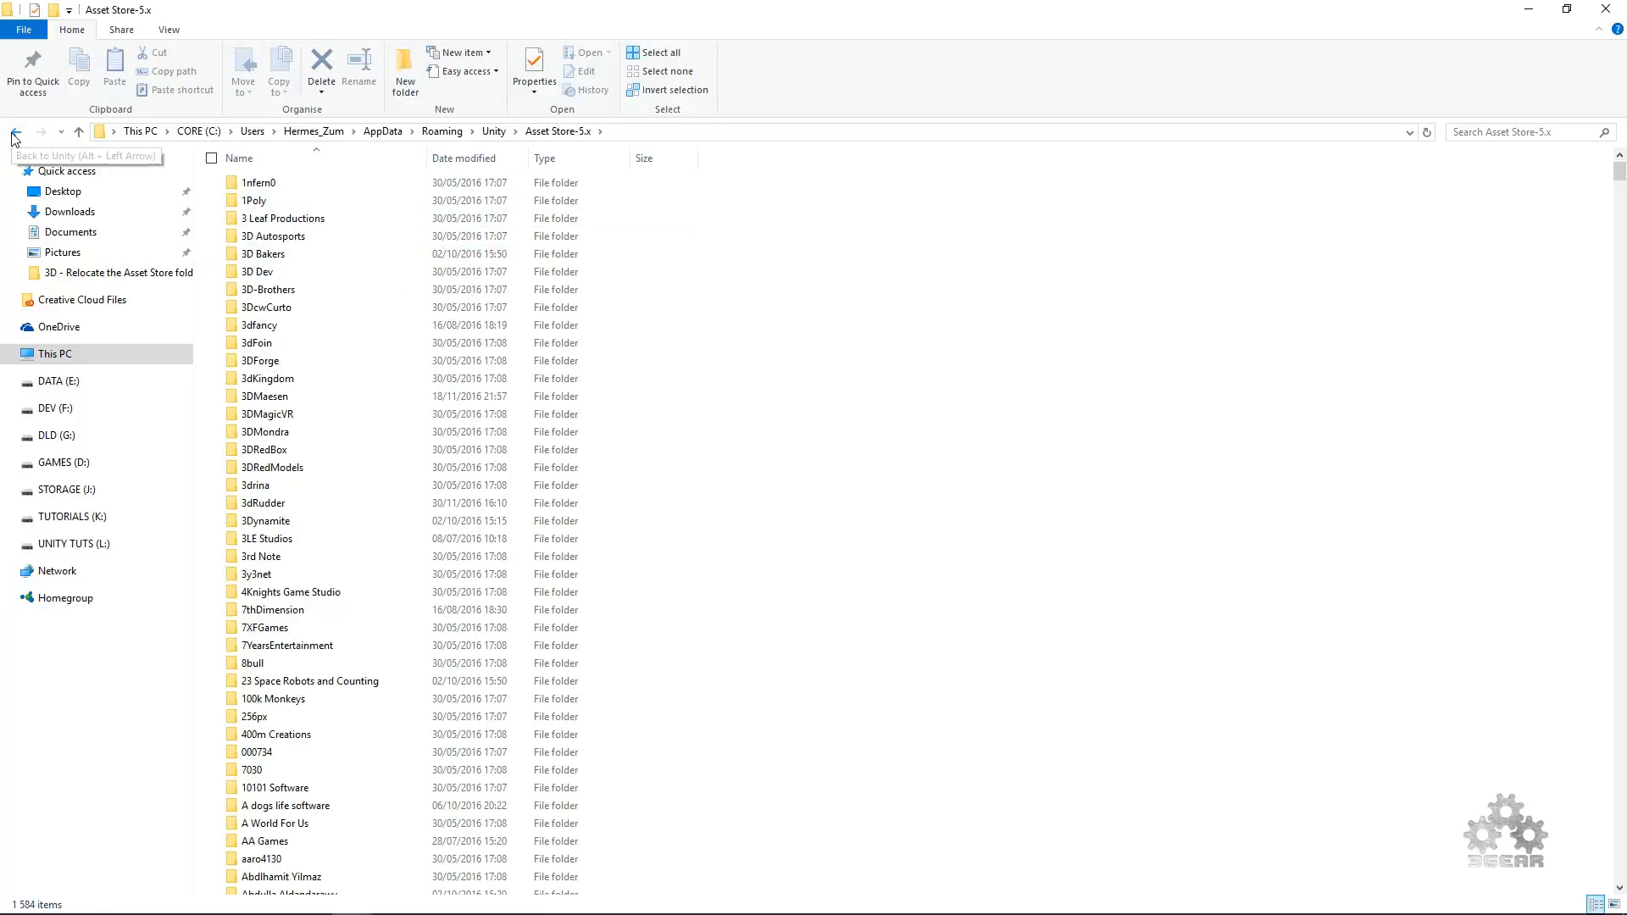
click(14, 133)
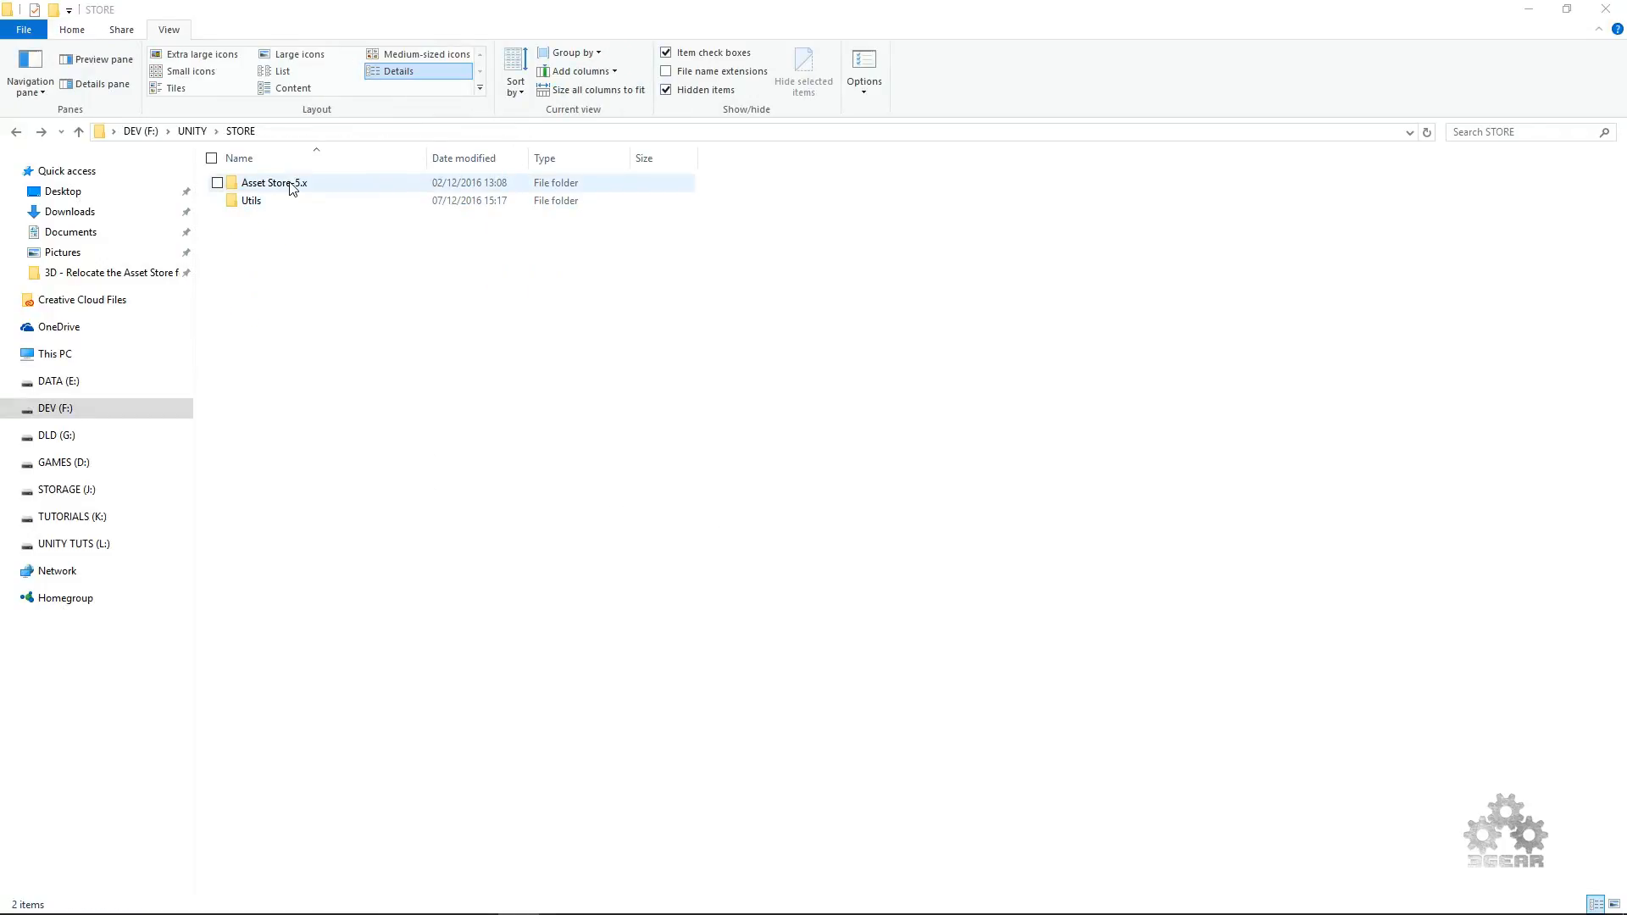
double_click(274, 183)
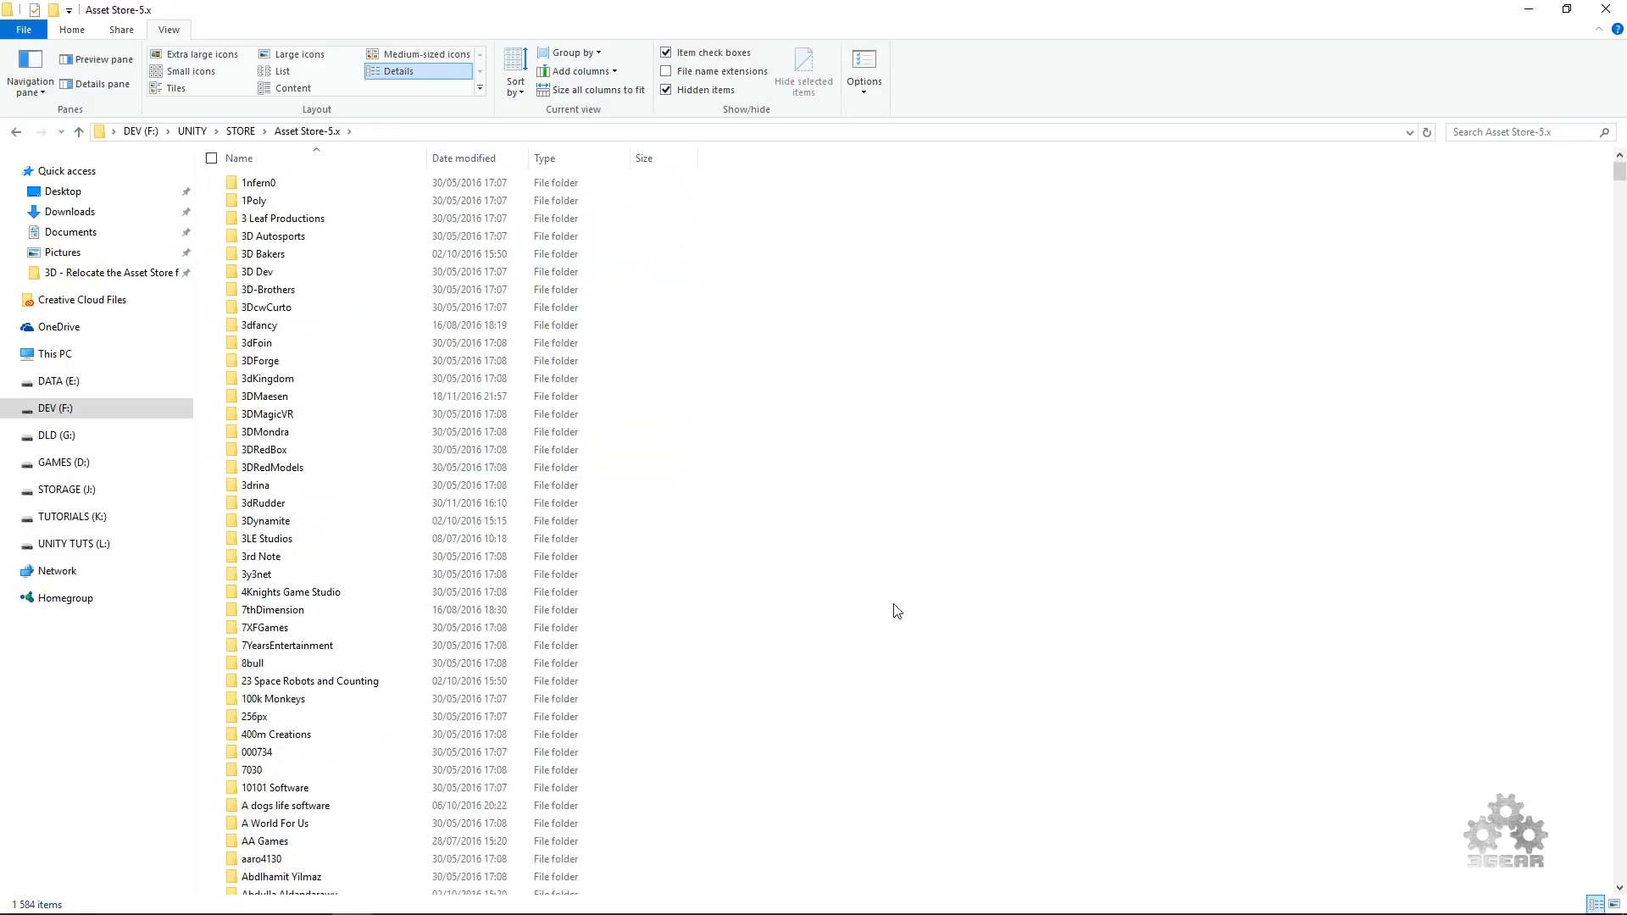